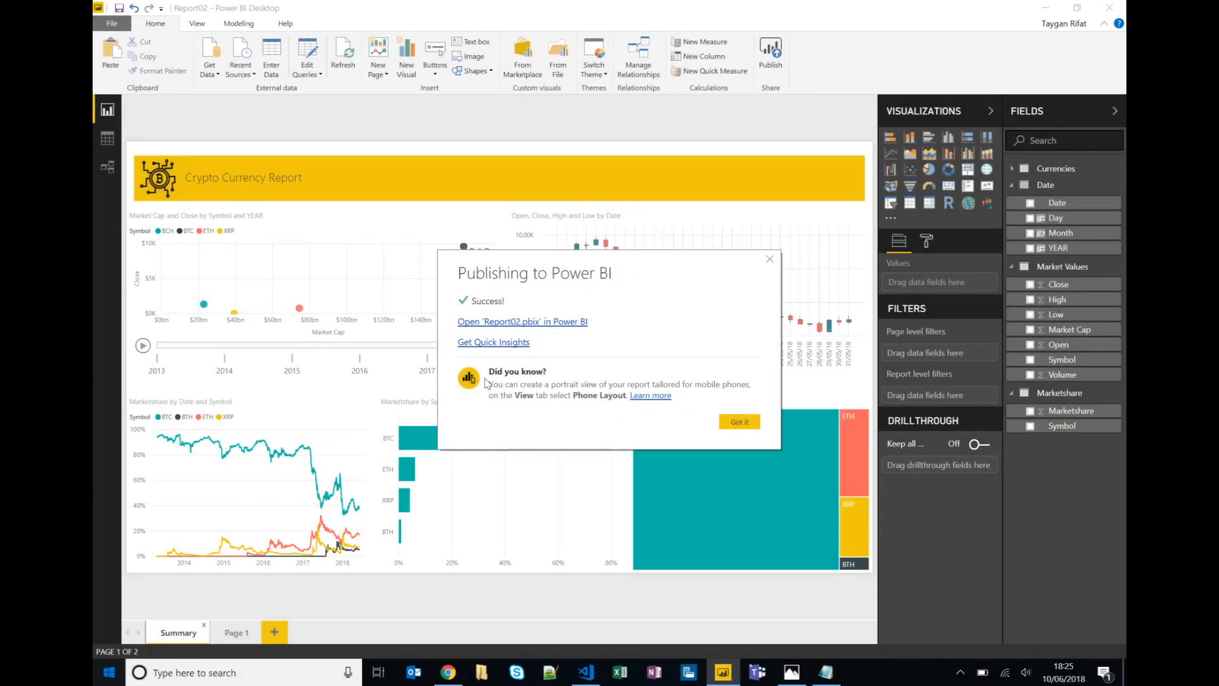
pyautogui.moveTo(482, 451)
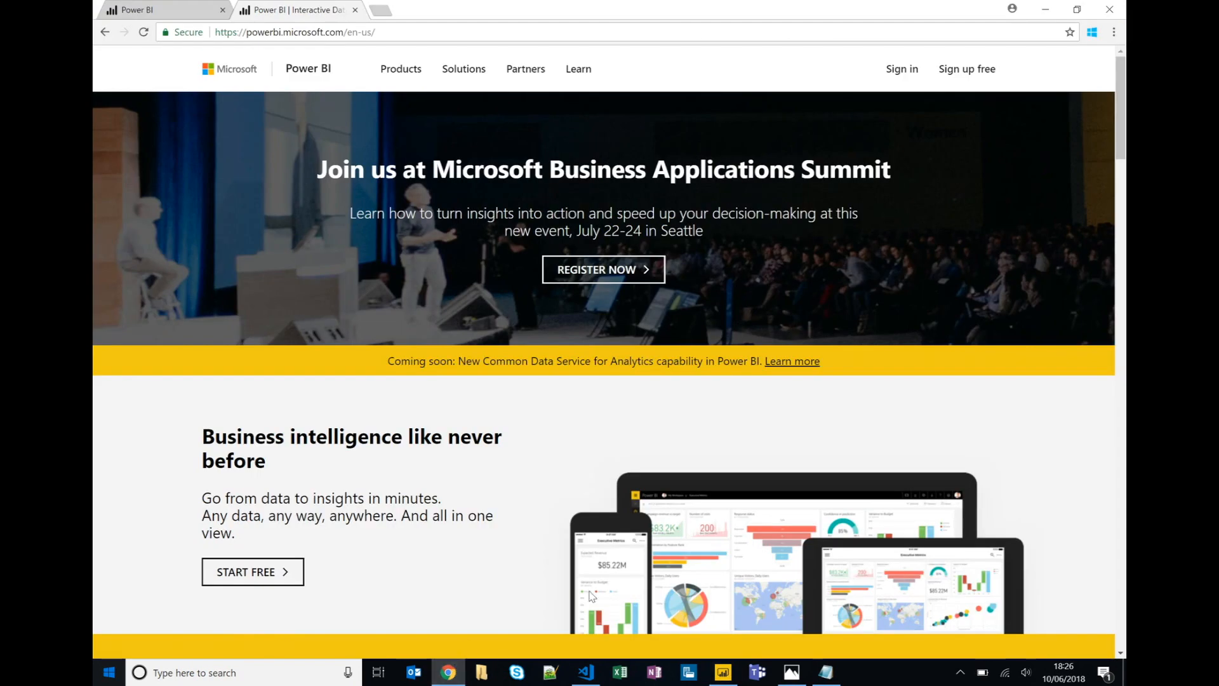
pyautogui.moveTo(809, 132)
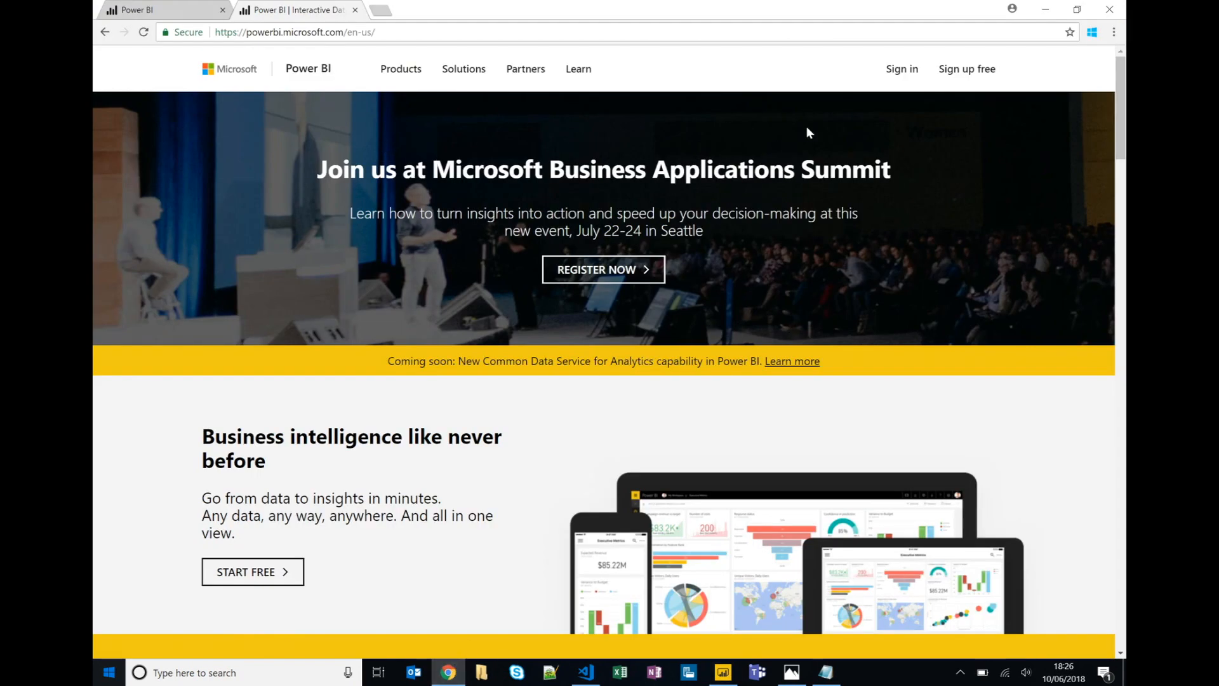
# Enter the signed-in Power BI service, toggle the side navigation closed and open, and head toward Get Data
pyautogui.click(293, 32)
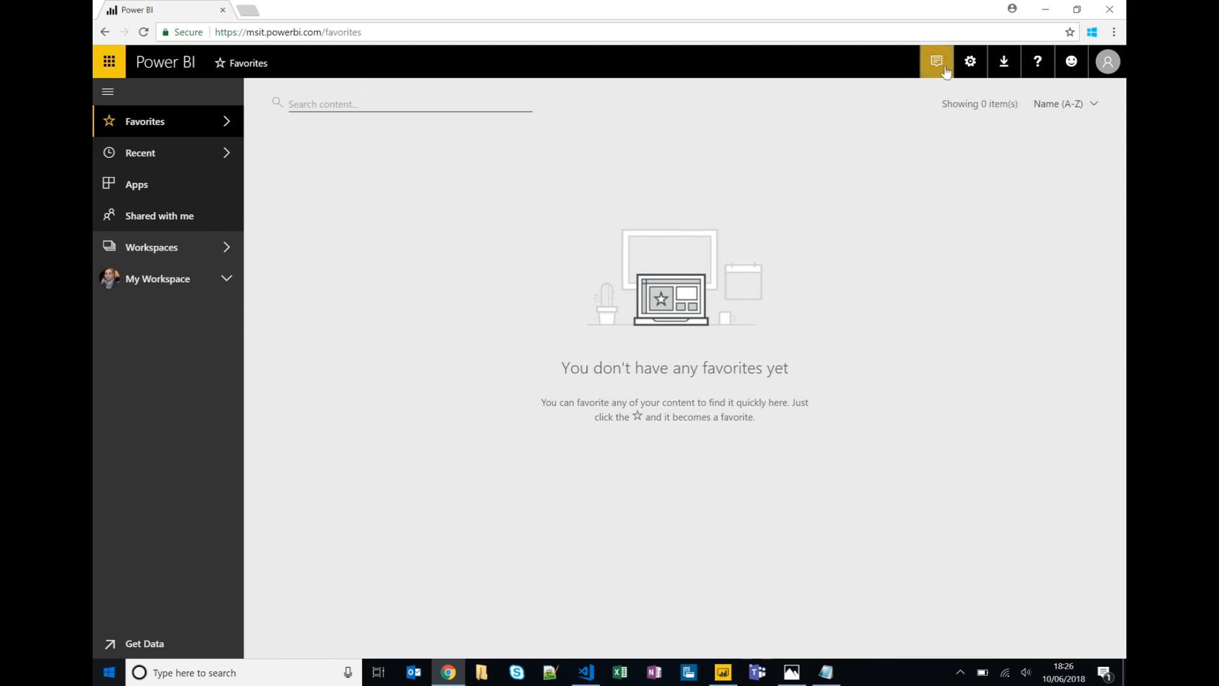
pyautogui.moveTo(936, 61)
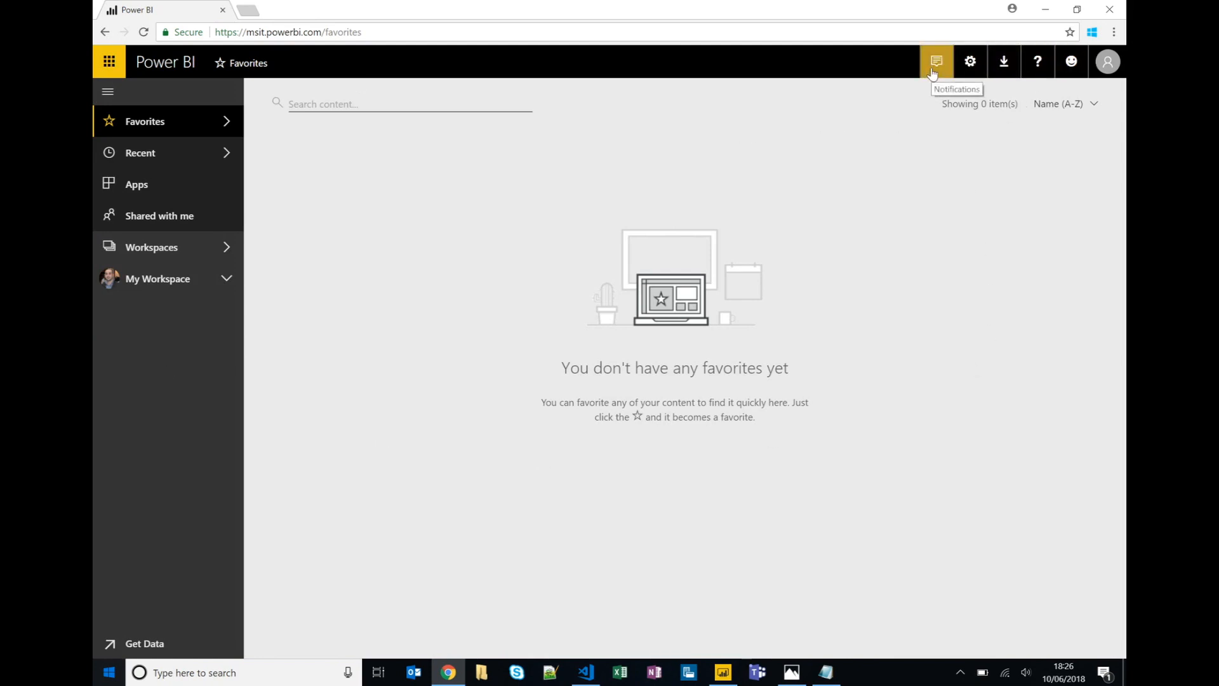
pyautogui.moveTo(875, 61)
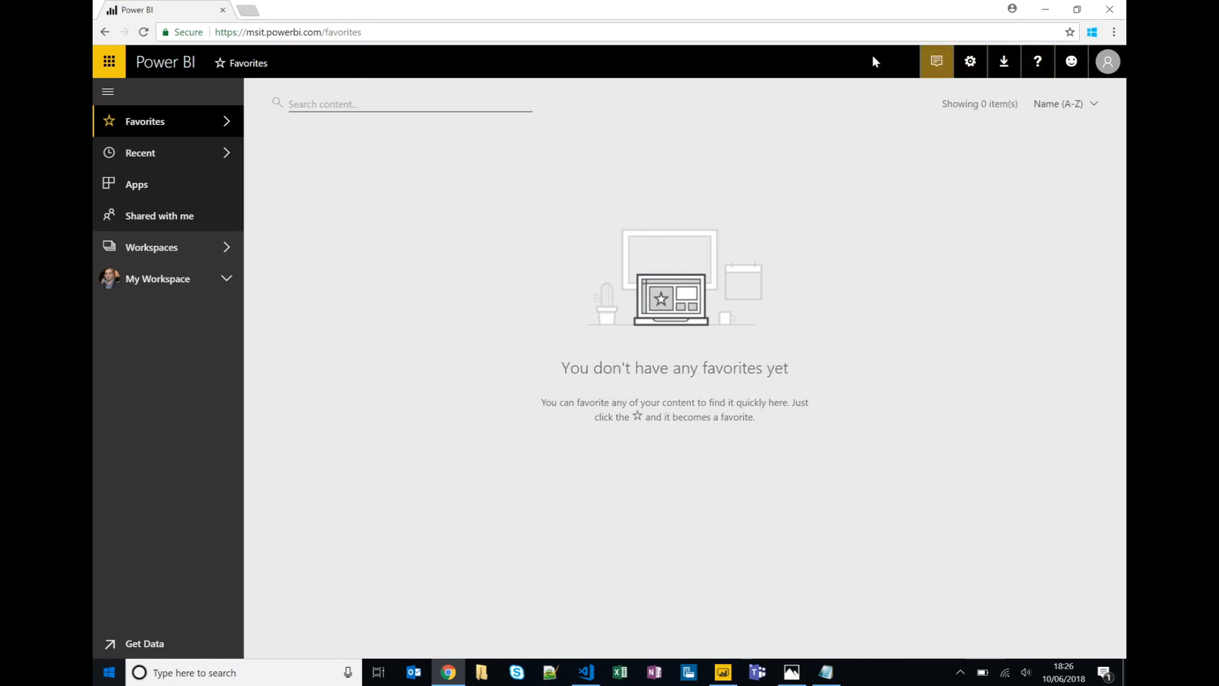
pyautogui.click(109, 92)
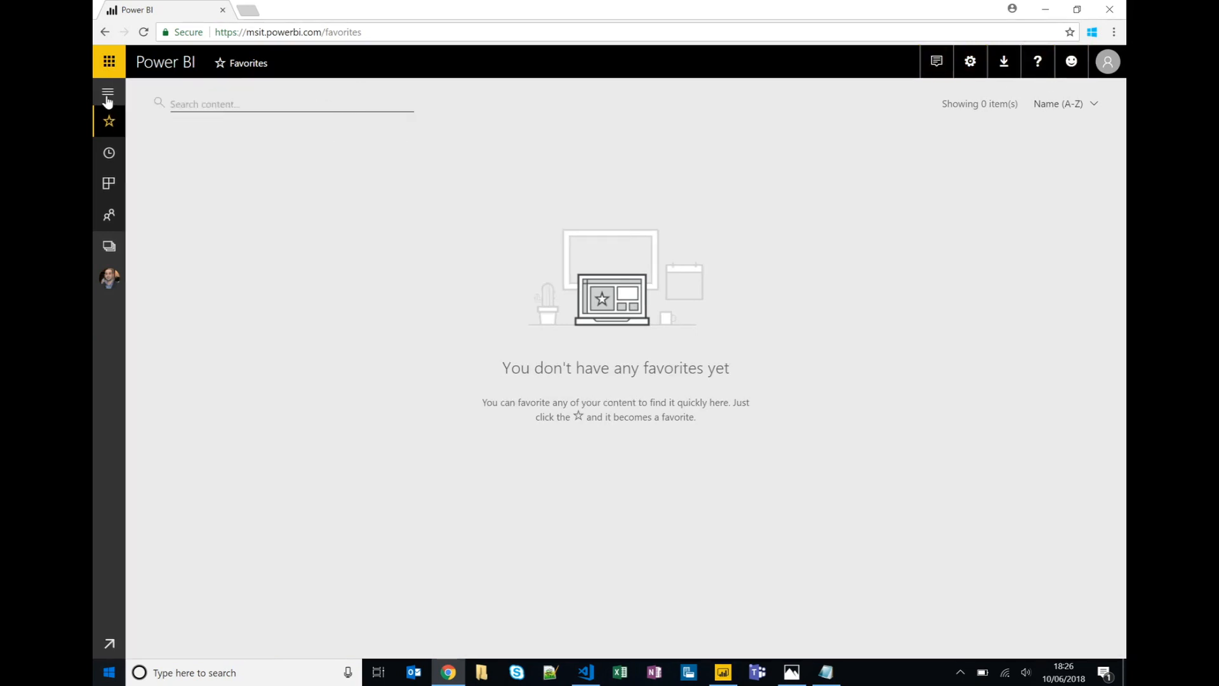
pyautogui.click(108, 91)
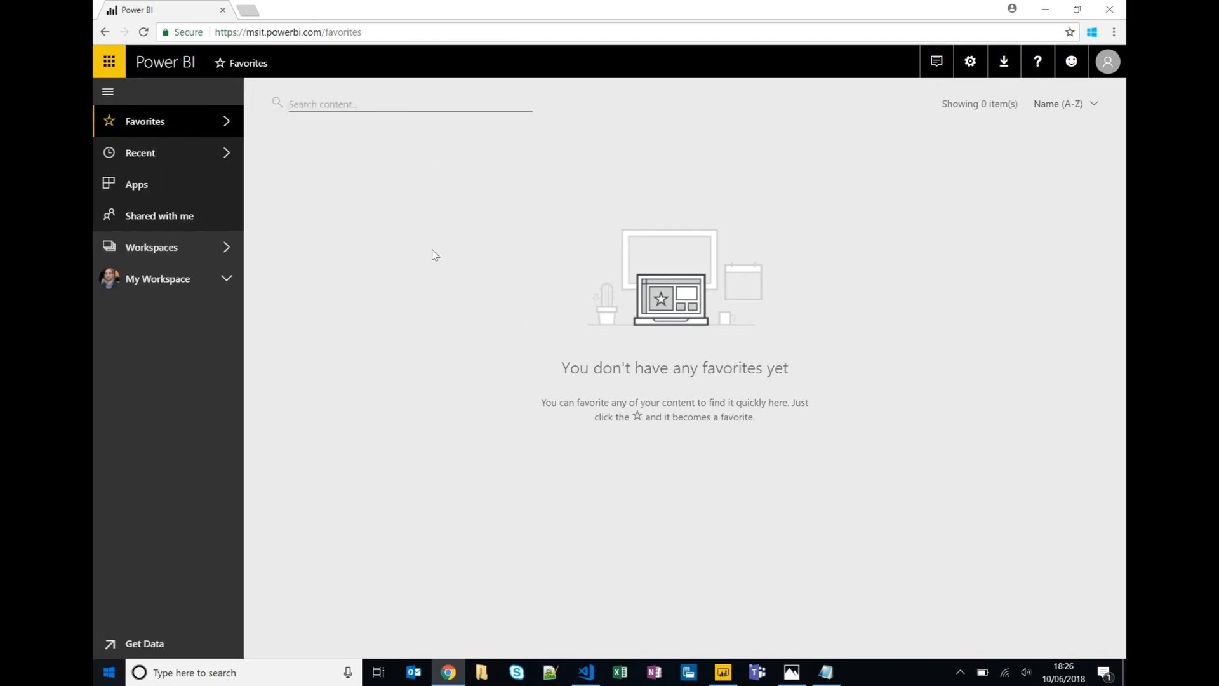
pyautogui.moveTo(381, 322)
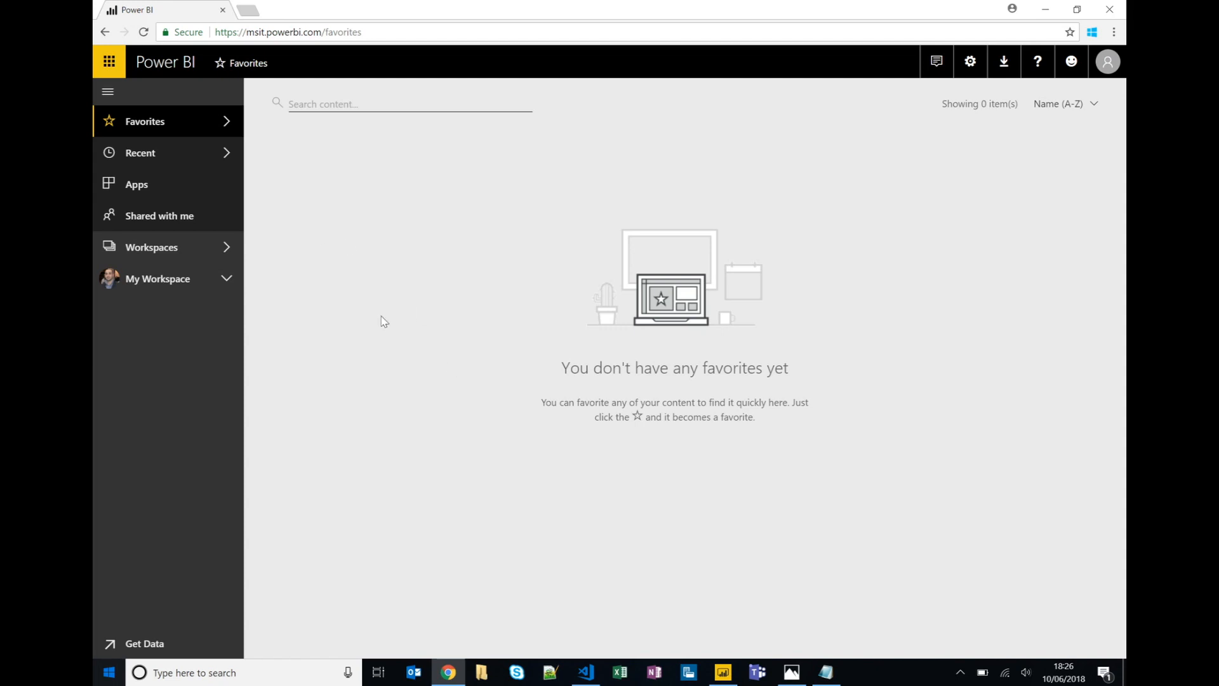
pyautogui.moveTo(151, 147)
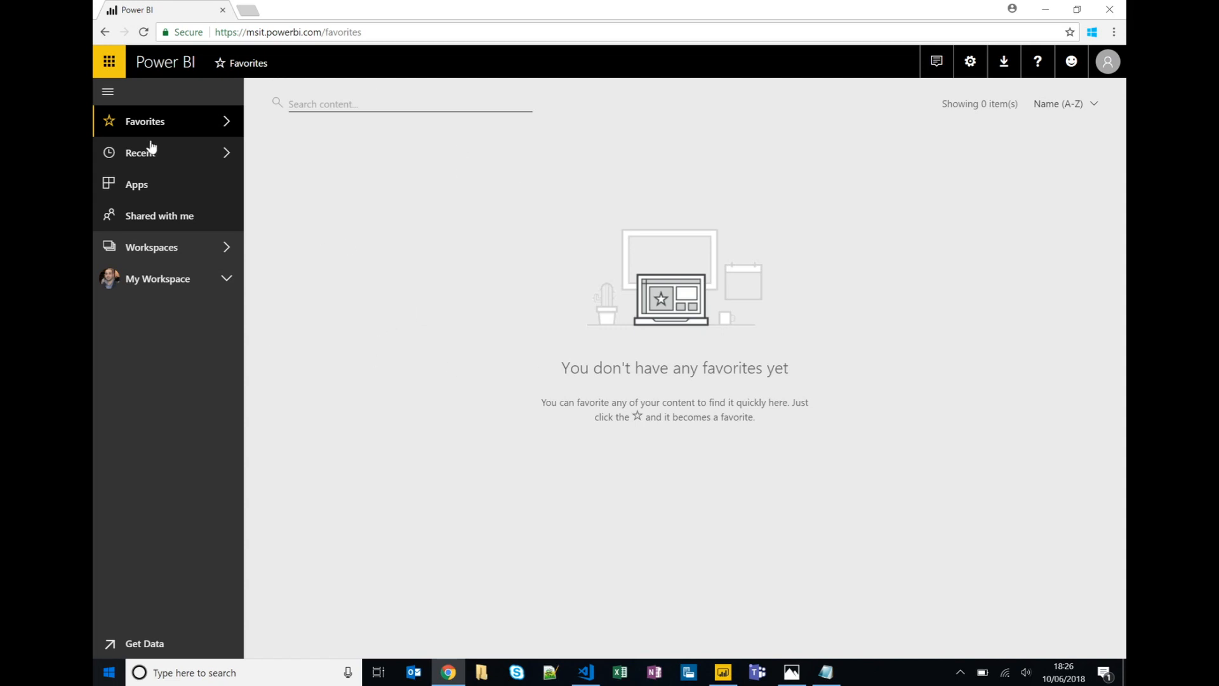
pyautogui.moveTo(162, 164)
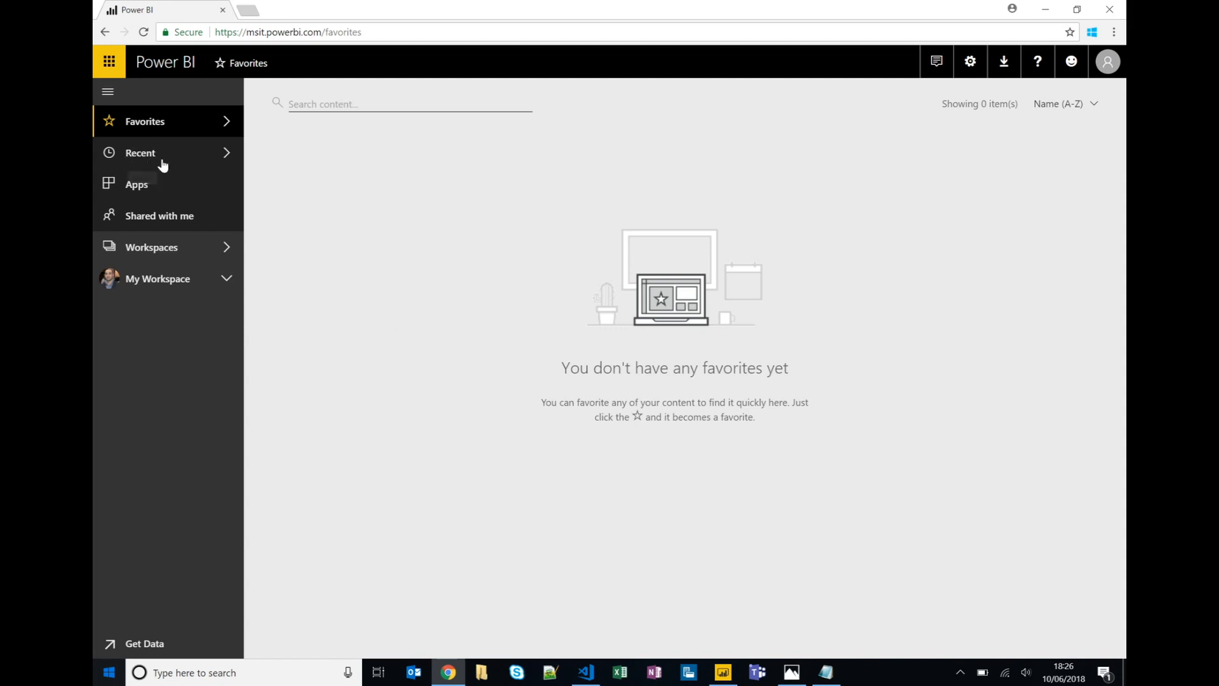
pyautogui.moveTo(136, 198)
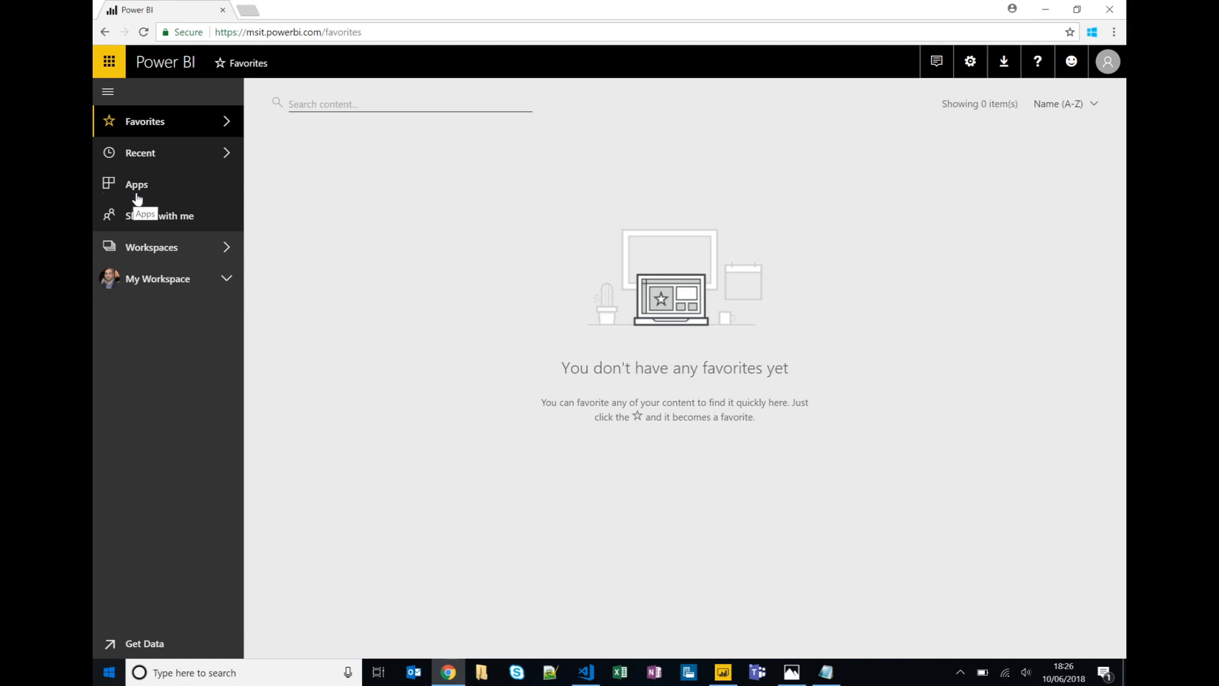
pyautogui.moveTo(148, 198)
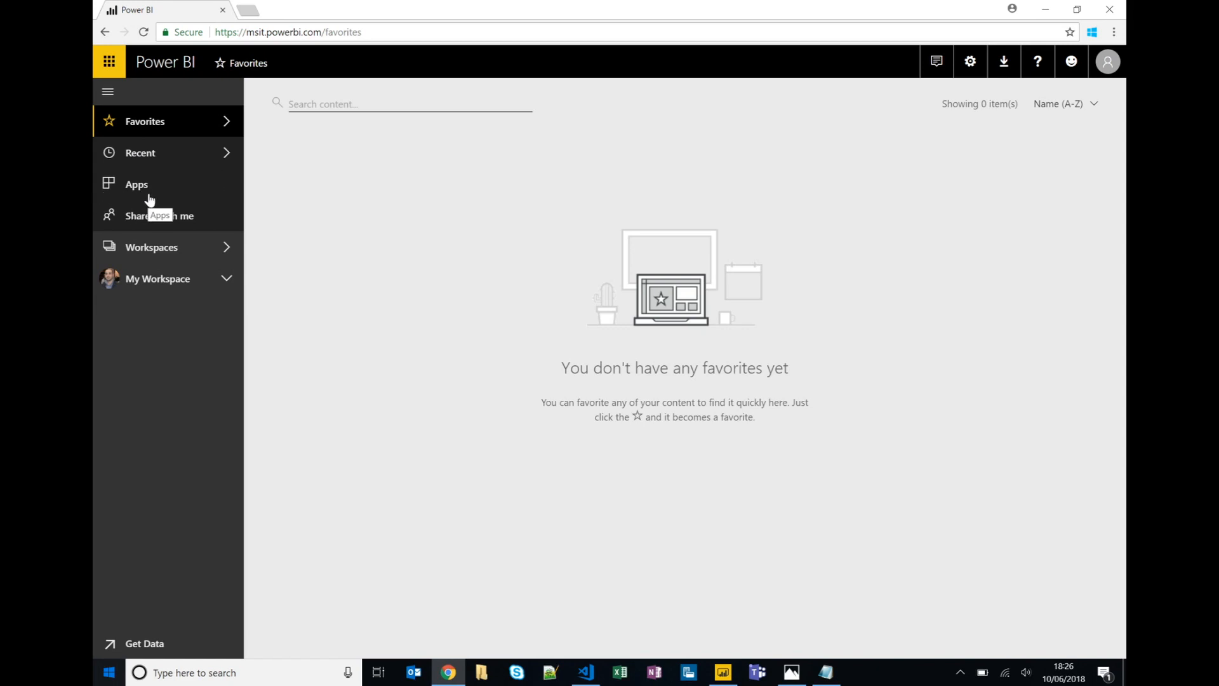
pyautogui.moveTo(143, 356)
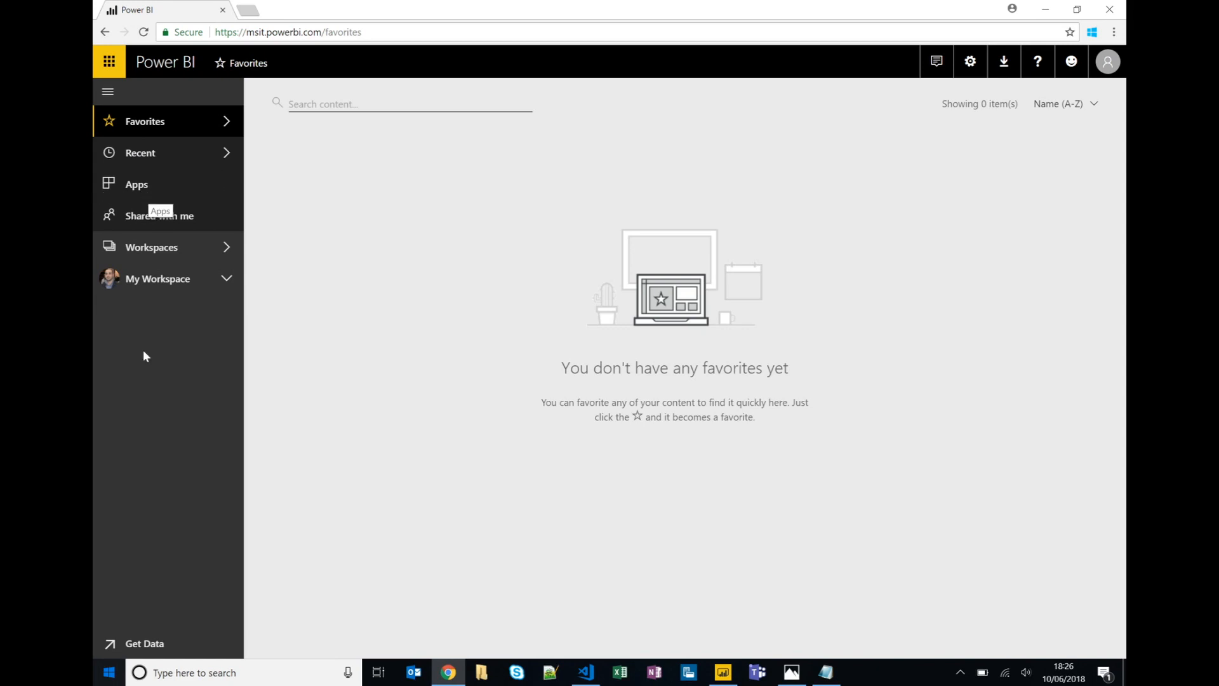
pyautogui.click(144, 642)
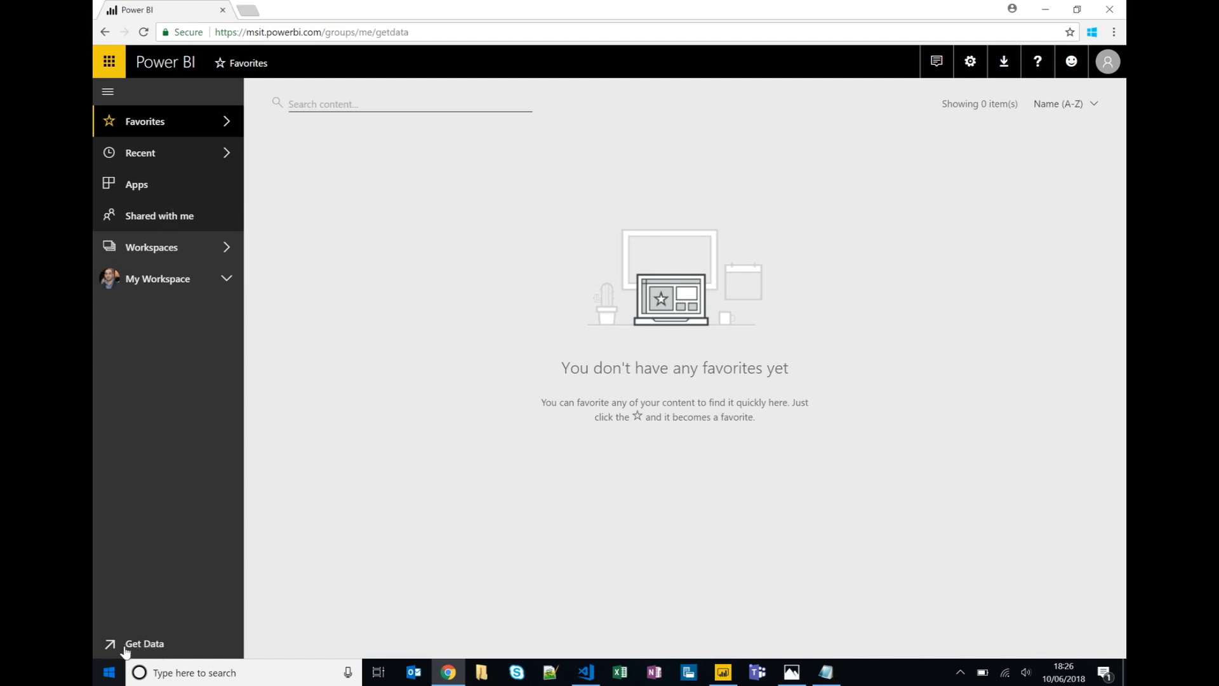
# Browse the AppSource services catalogue including Google Analytics, then close it to the installed apps list
pyautogui.click(144, 643)
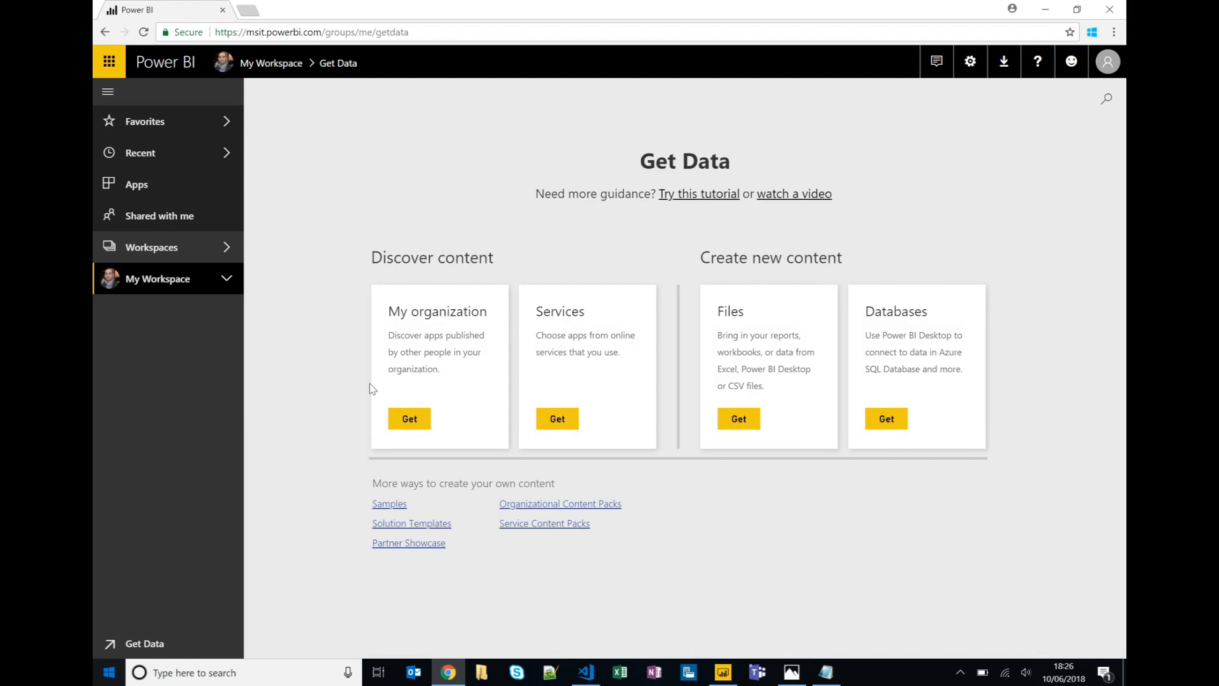
pyautogui.moveTo(414, 352)
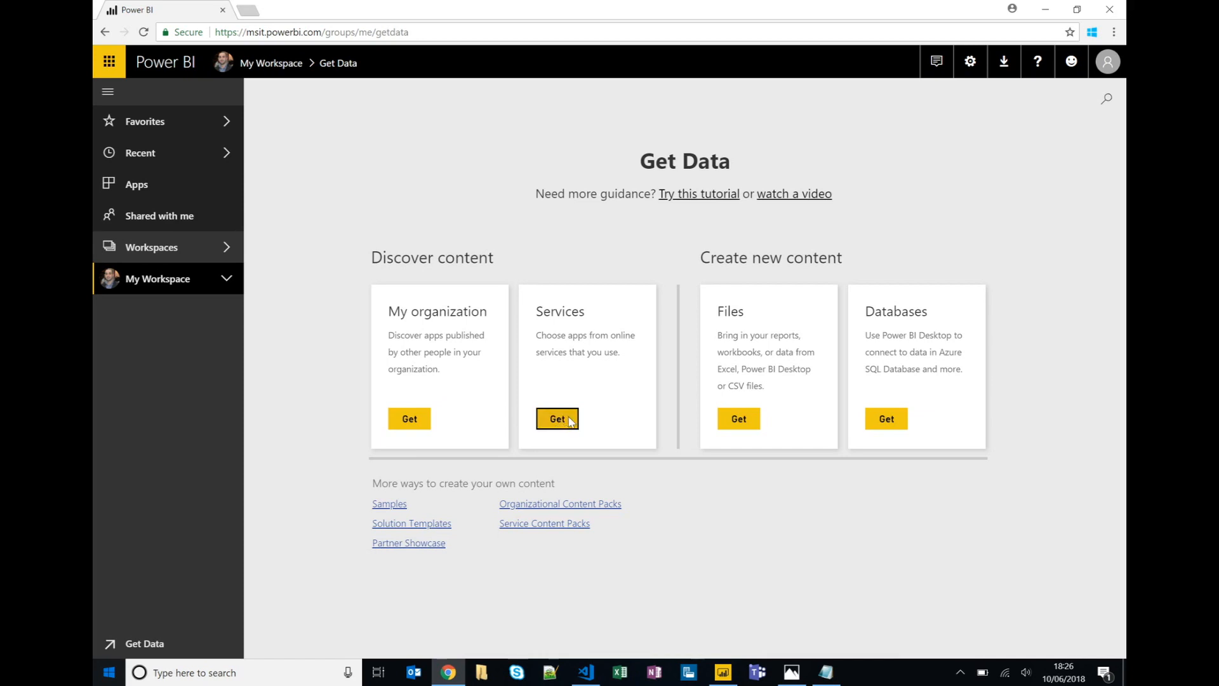
pyautogui.click(556, 418)
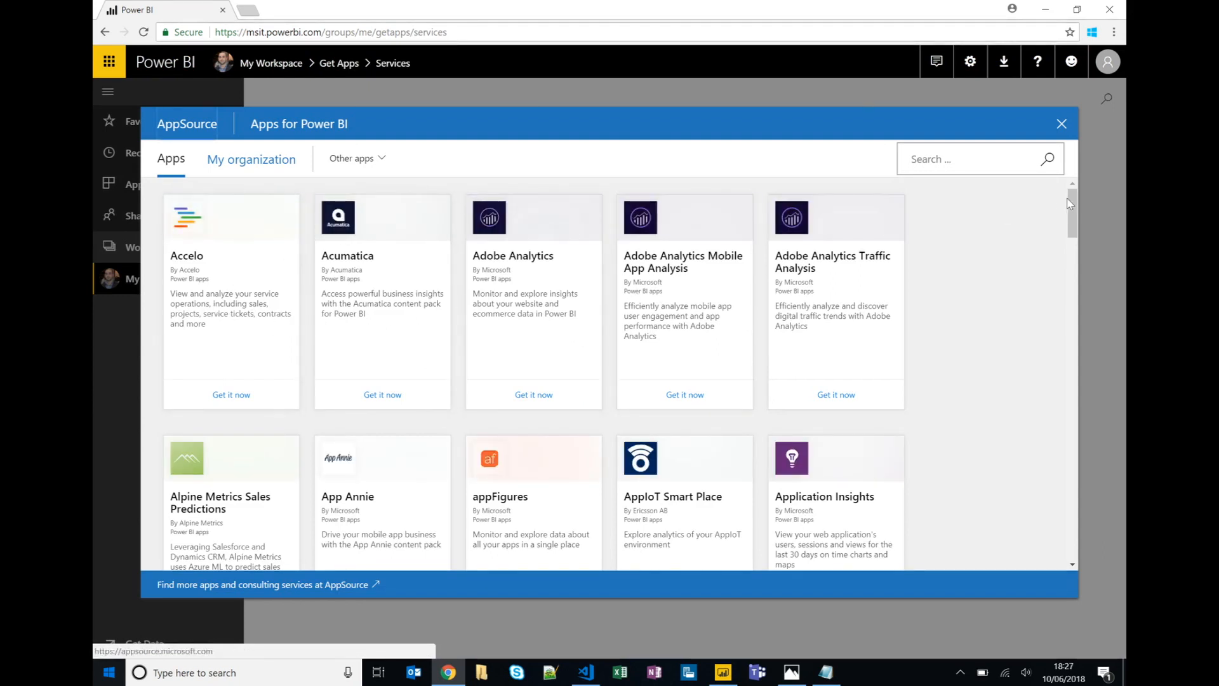
pyautogui.moveTo(1021, 228)
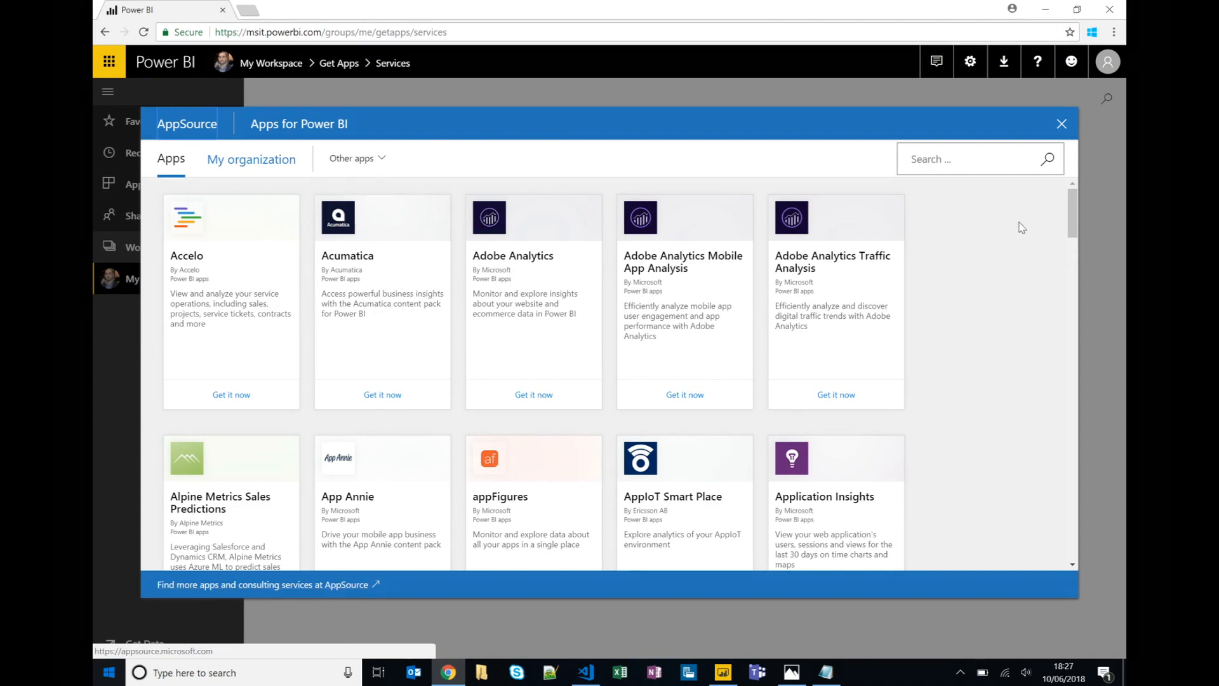
pyautogui.scroll(-3)
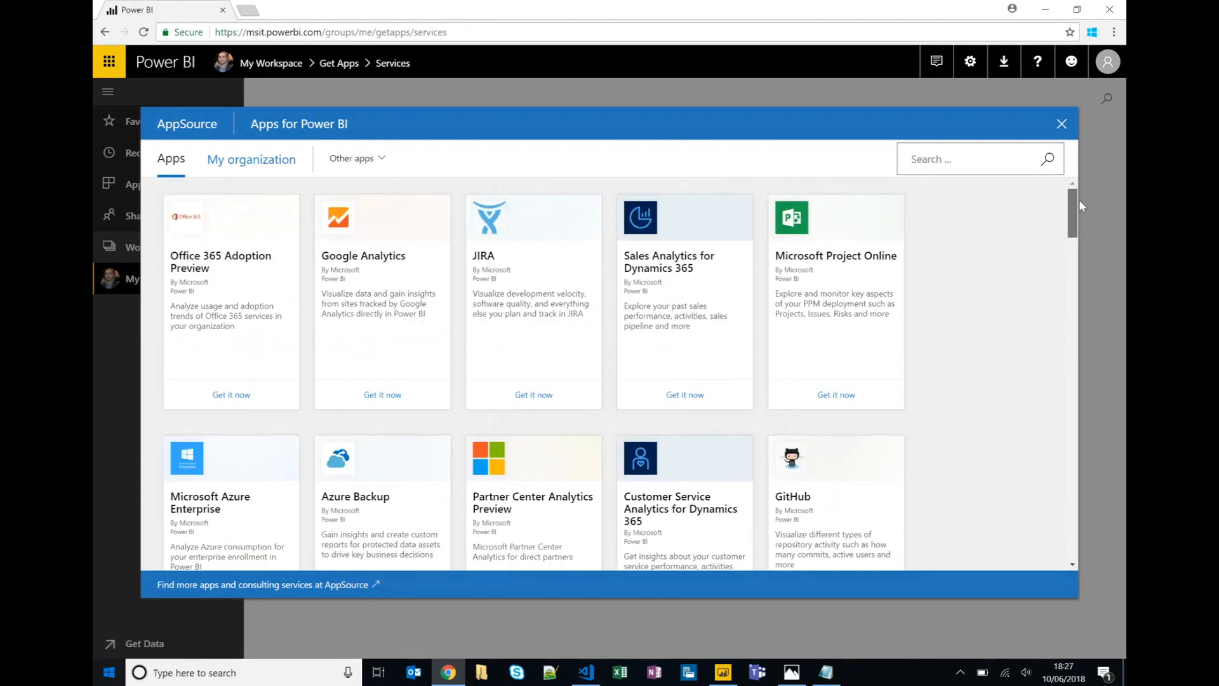
pyautogui.moveTo(418, 267)
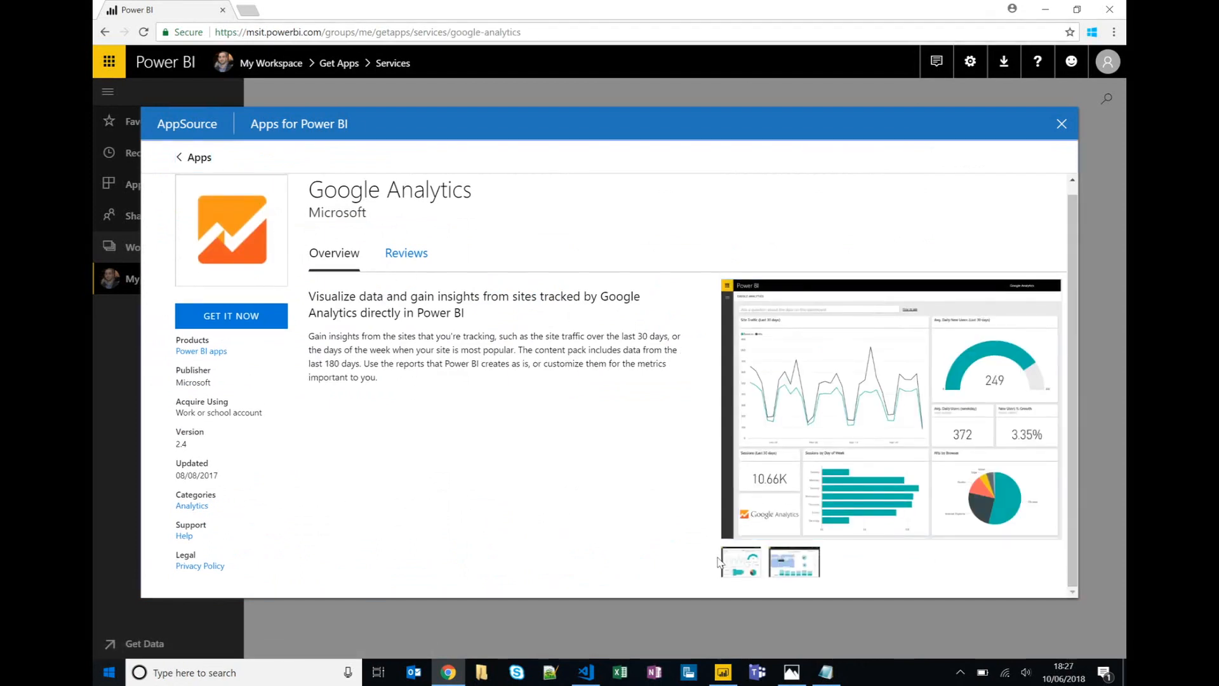
pyautogui.moveTo(678, 332)
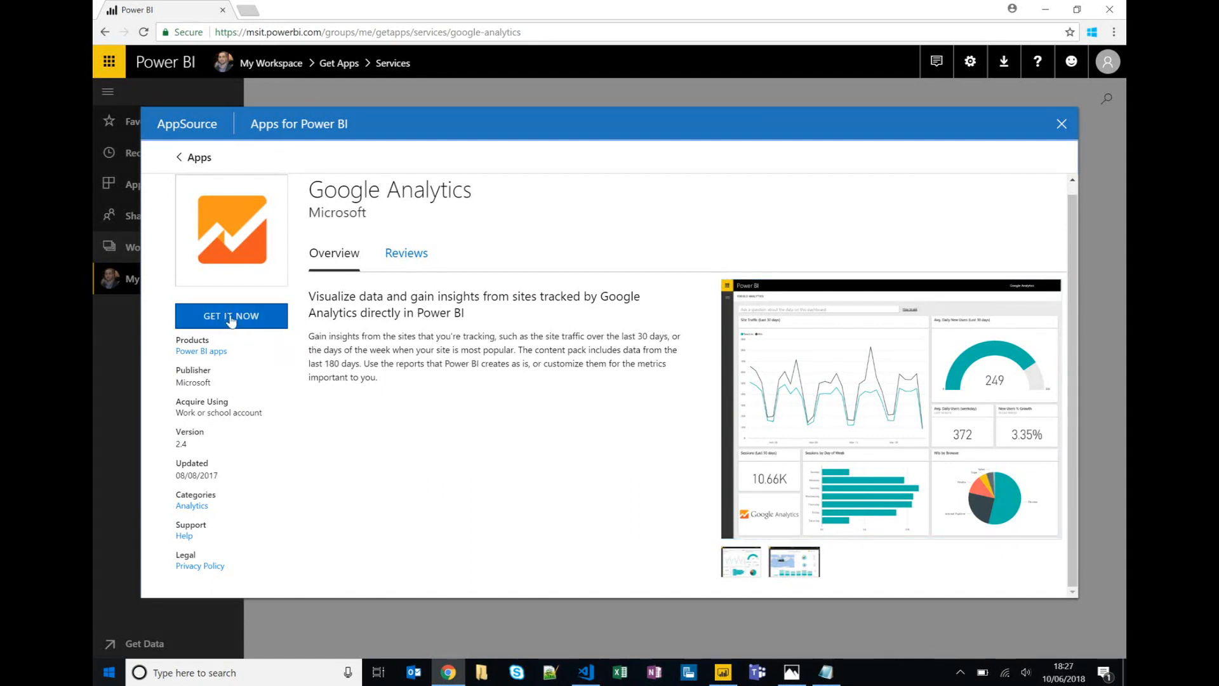
pyautogui.moveTo(277, 321)
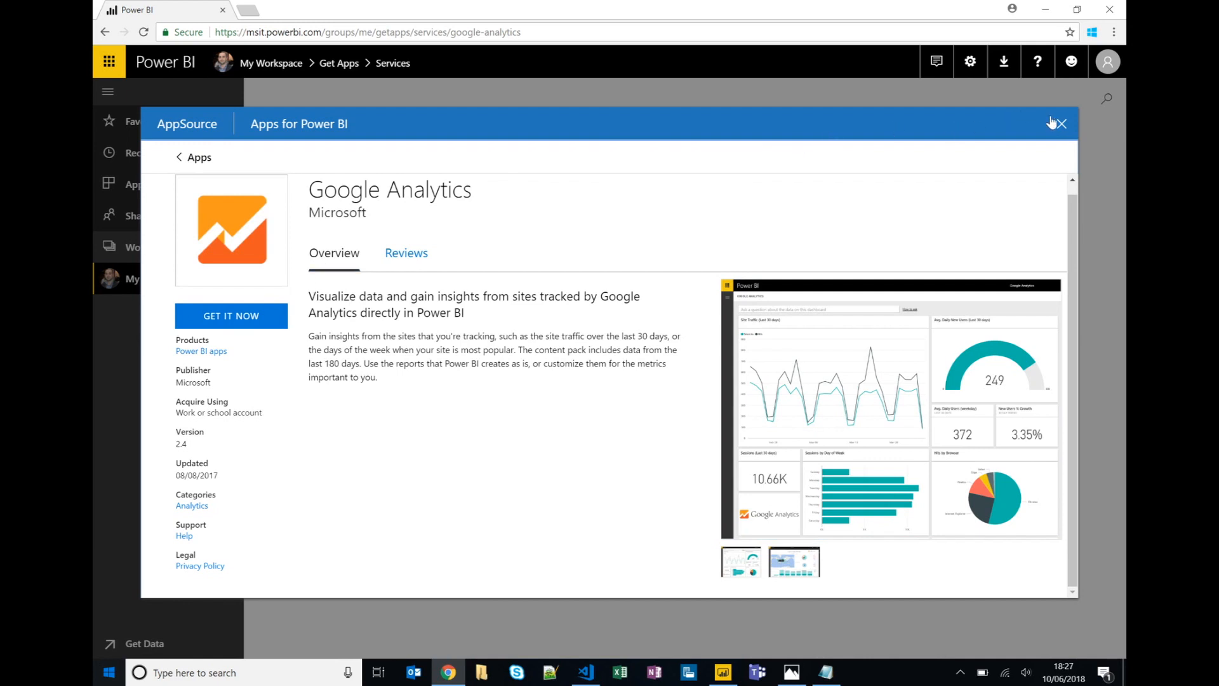
pyautogui.click(1059, 123)
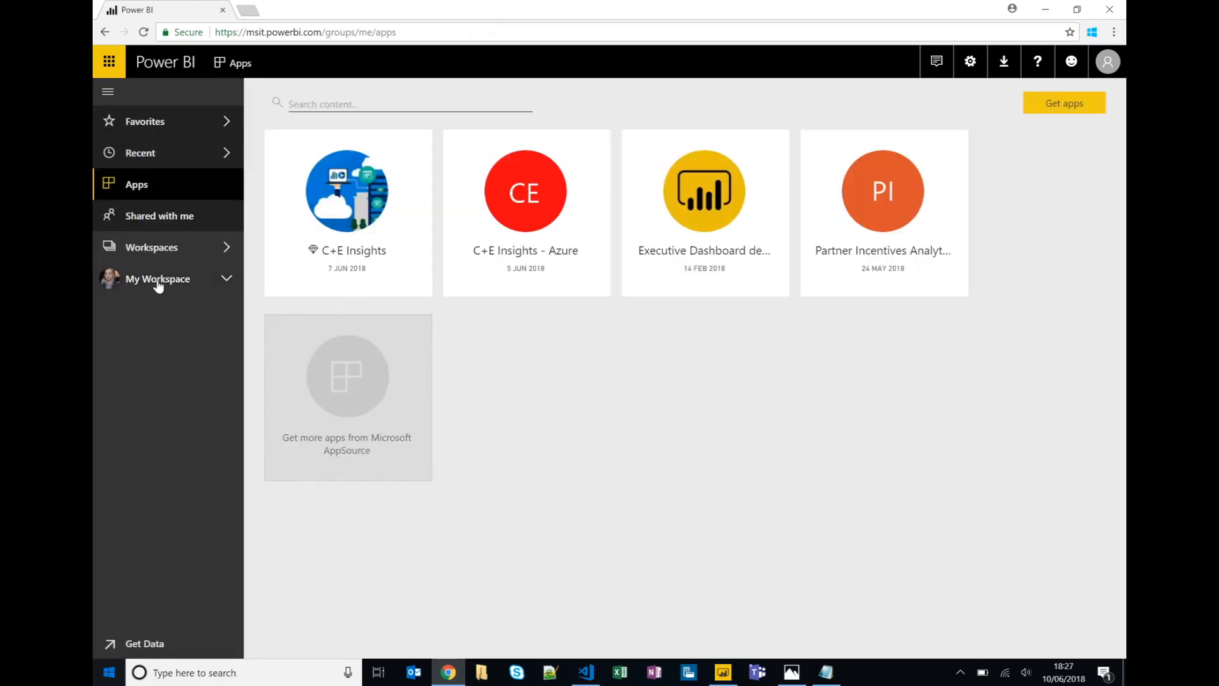
# Browse My Workspace's reports, workbooks and datasets lists, ending on the reports list with Report02
pyautogui.click(158, 279)
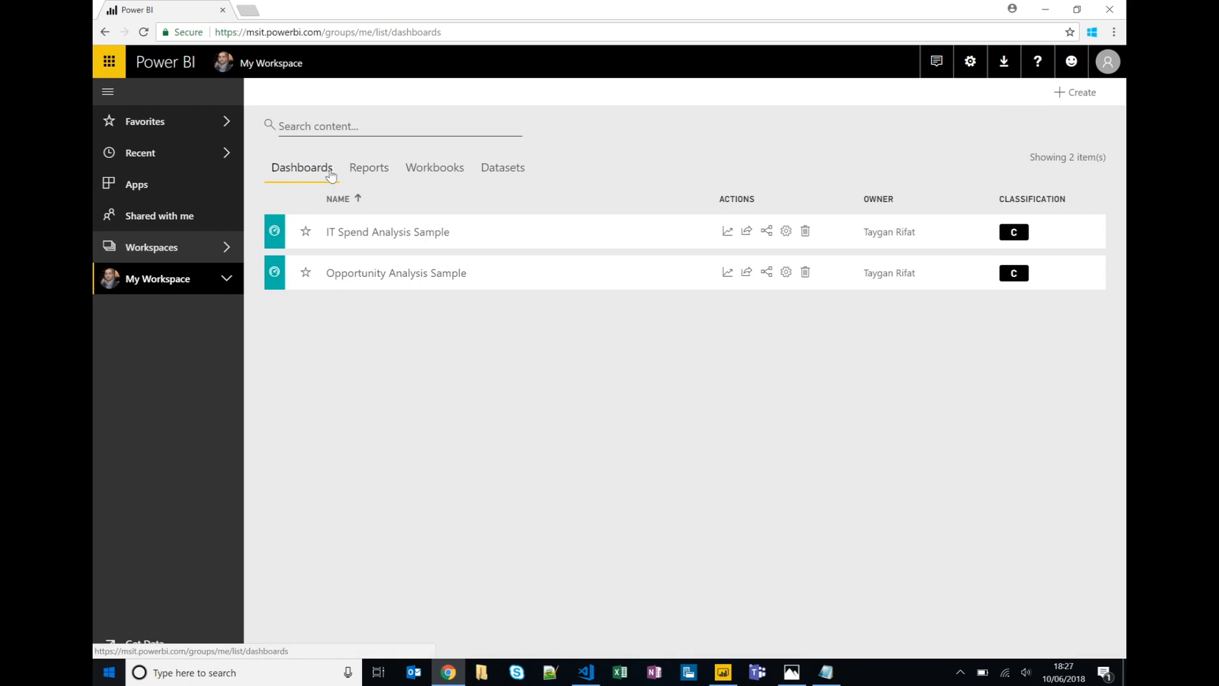
pyautogui.click(368, 168)
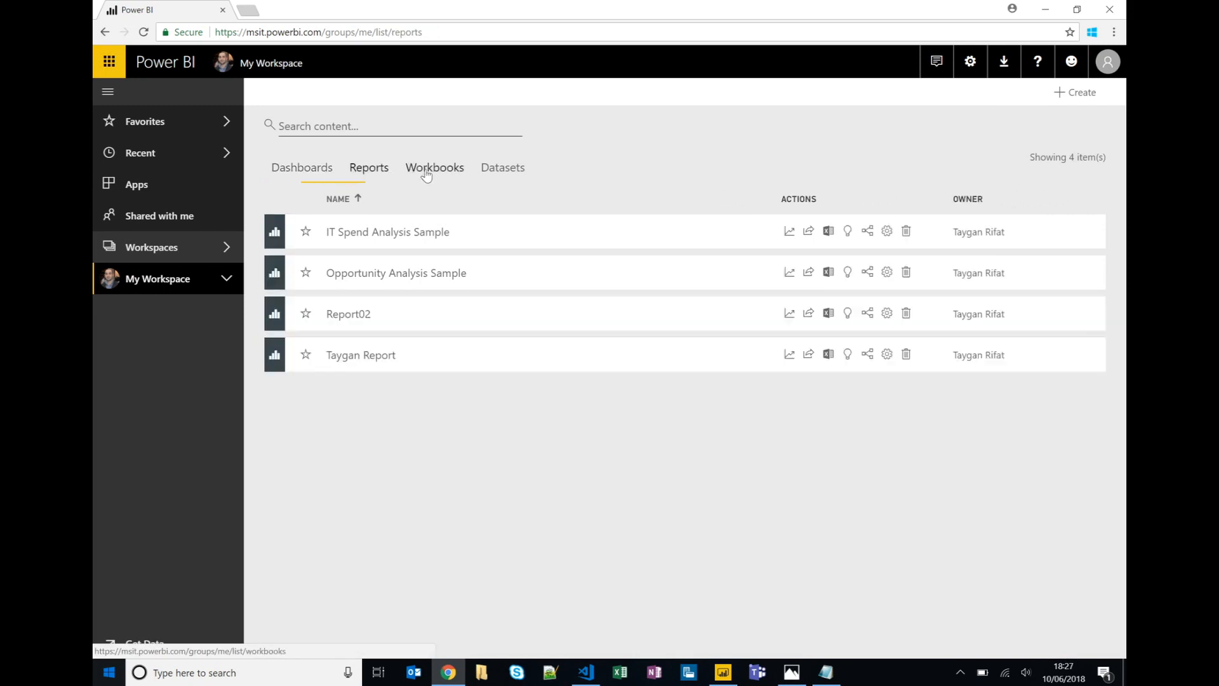
pyautogui.click(434, 167)
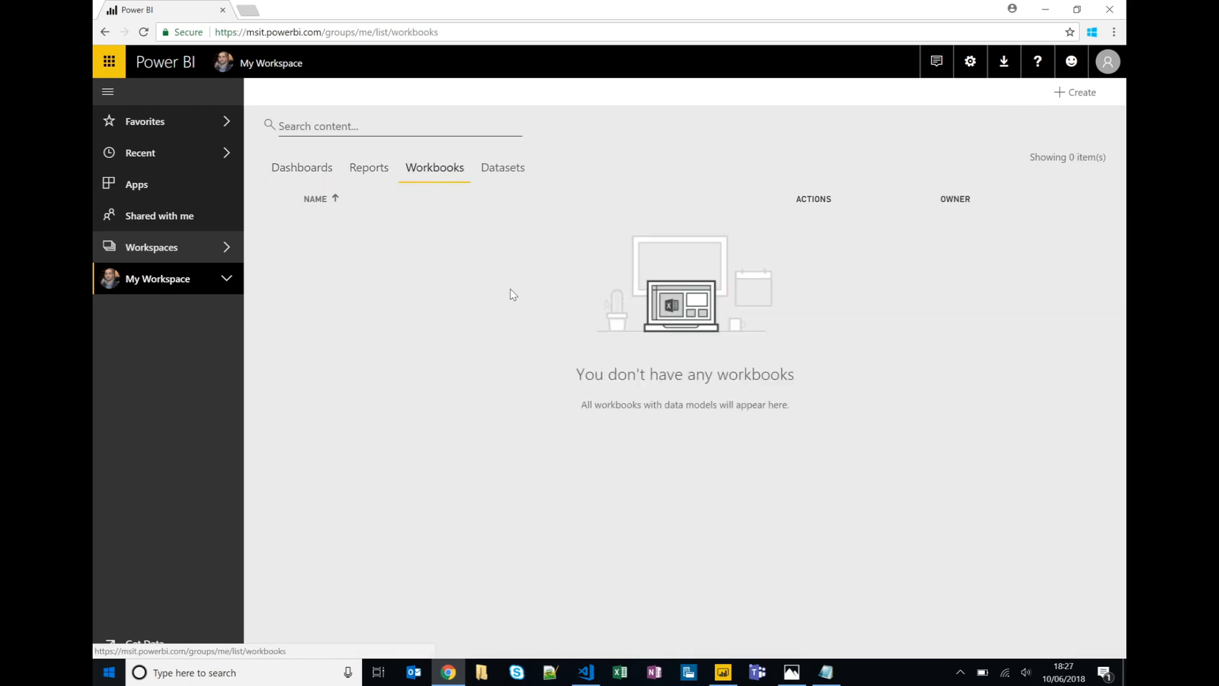
pyautogui.moveTo(325, 227)
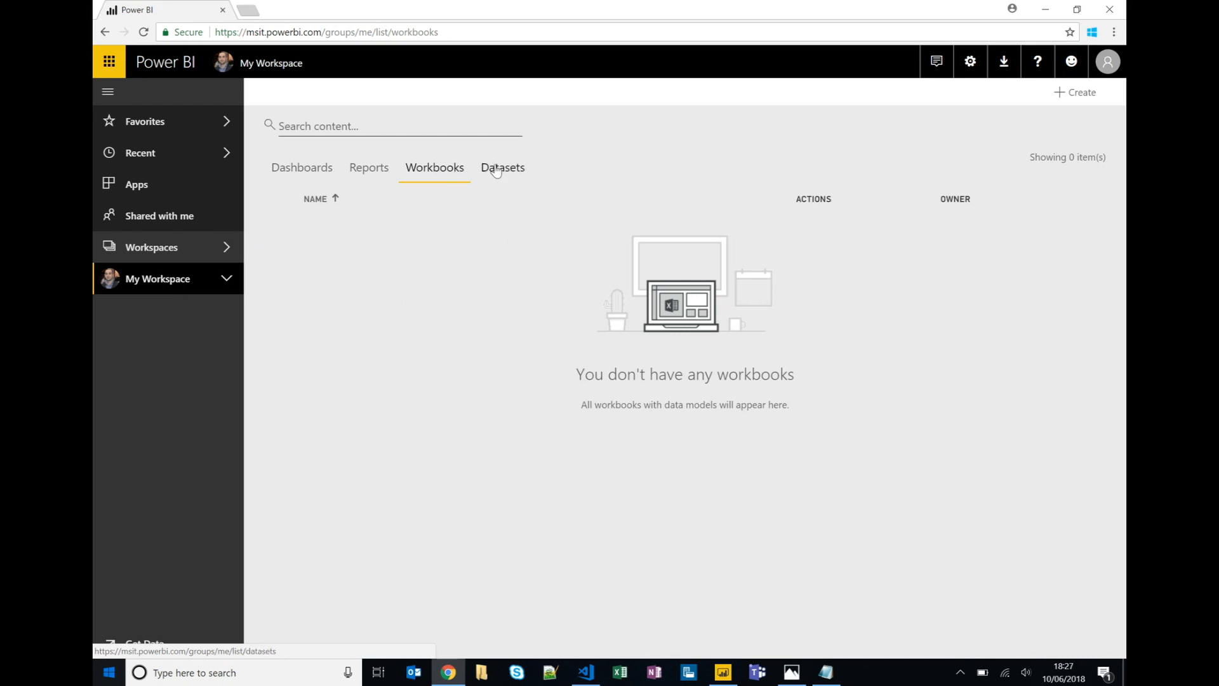
pyautogui.click(503, 168)
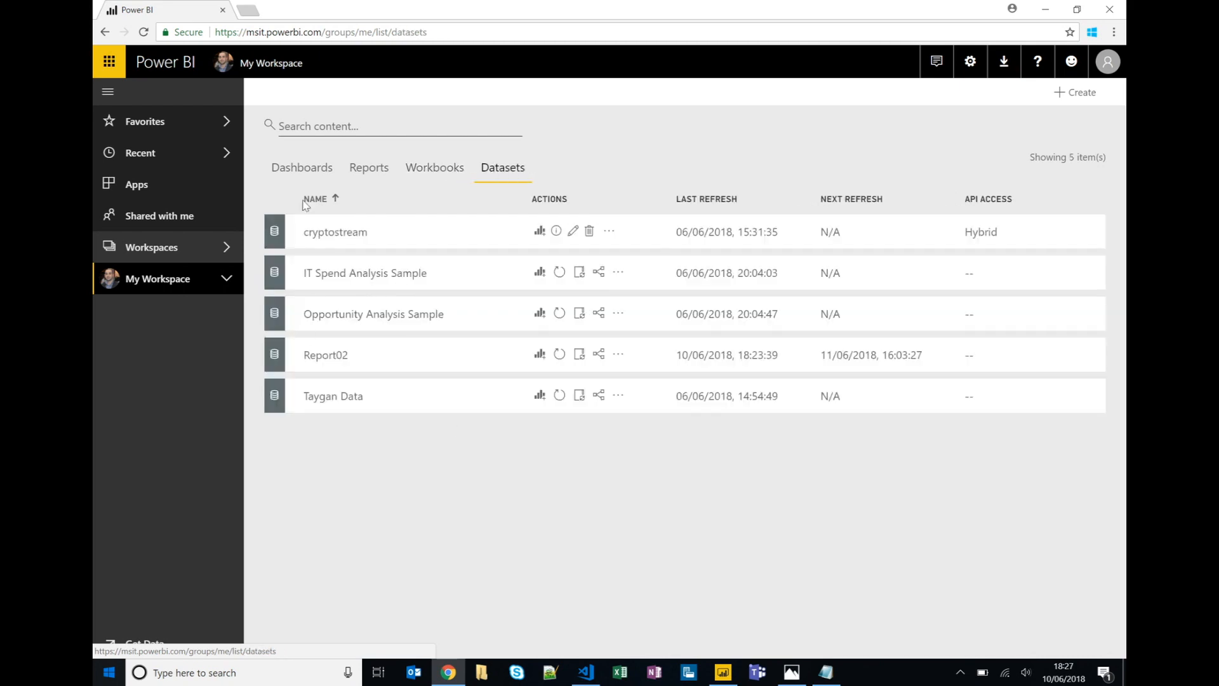
pyautogui.moveTo(315, 351)
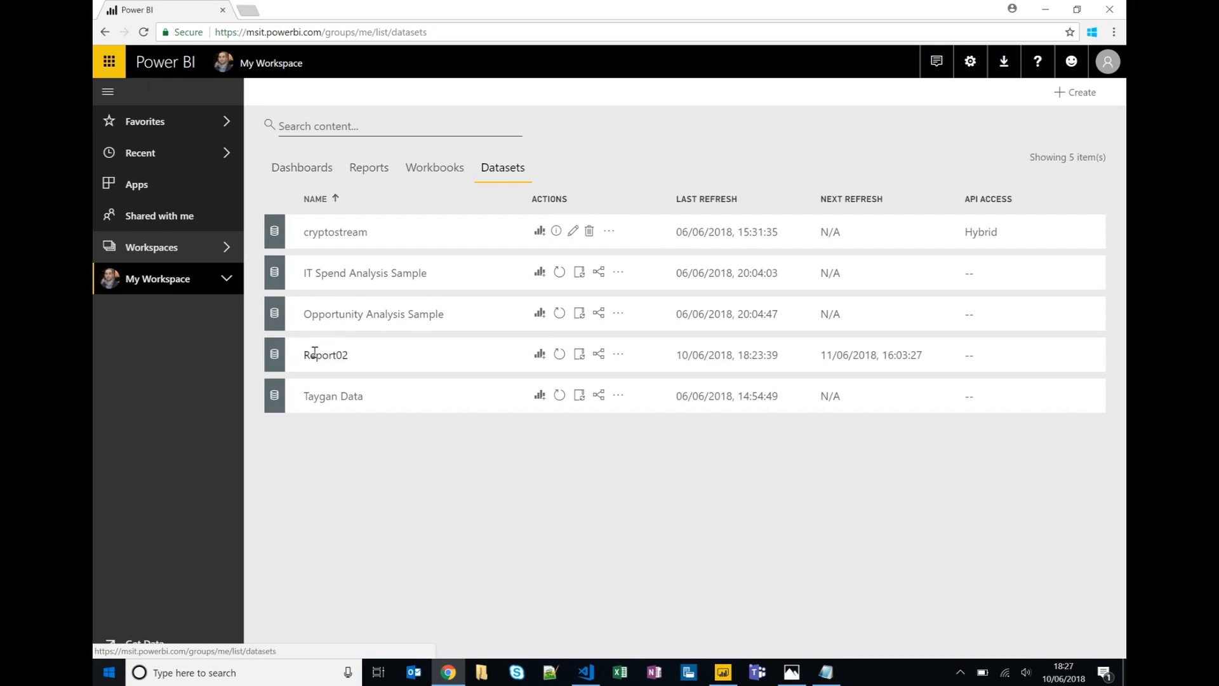
pyautogui.click(369, 168)
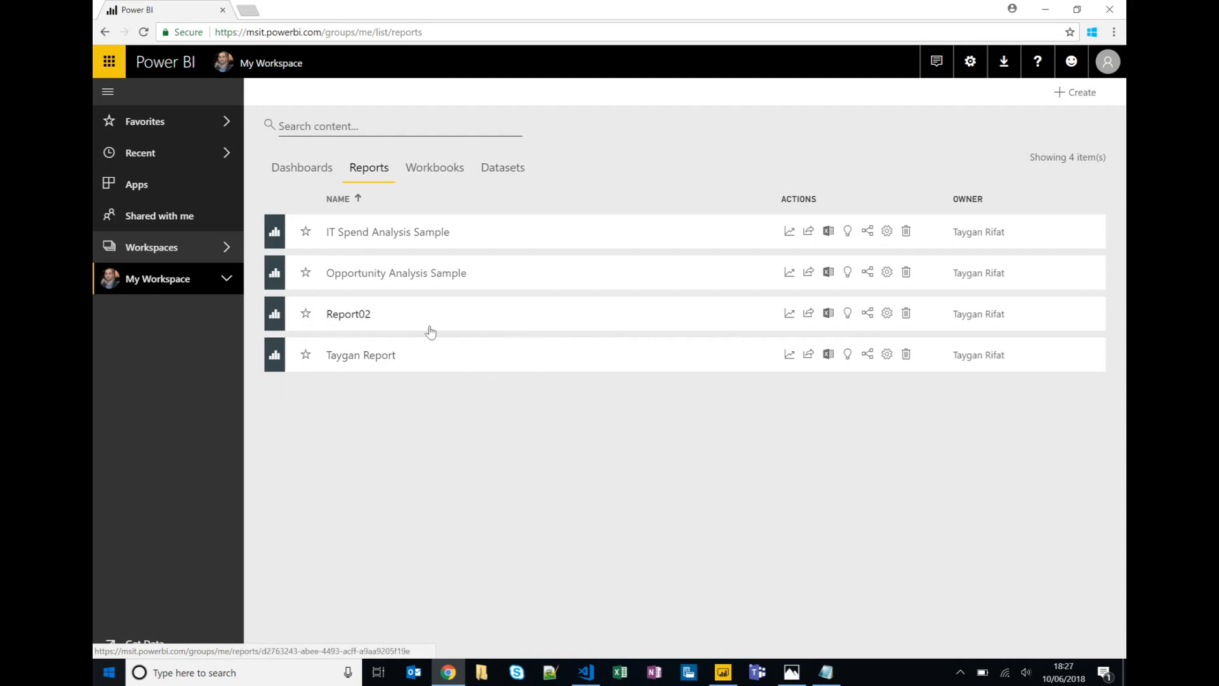
pyautogui.moveTo(351, 319)
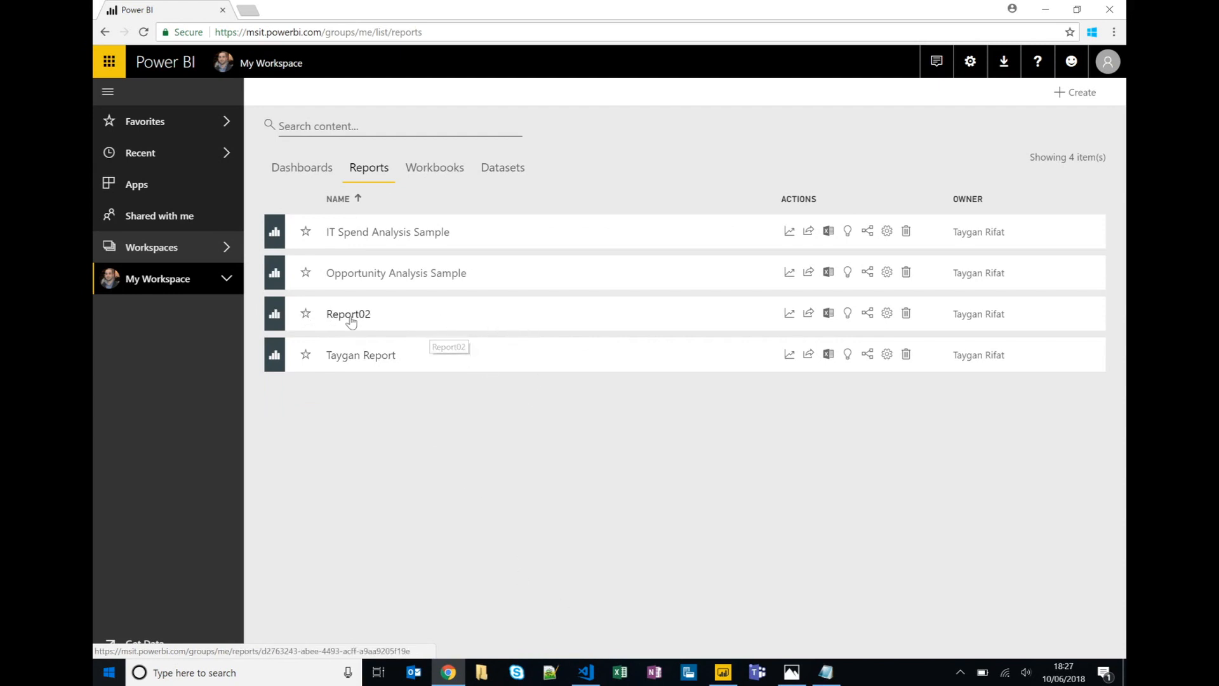
# View Report02's Summary page and its sharing options, then return to My Workspace's dashboards list
pyautogui.click(348, 313)
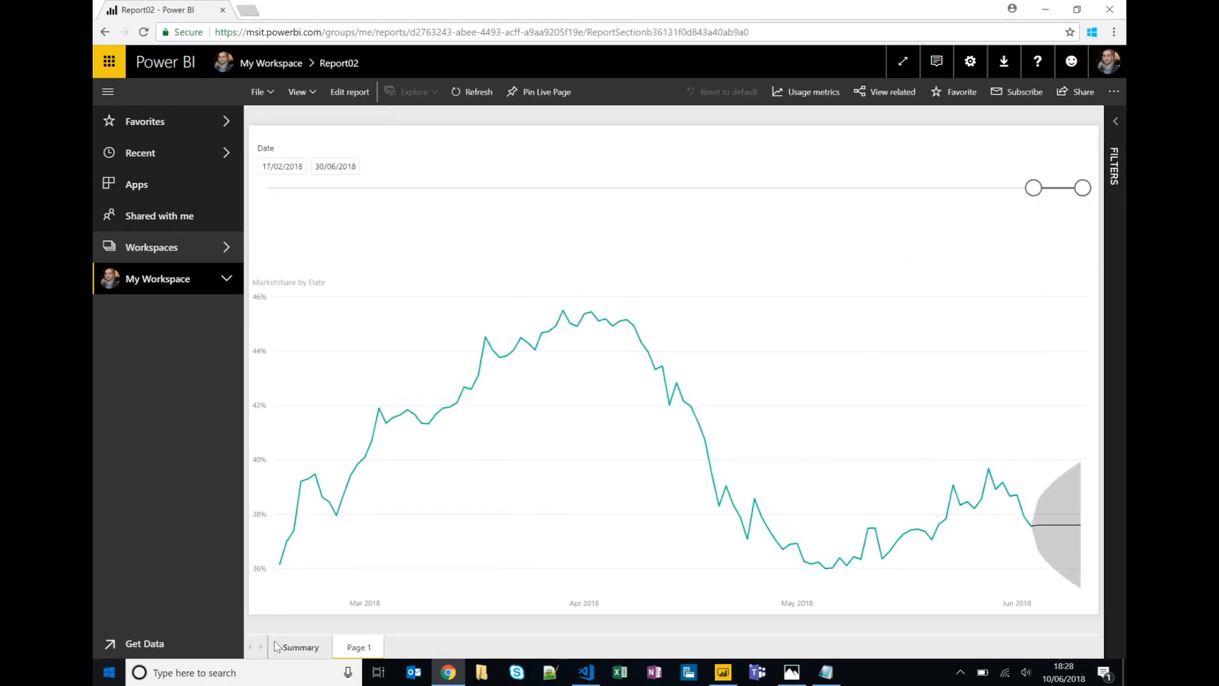
pyautogui.click(303, 647)
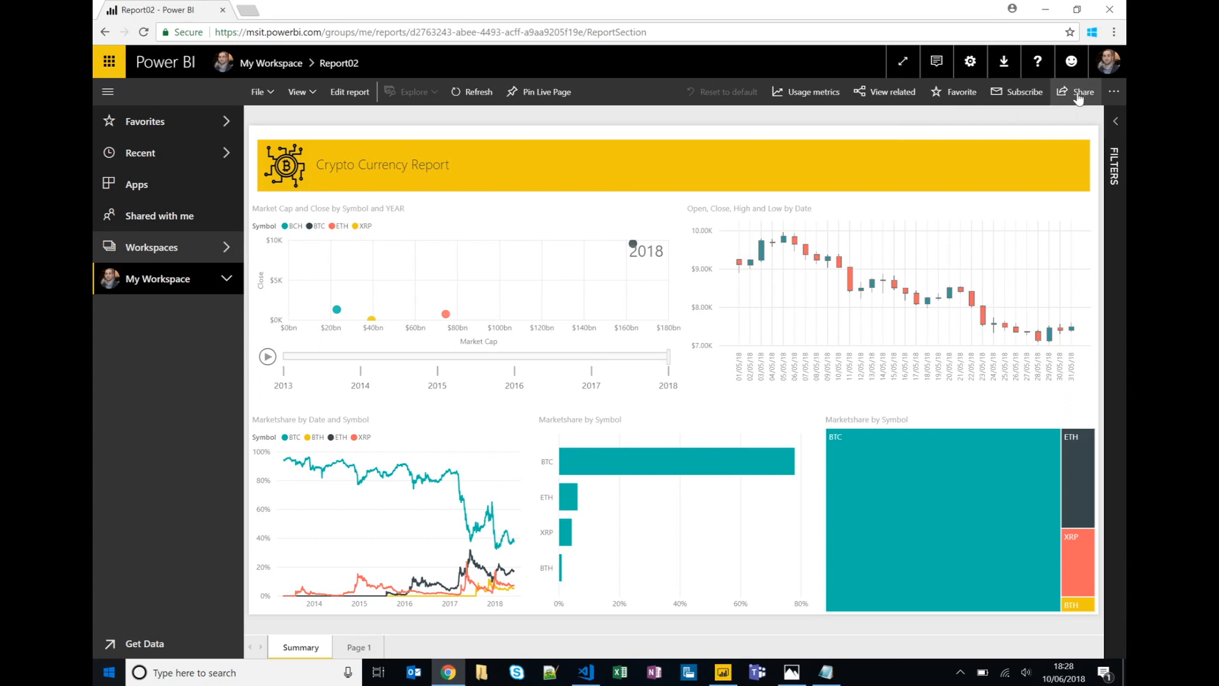
pyautogui.click(1082, 91)
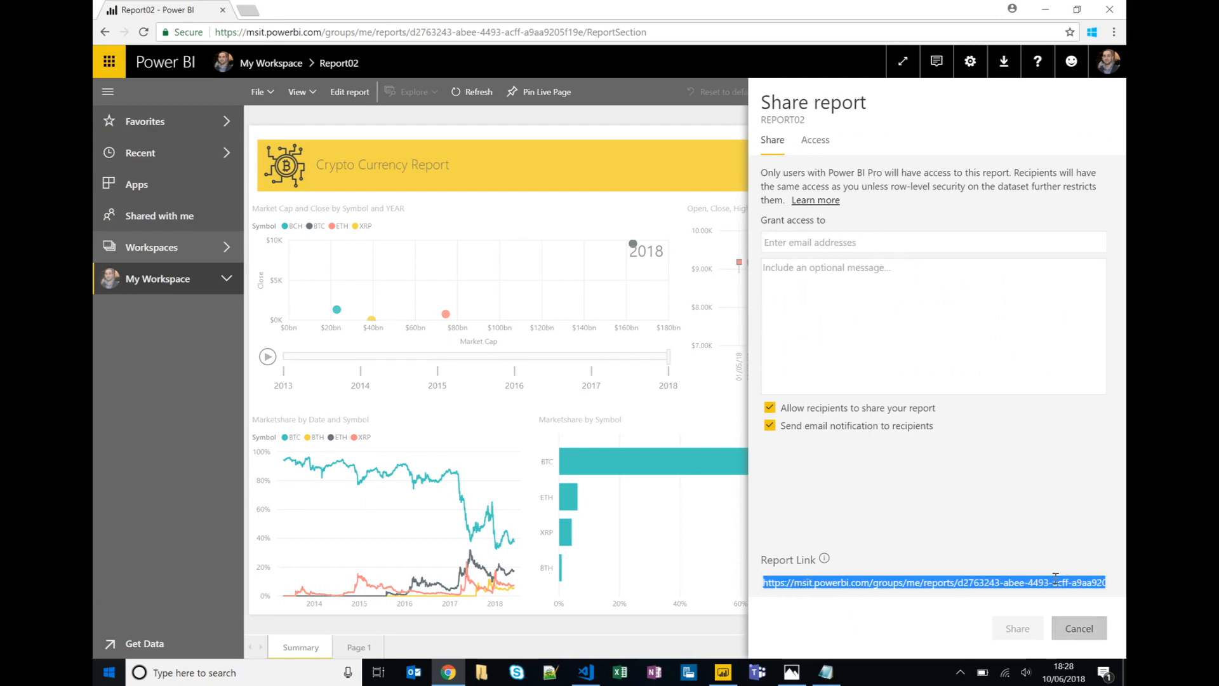
pyautogui.click(1079, 627)
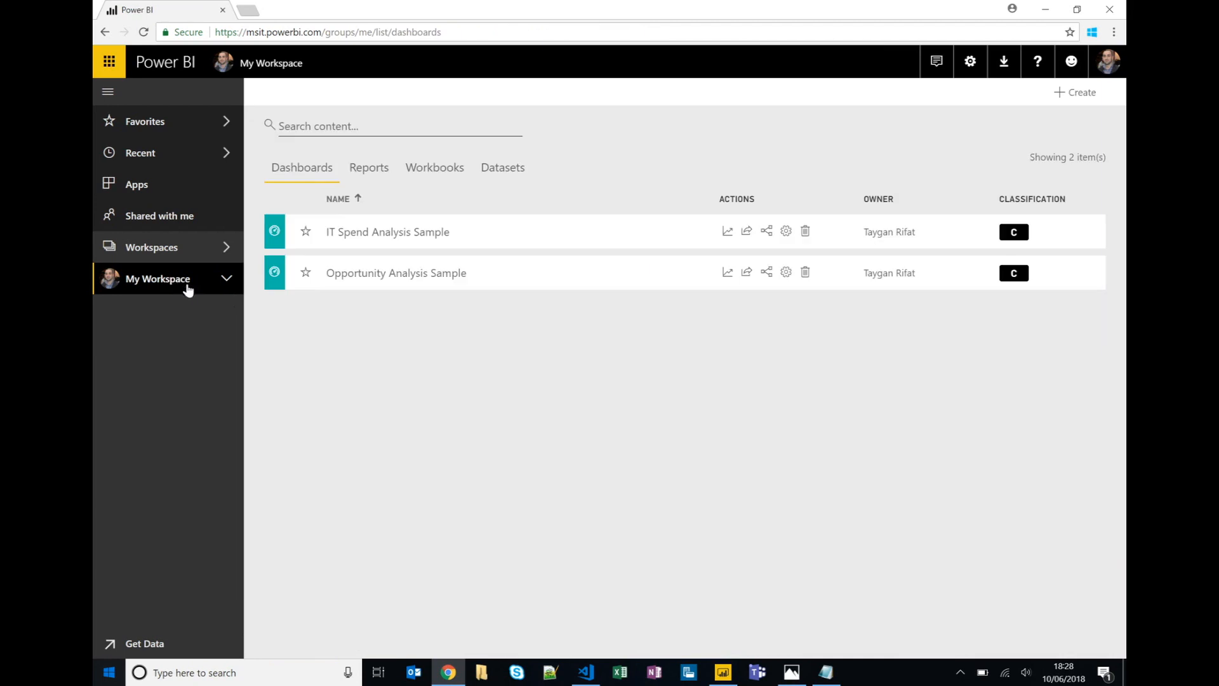
# Switch from the dashboards list through reports to the workspace's datasets list
pyautogui.click(368, 168)
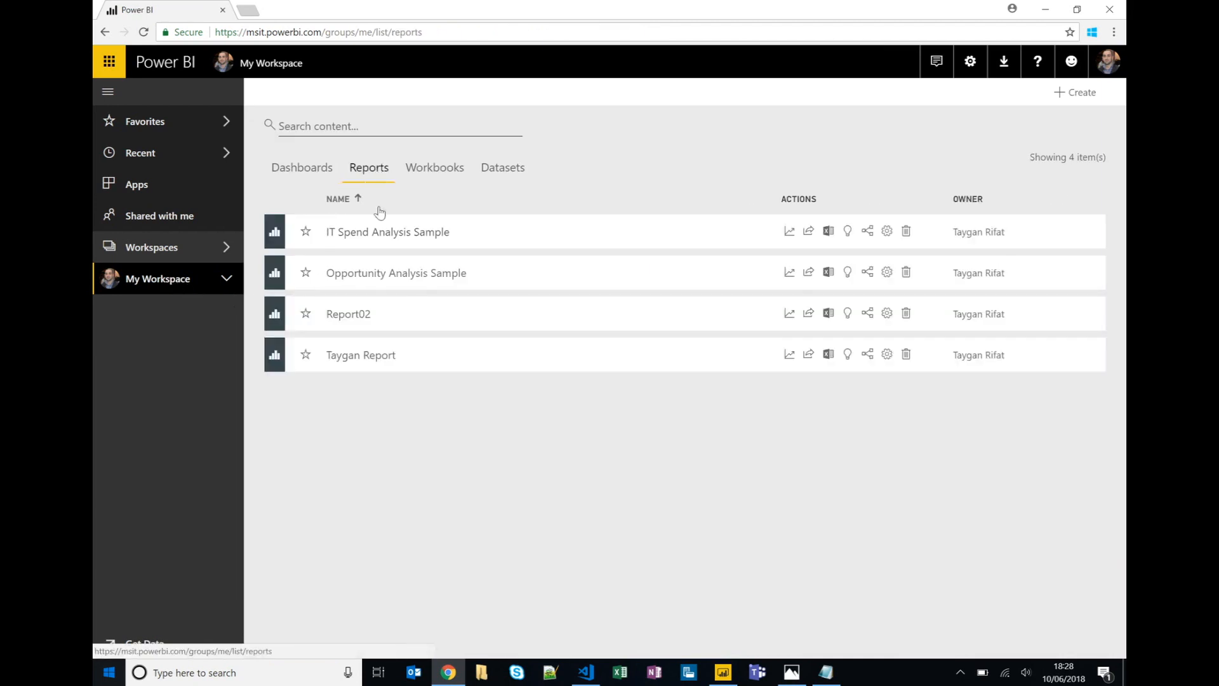
pyautogui.moveTo(848, 355)
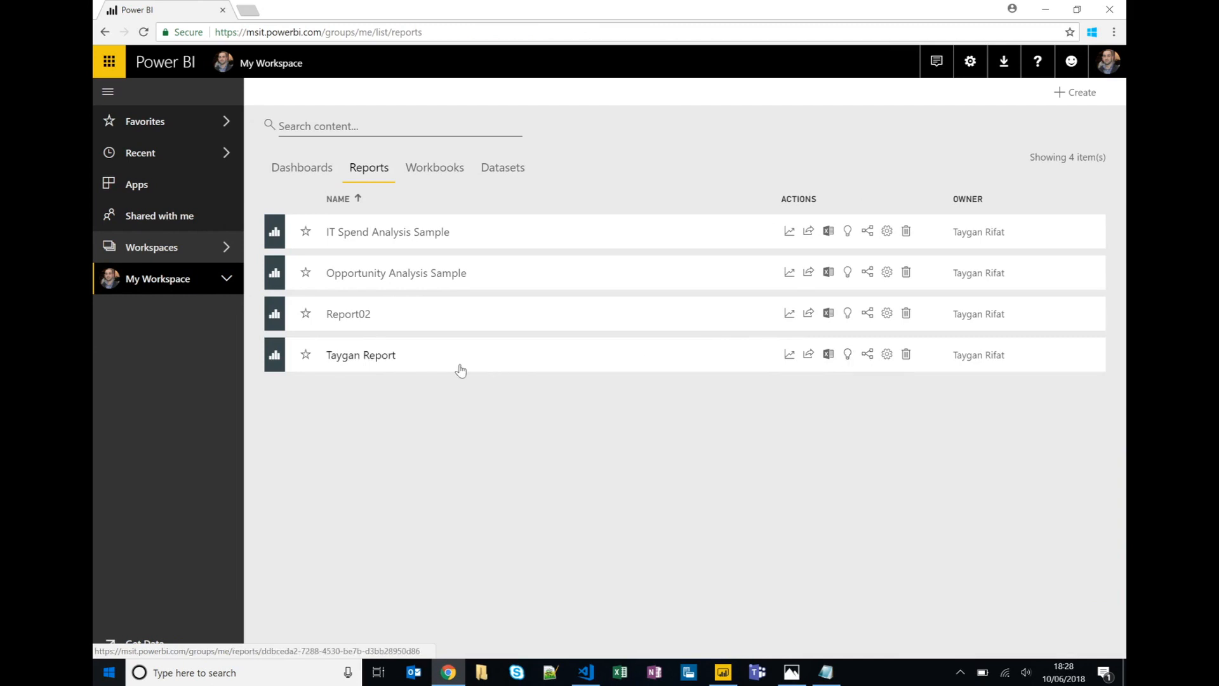
pyautogui.click(503, 167)
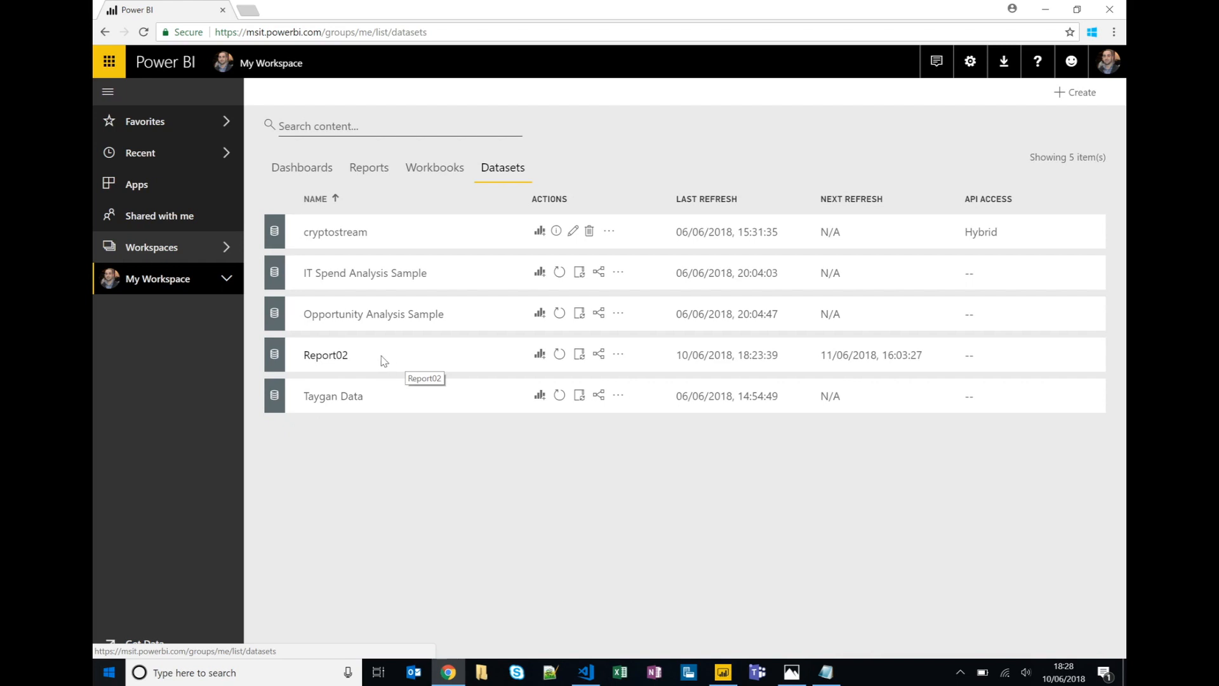
pyautogui.moveTo(376, 357)
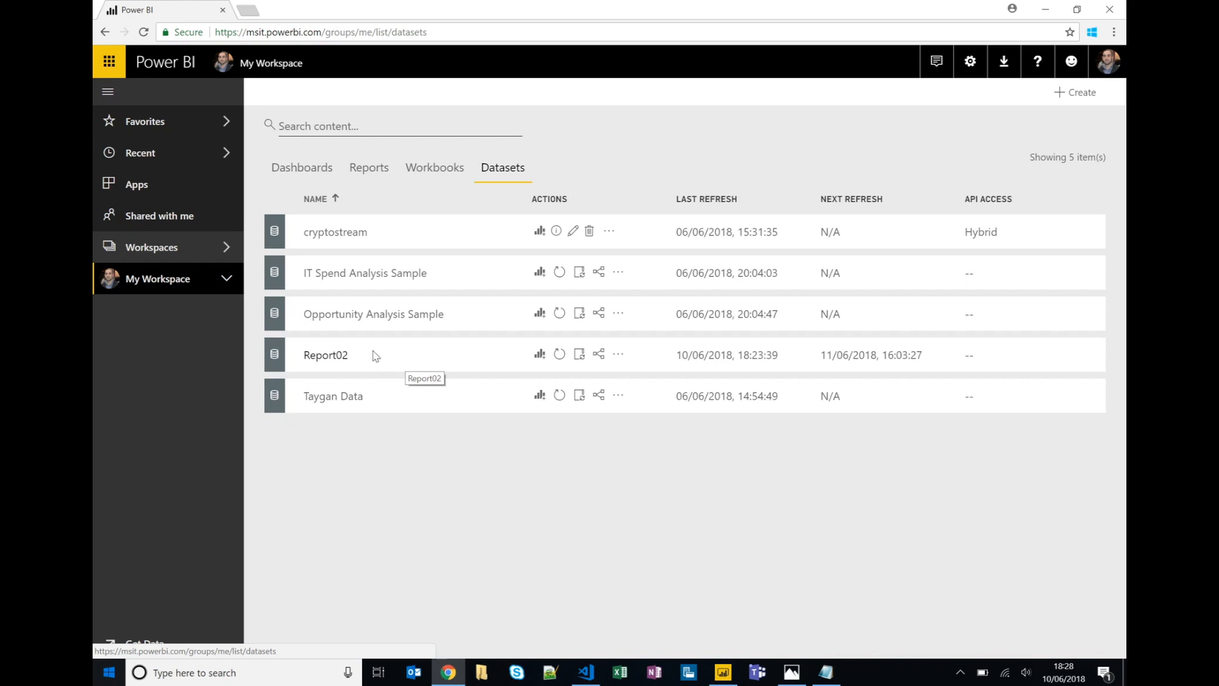
# Request quick insights for the Report02 dataset from its more-actions menu
pyautogui.click(618, 355)
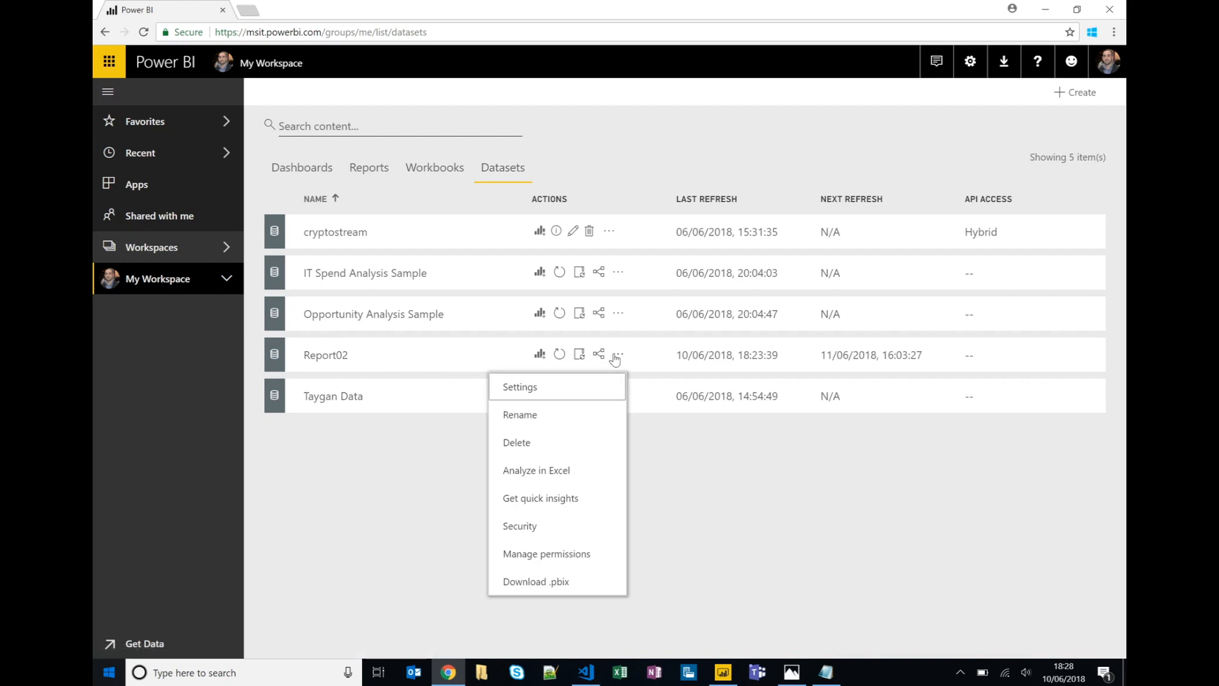
pyautogui.moveTo(541, 498)
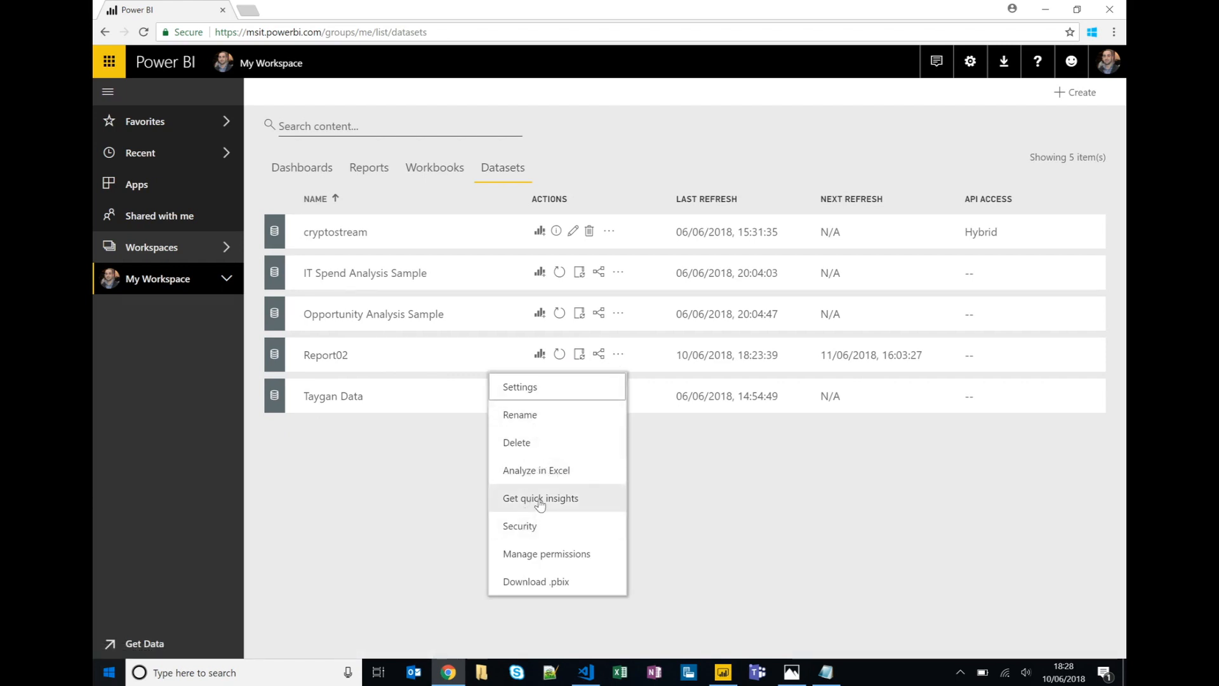
pyautogui.click(540, 497)
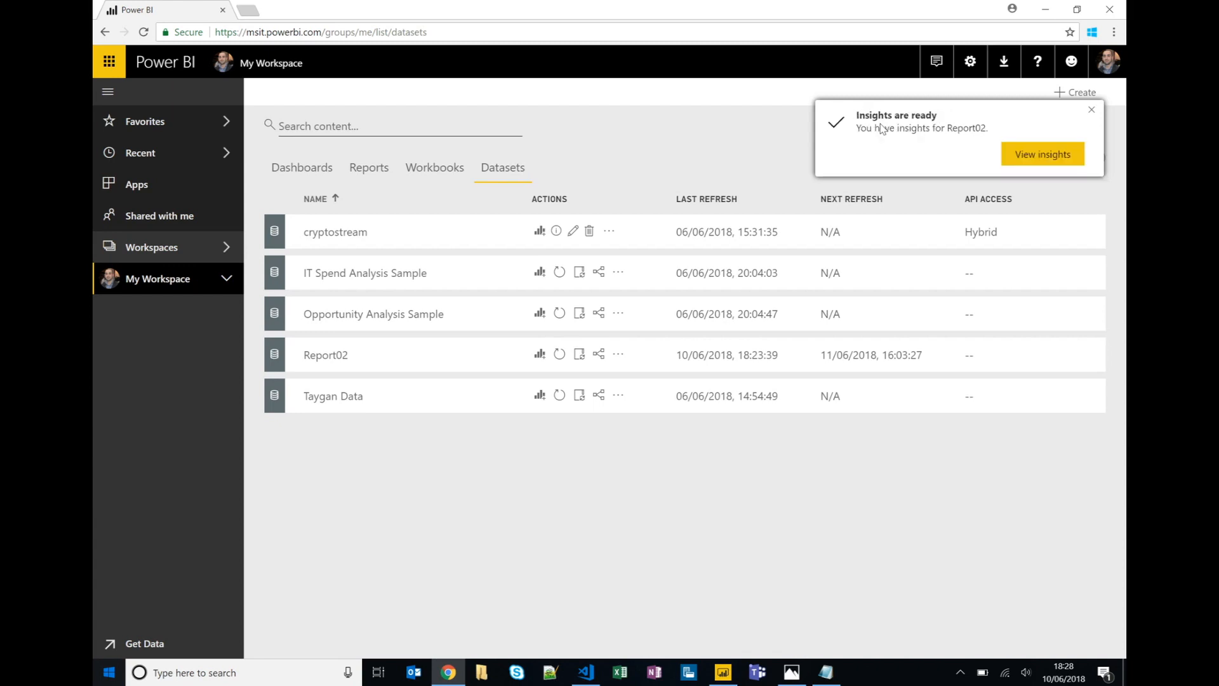
# View the ready Quick Insights for Report02 and scroll through the generated insight charts
pyautogui.click(1041, 153)
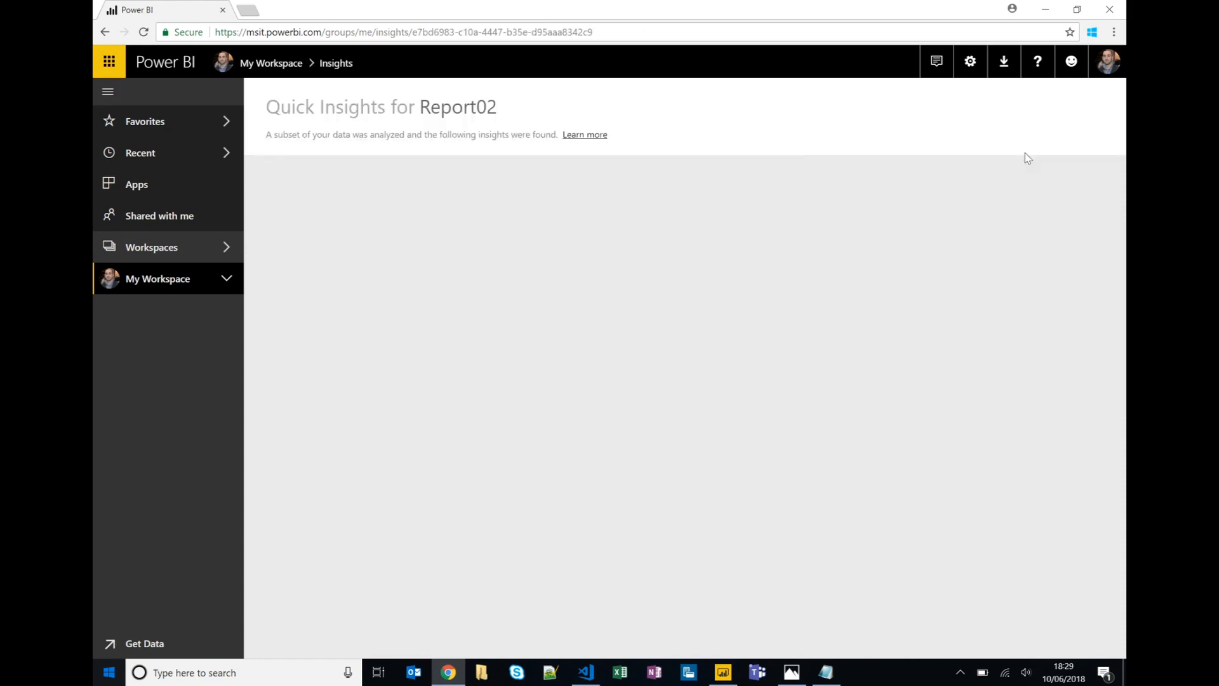
pyautogui.moveTo(686, 225)
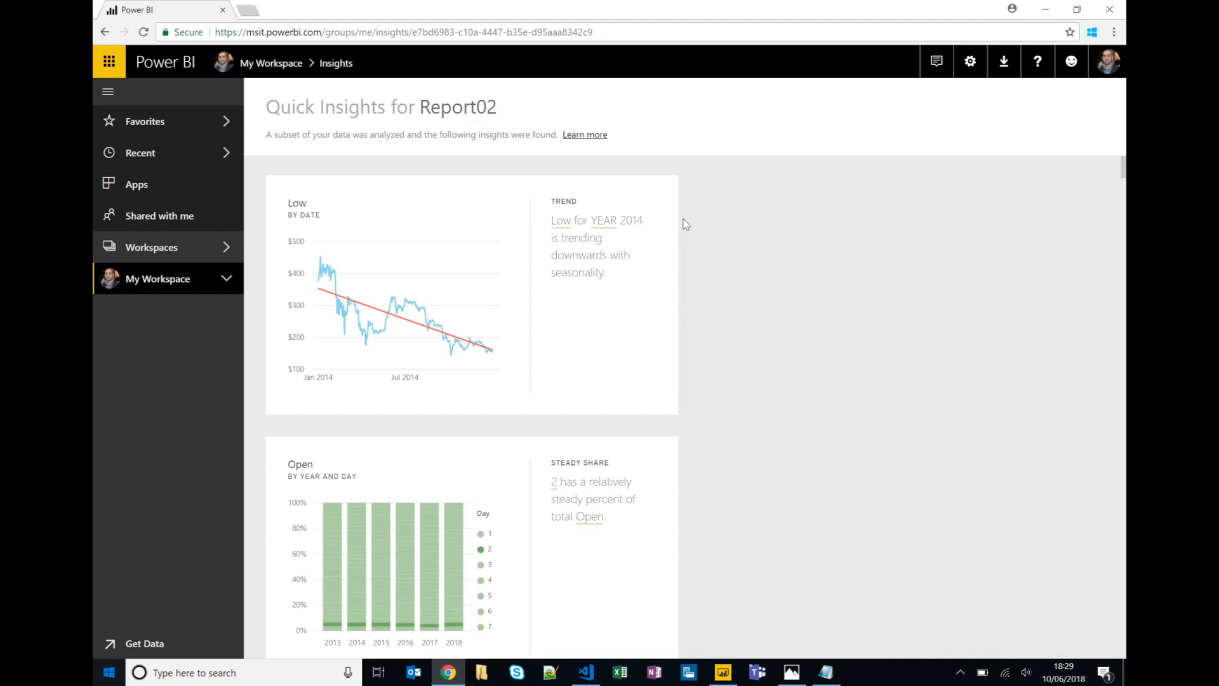
pyautogui.scroll(-3)
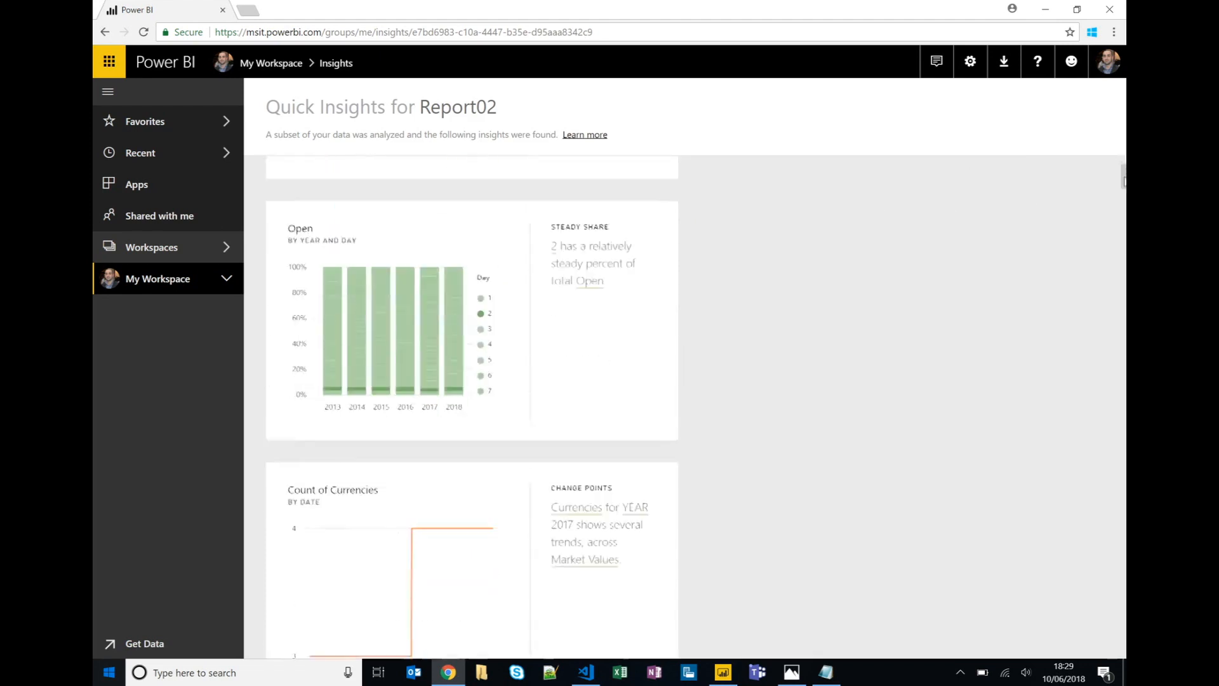
pyautogui.scroll(-3)
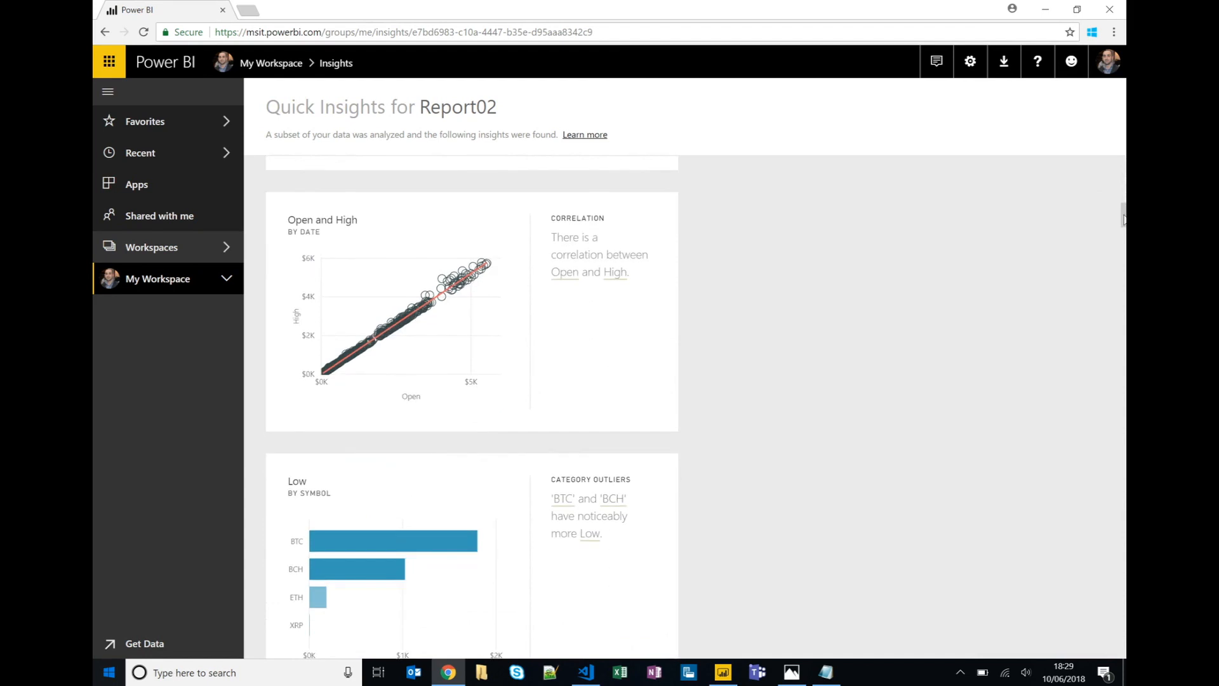
pyautogui.scroll(-3)
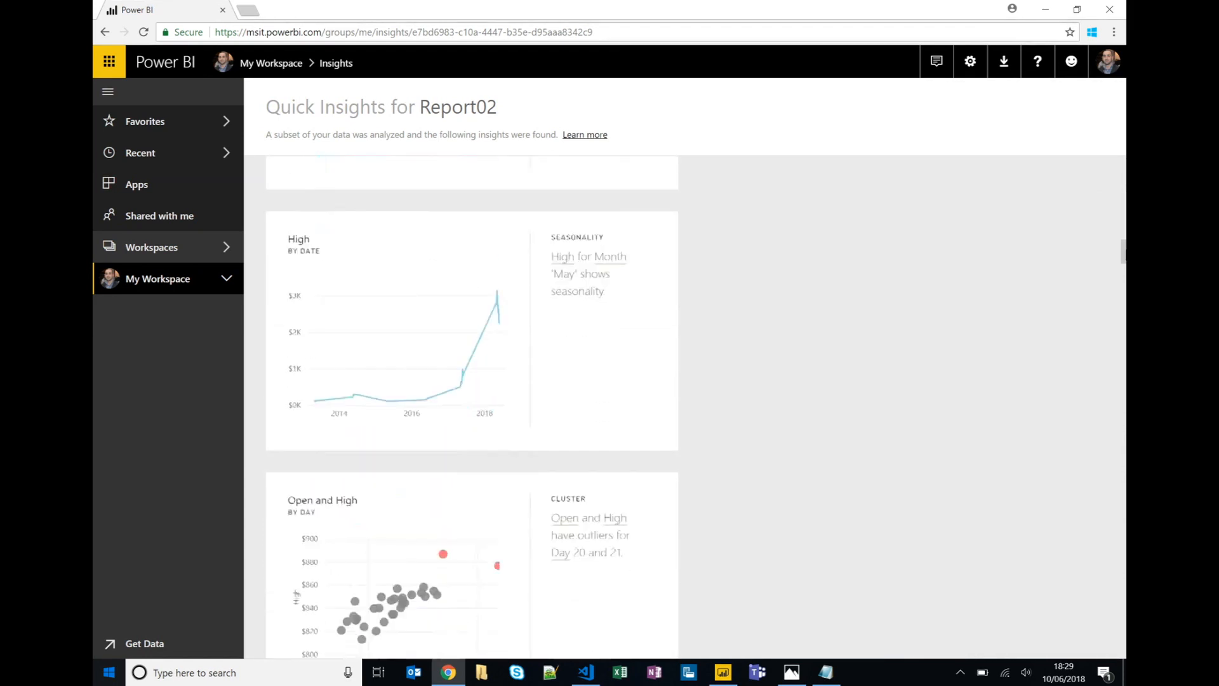
pyautogui.scroll(-3)
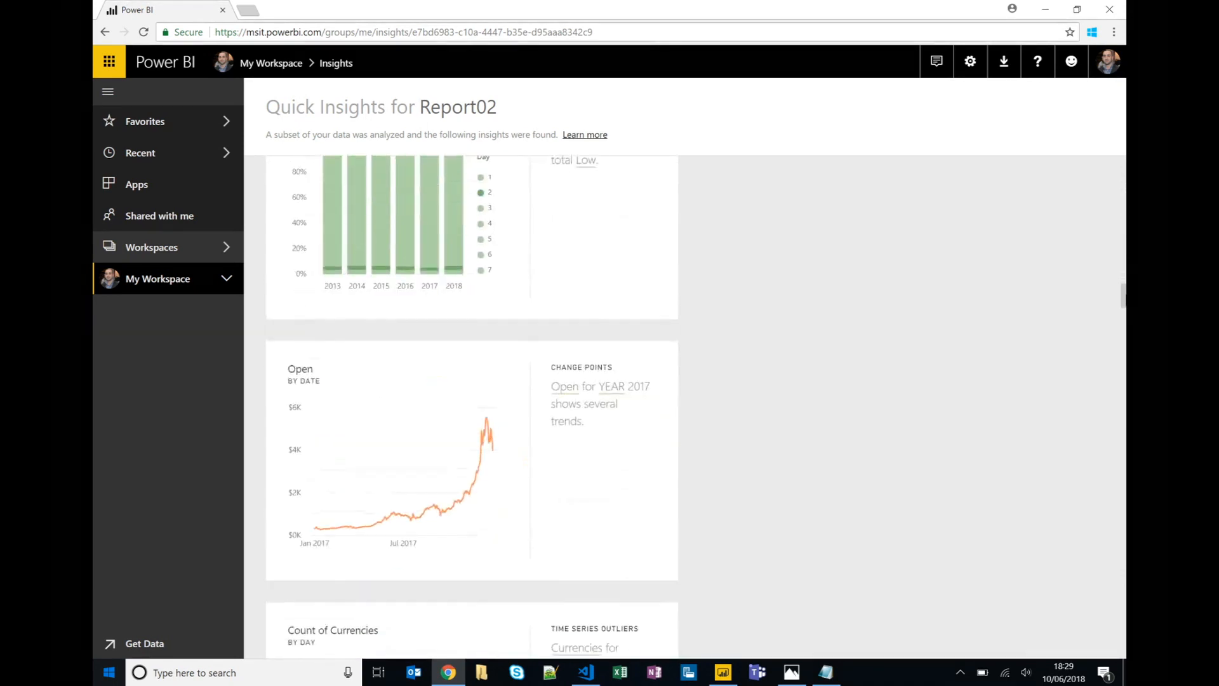
pyautogui.scroll(-3)
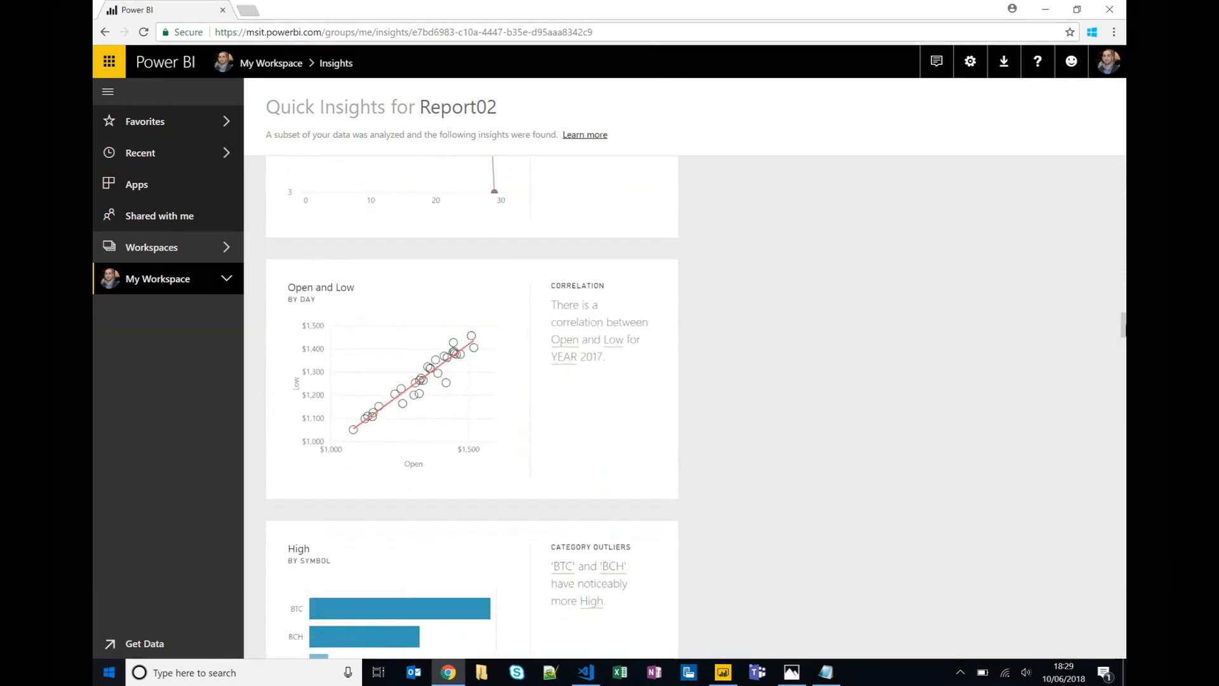
pyautogui.scroll(-3)
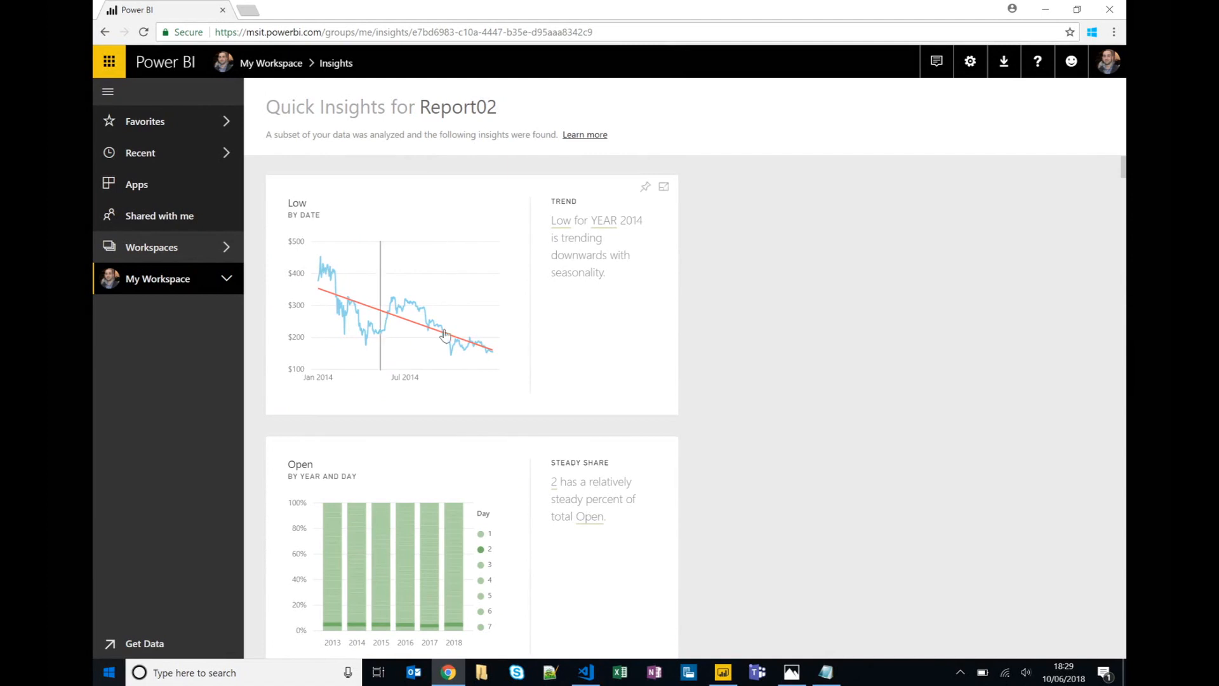
pyautogui.moveTo(607, 226)
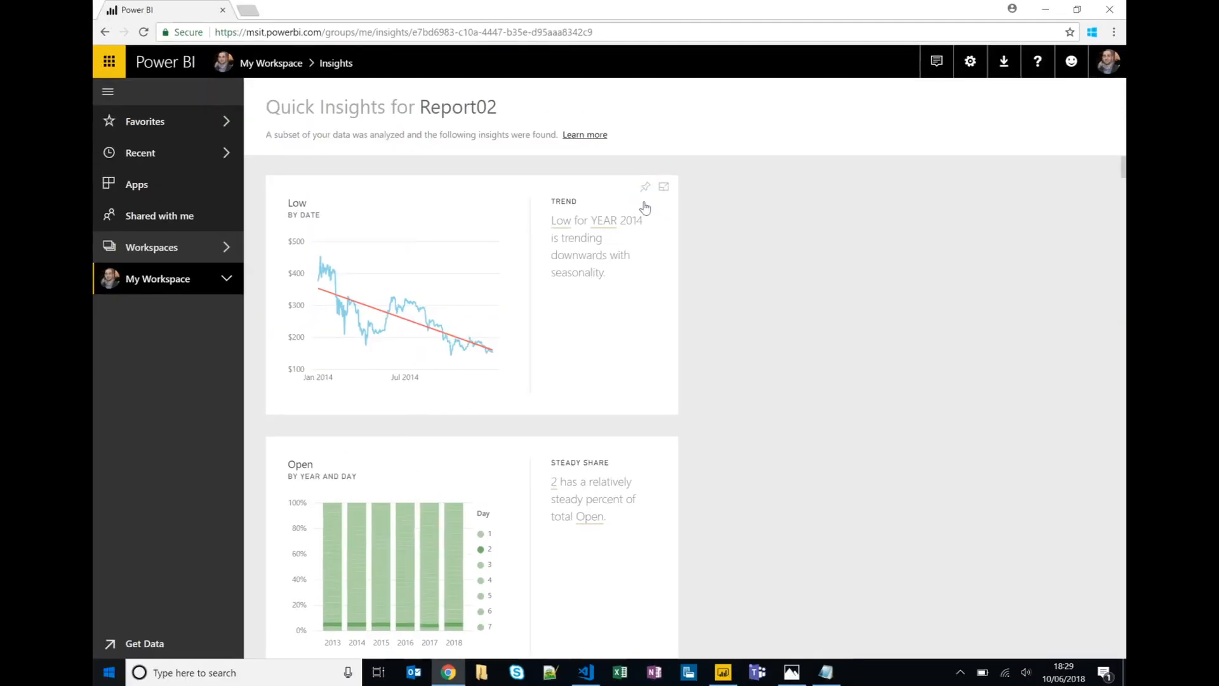
# Pin the Low by date insight to a new dashboard named Crypto Dashboard
pyautogui.click(646, 186)
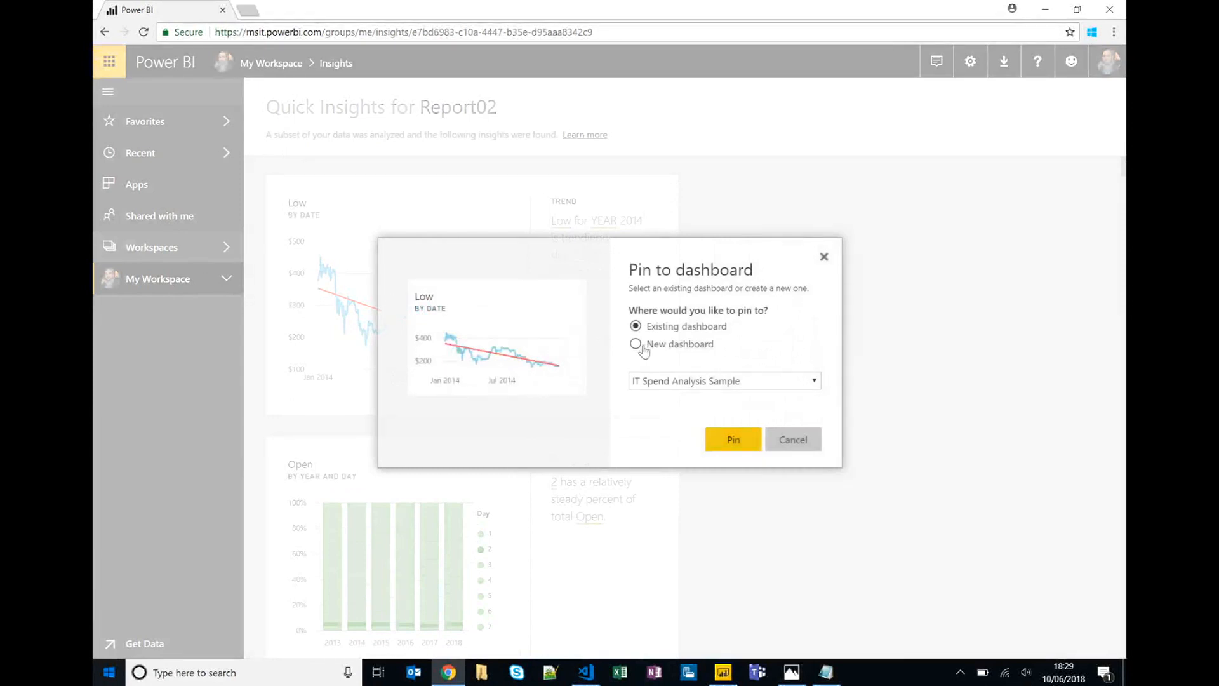
pyautogui.click(635, 344)
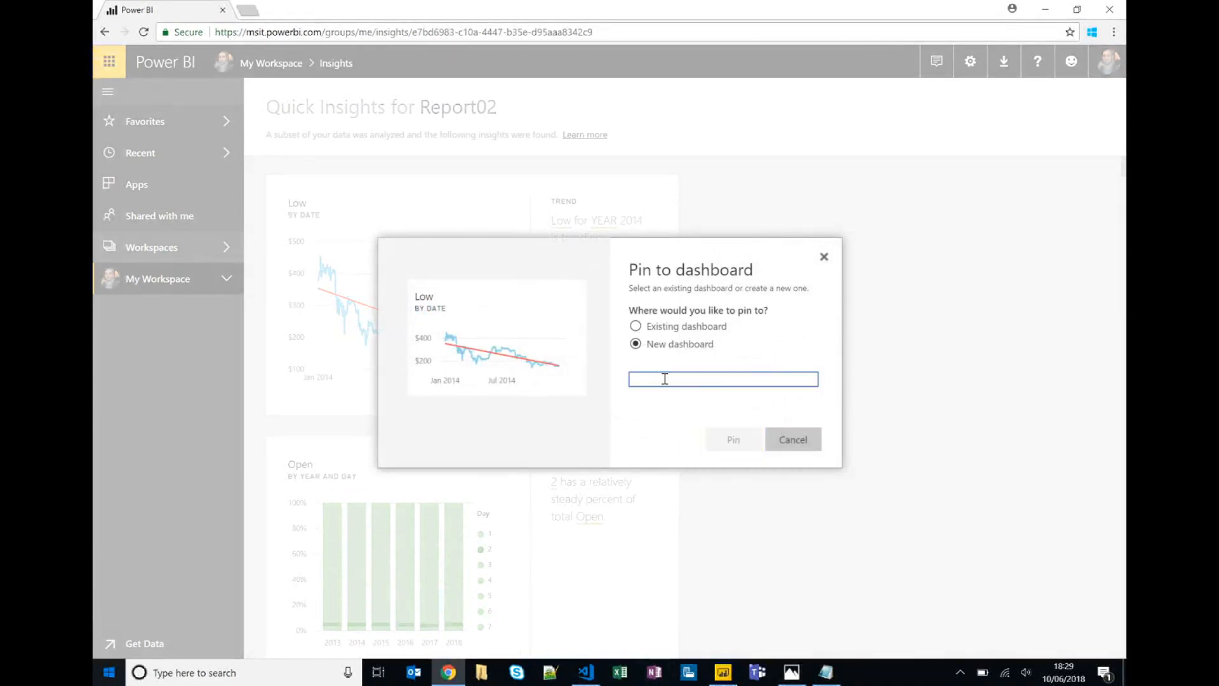
pyautogui.write('Crypto Dashboard')
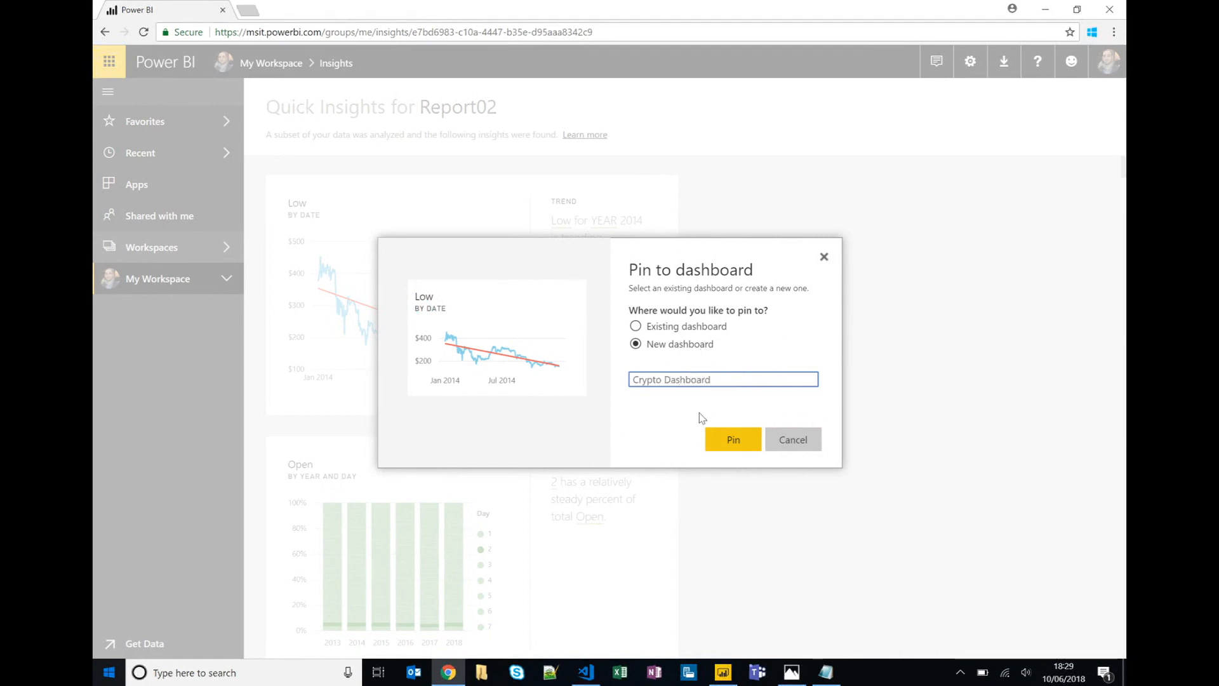
pyautogui.click(731, 439)
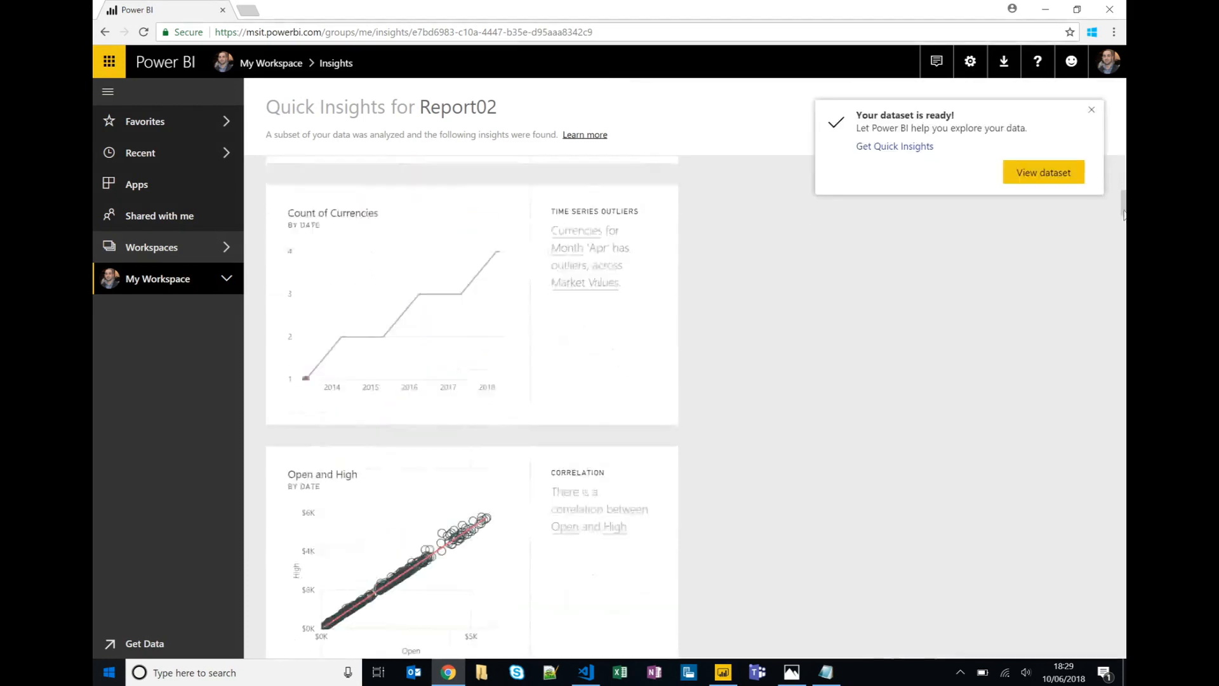
# Pin the Low by symbol insight to the existing Crypto Dashboard and dismiss the notices
pyautogui.scroll(-3)
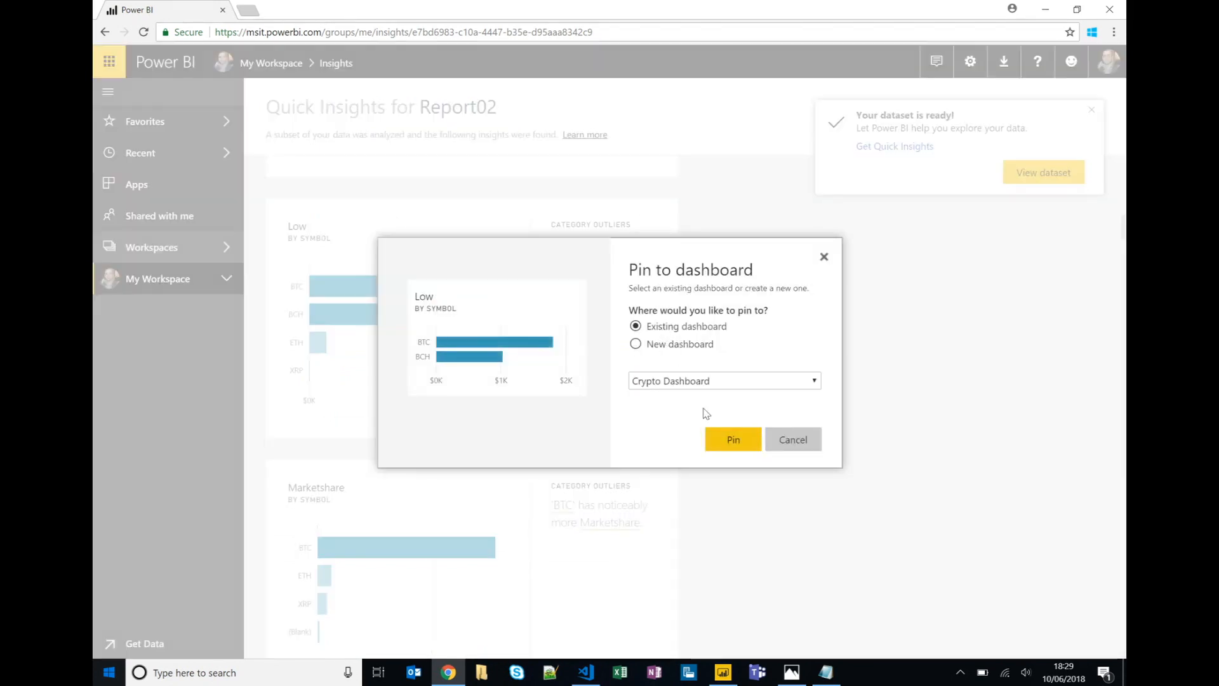
pyautogui.click(732, 440)
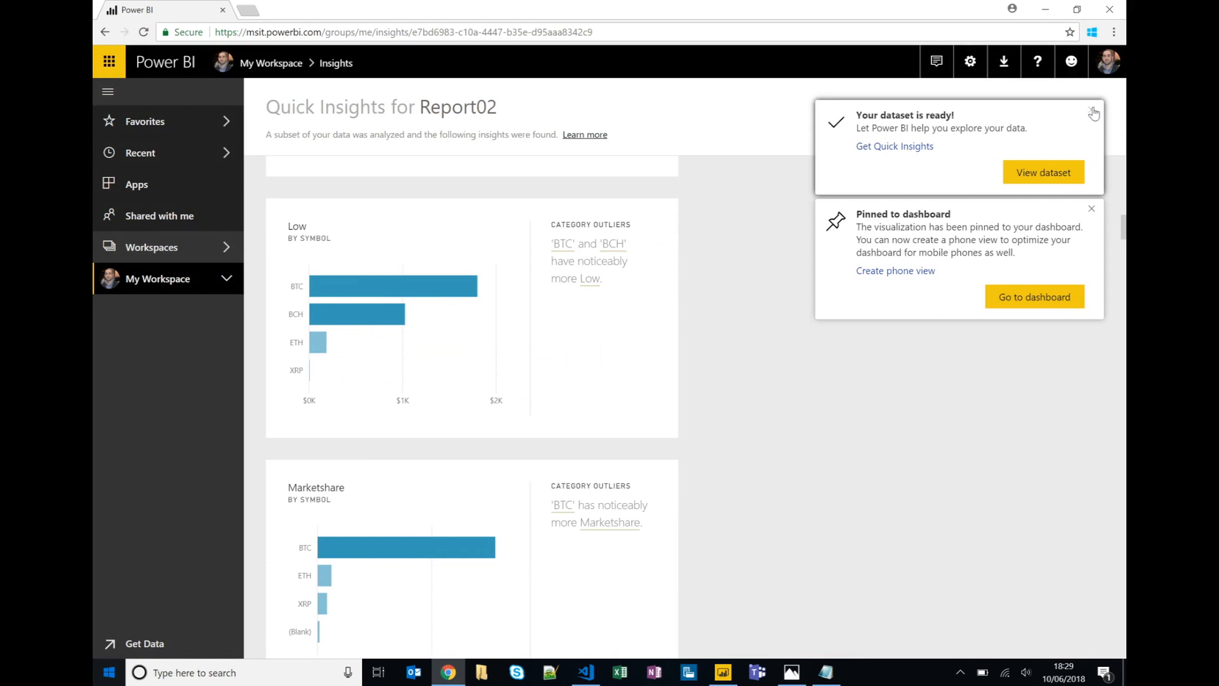
pyautogui.click(1091, 208)
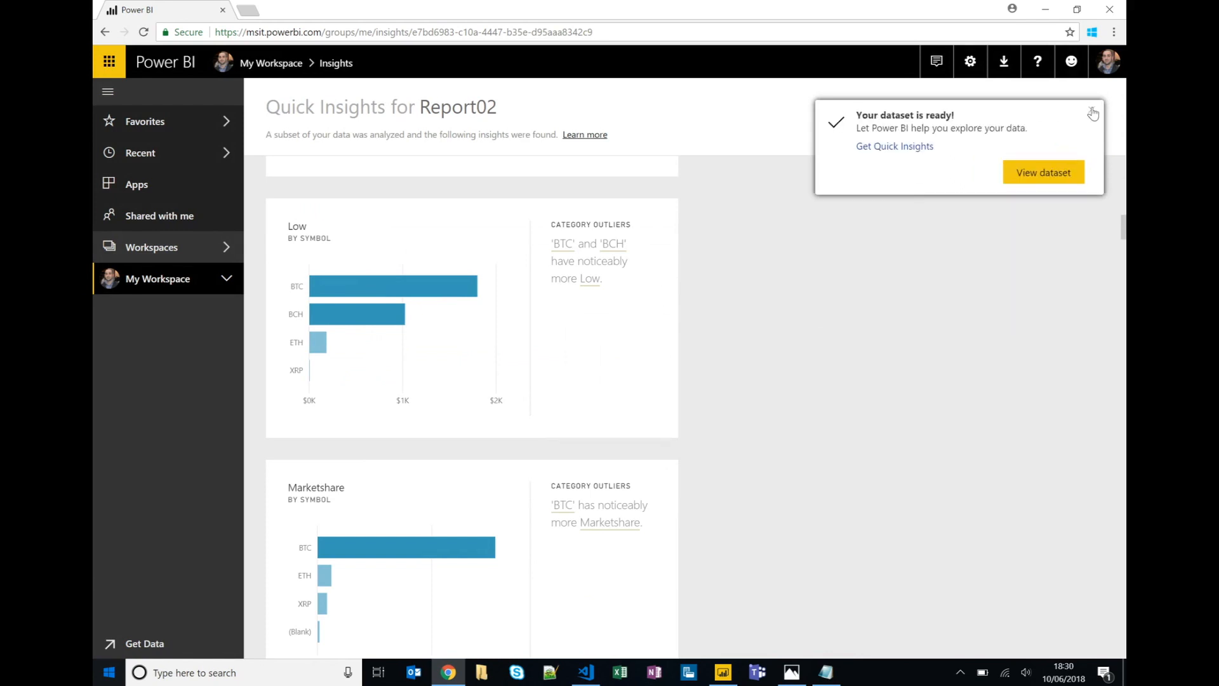
pyautogui.click(1092, 113)
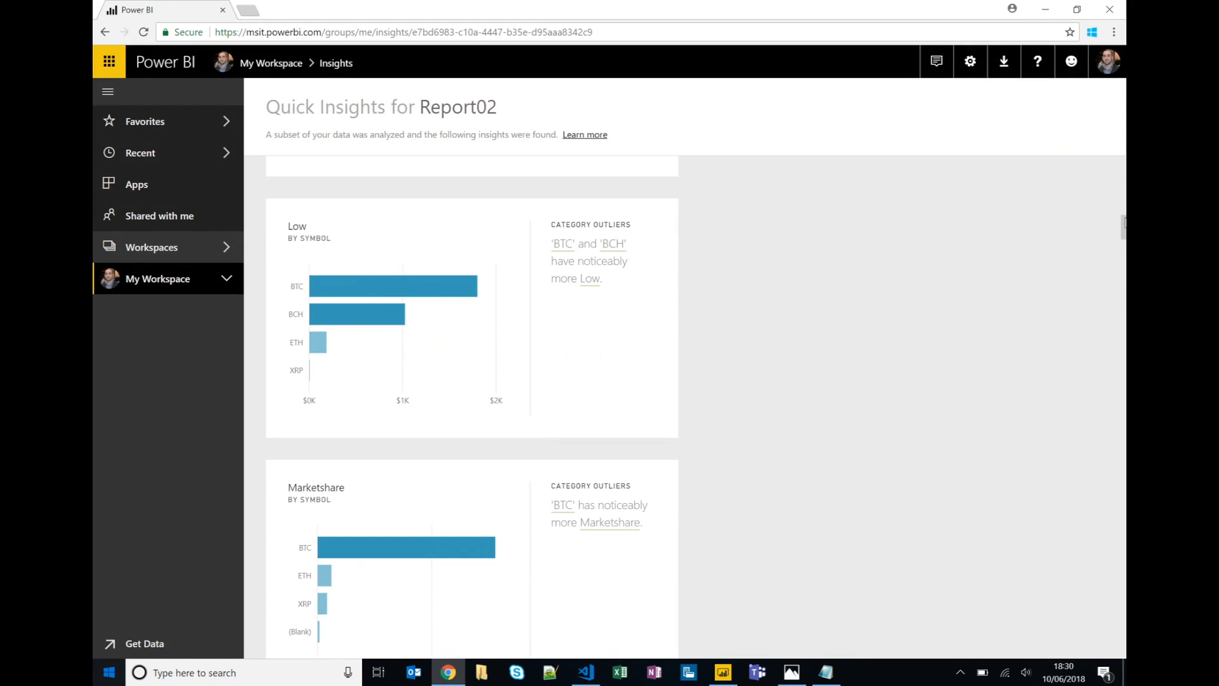
pyautogui.scroll(-3)
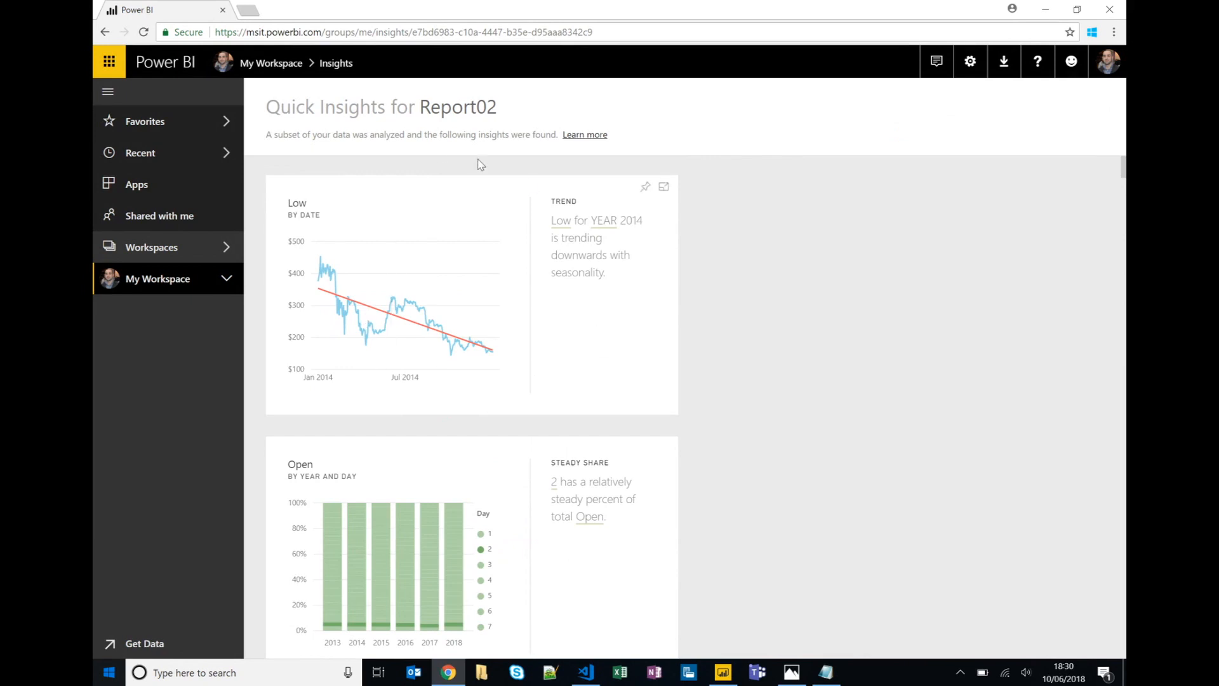
pyautogui.moveTo(150, 294)
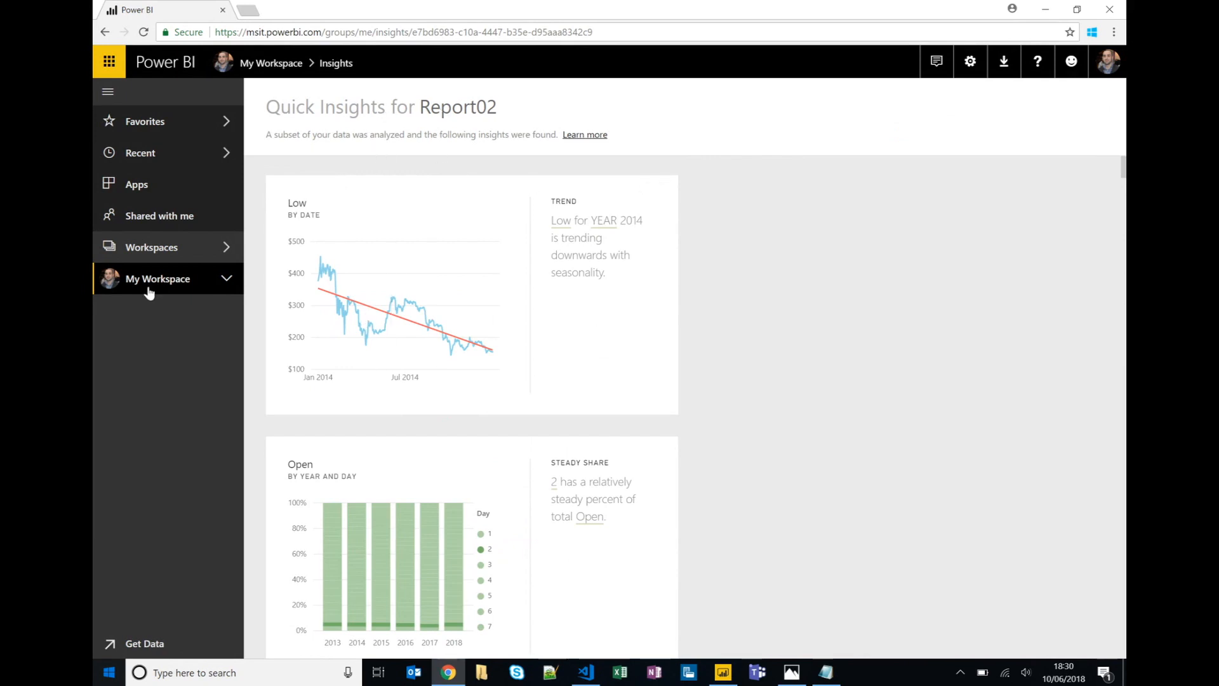
# From Report02's Summary page, pin the Marketshare by Date and Symbol chart to Crypto Dashboard
pyautogui.click(158, 278)
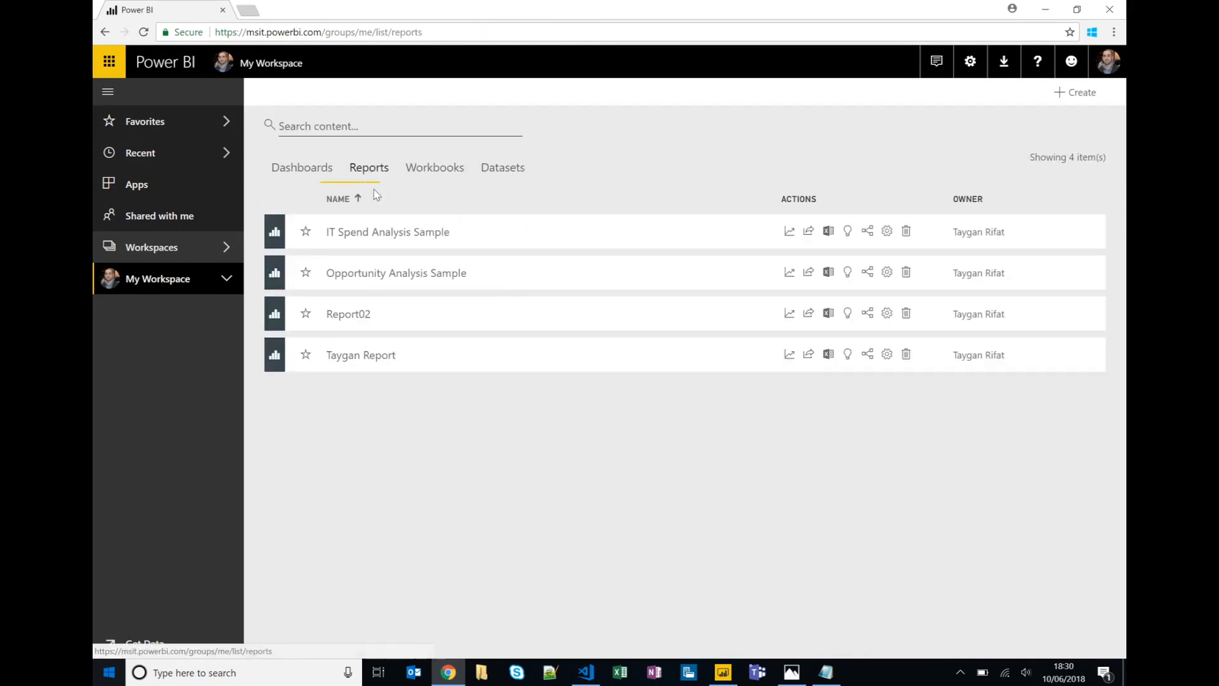
pyautogui.click(348, 314)
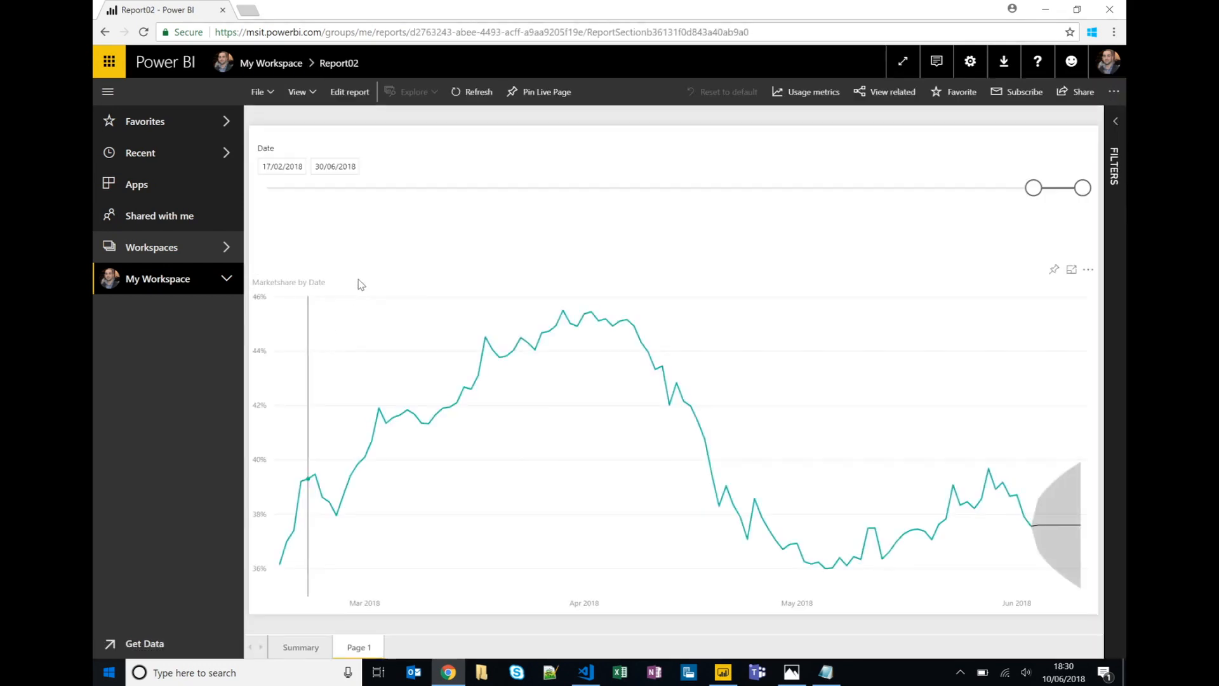
pyautogui.click(300, 646)
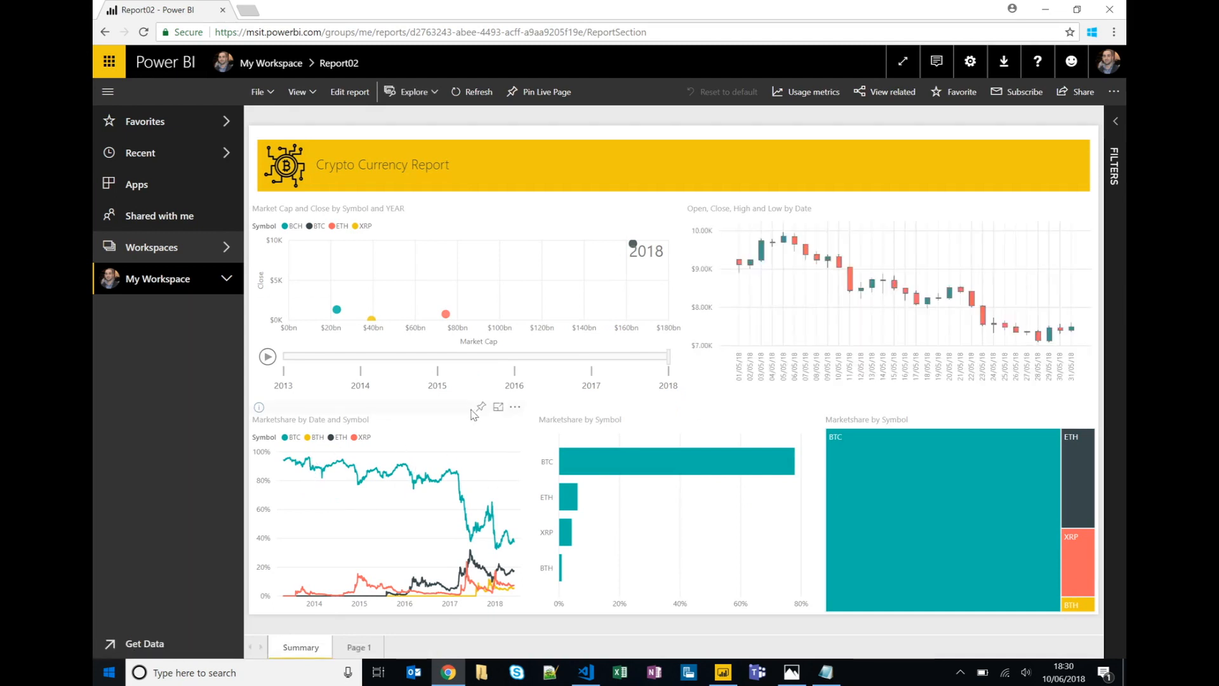
pyautogui.click(480, 407)
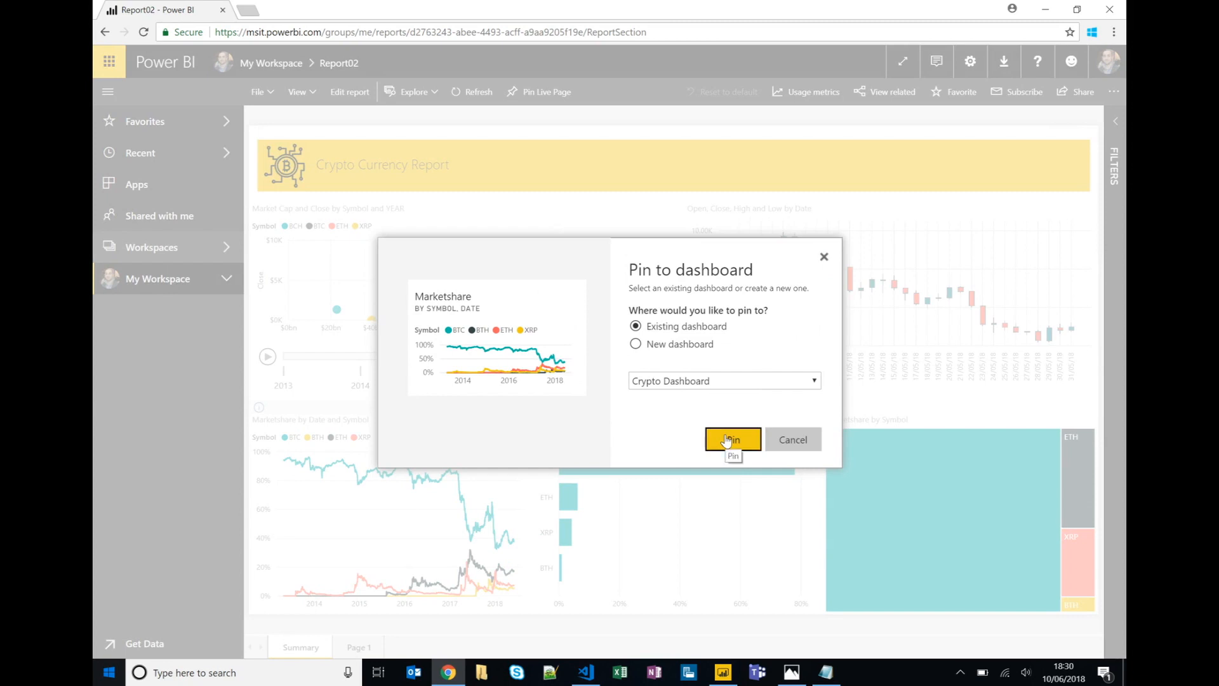
pyautogui.click(731, 439)
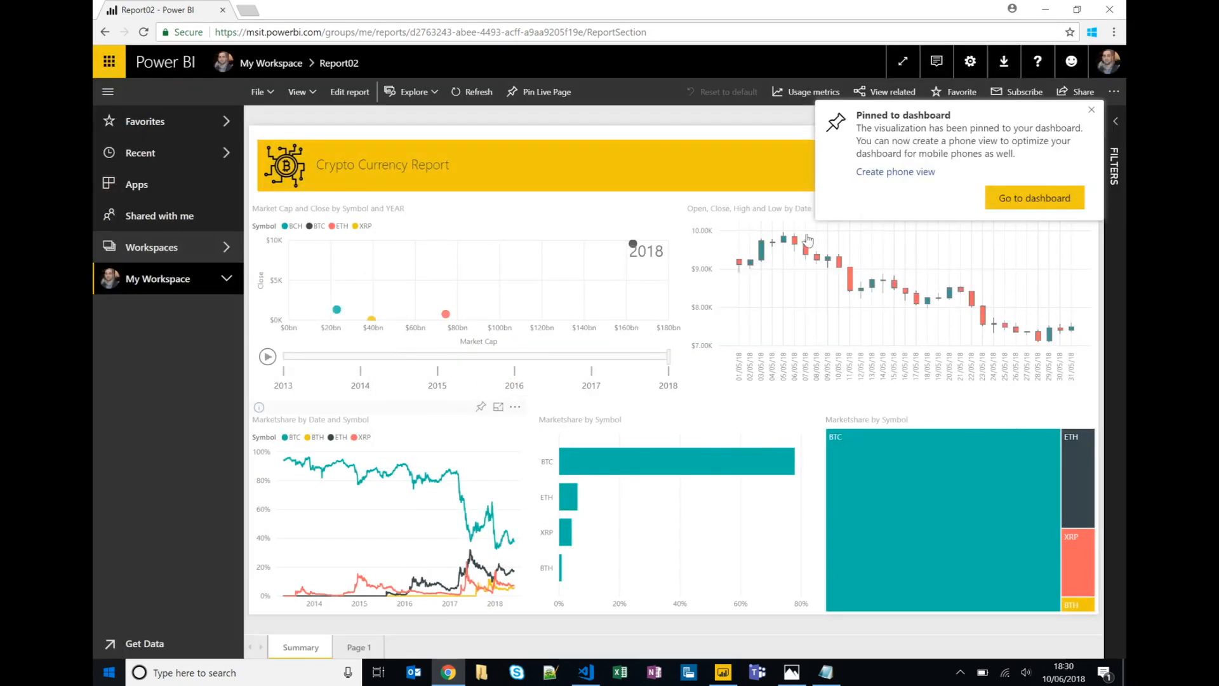
pyautogui.click(1089, 109)
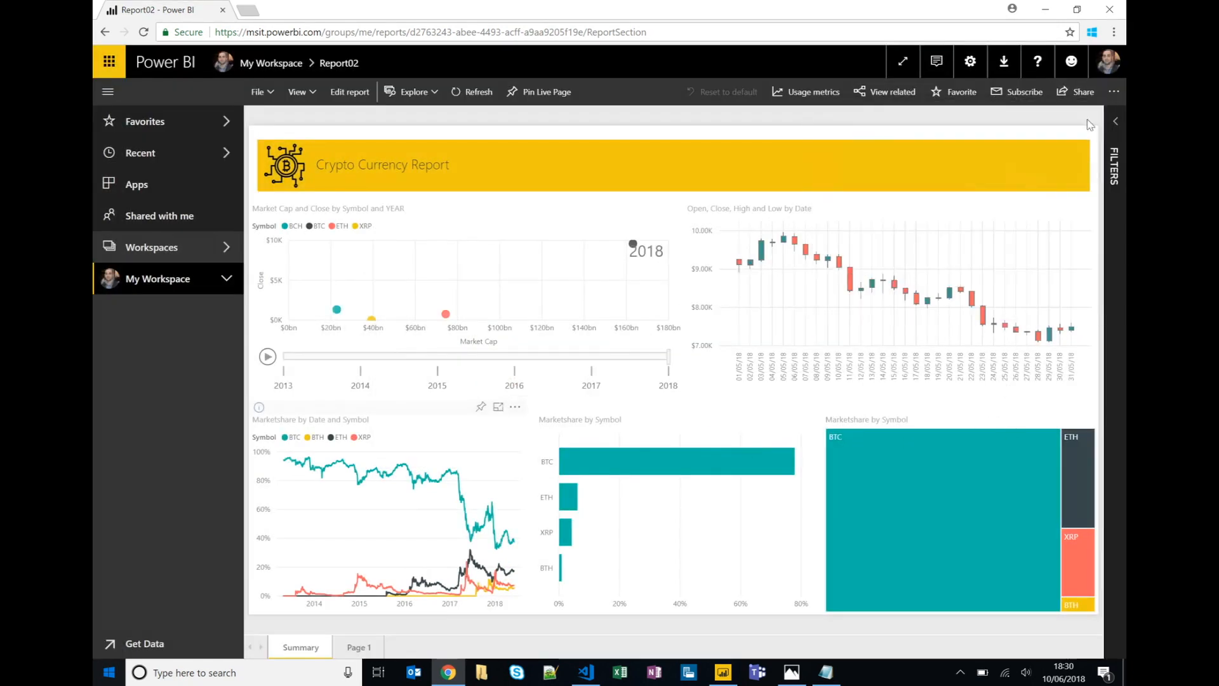
# Pin the Open, Close, High and Low chart to Crypto Dashboard as well
pyautogui.click(1055, 196)
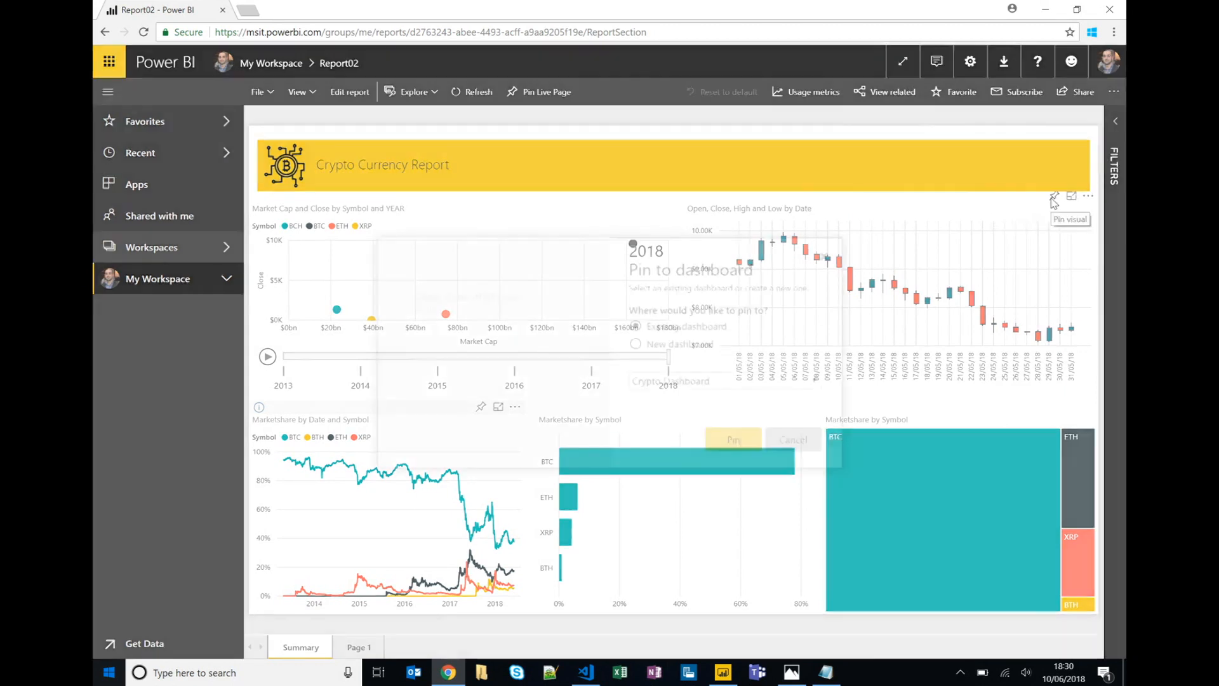
pyautogui.click(1054, 195)
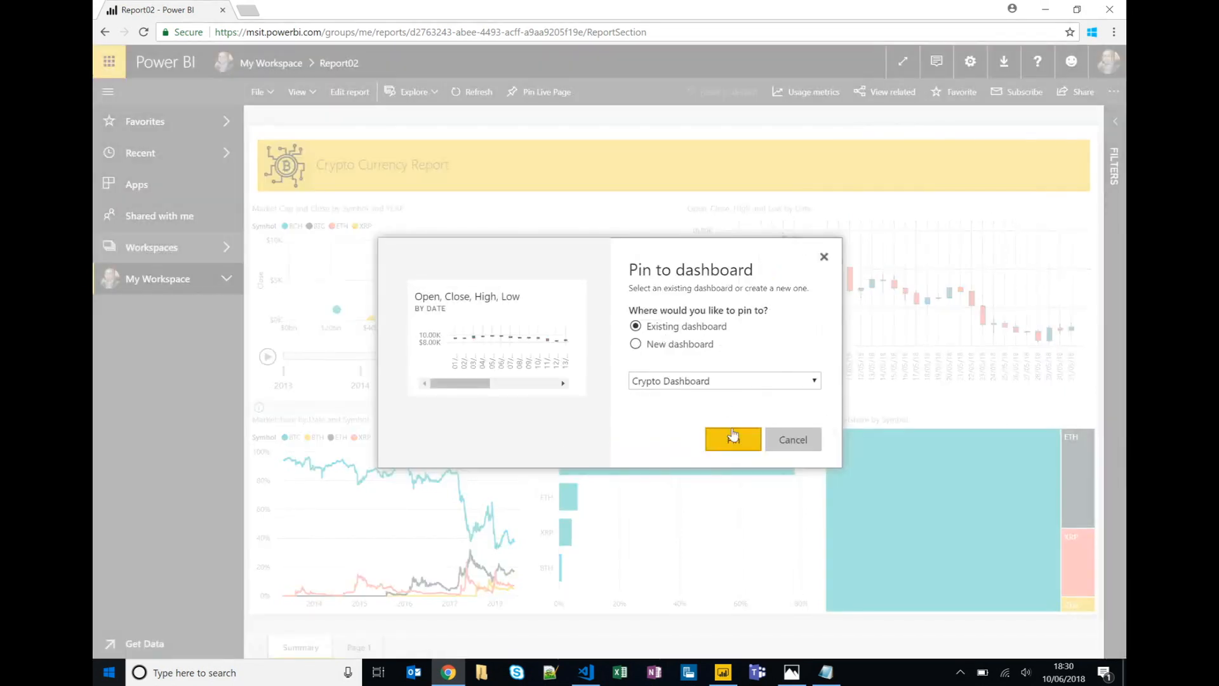
pyautogui.click(732, 439)
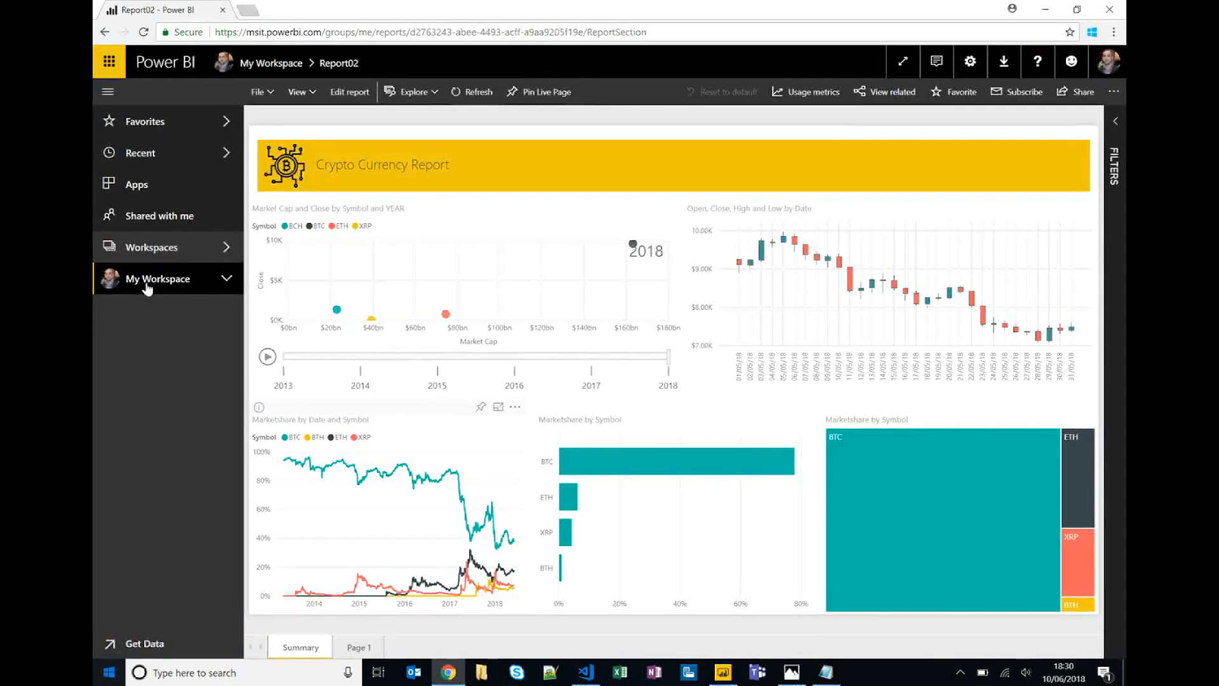
# Open Crypto Dashboard from My Workspace to see its four pinned charts
pyautogui.click(158, 279)
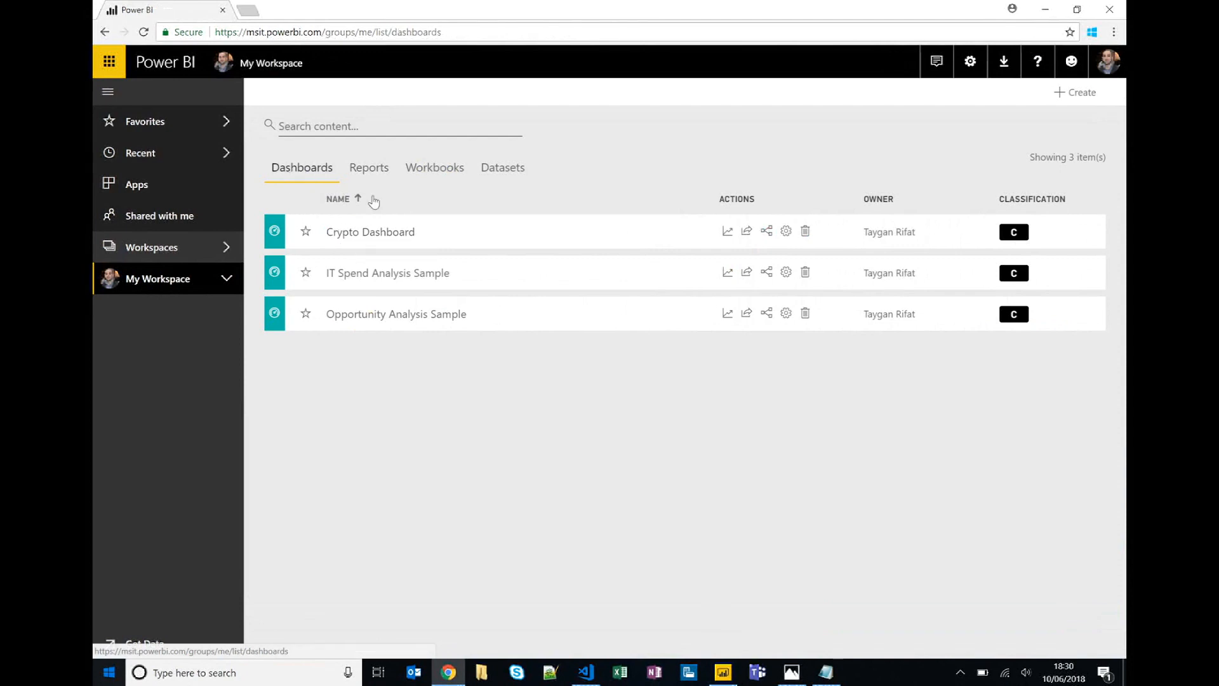
pyautogui.click(369, 231)
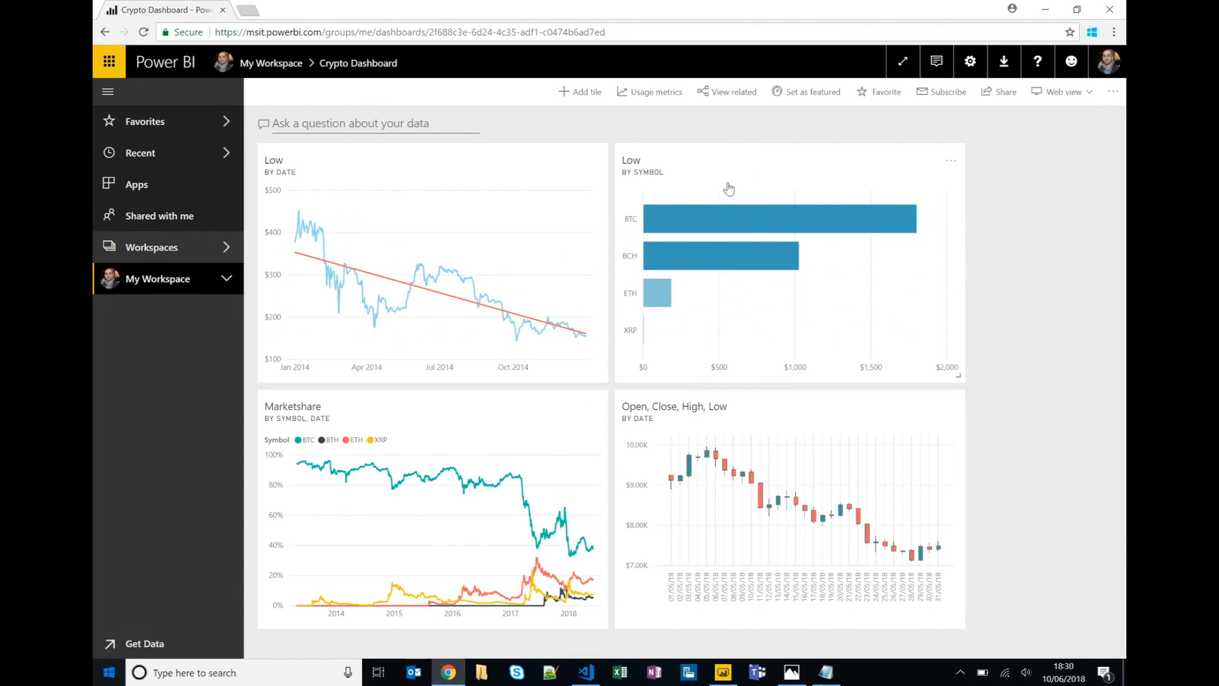
pyautogui.moveTo(740, 160)
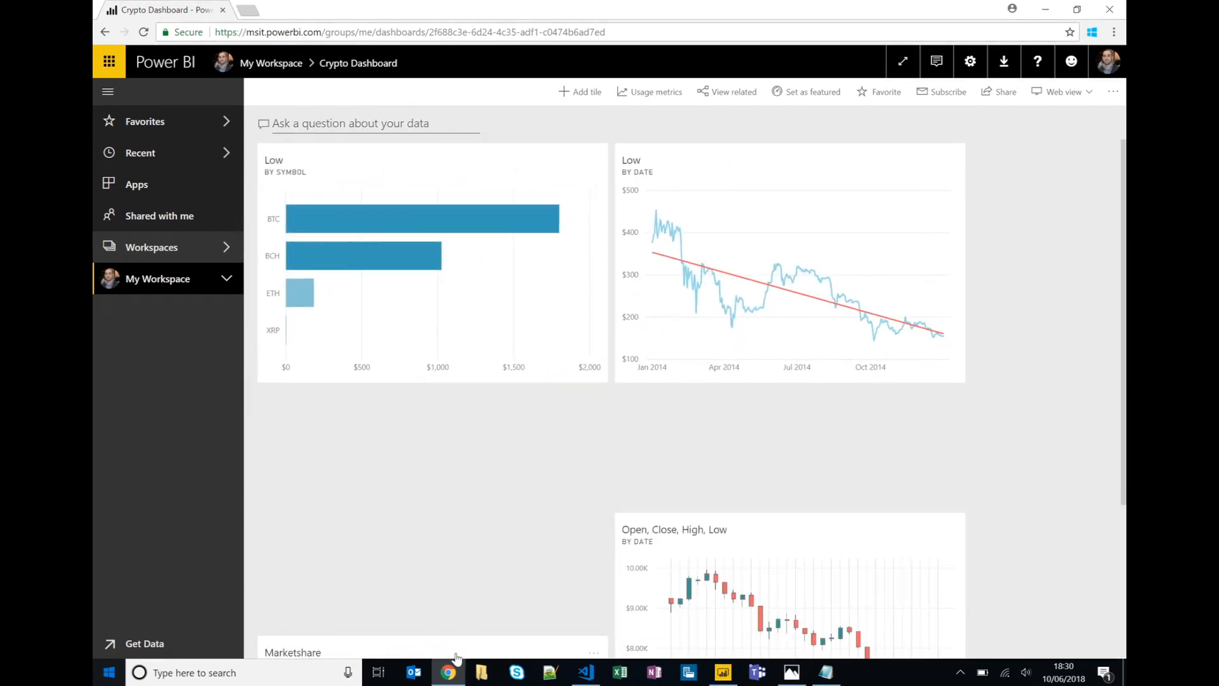
pyautogui.moveTo(739, 452)
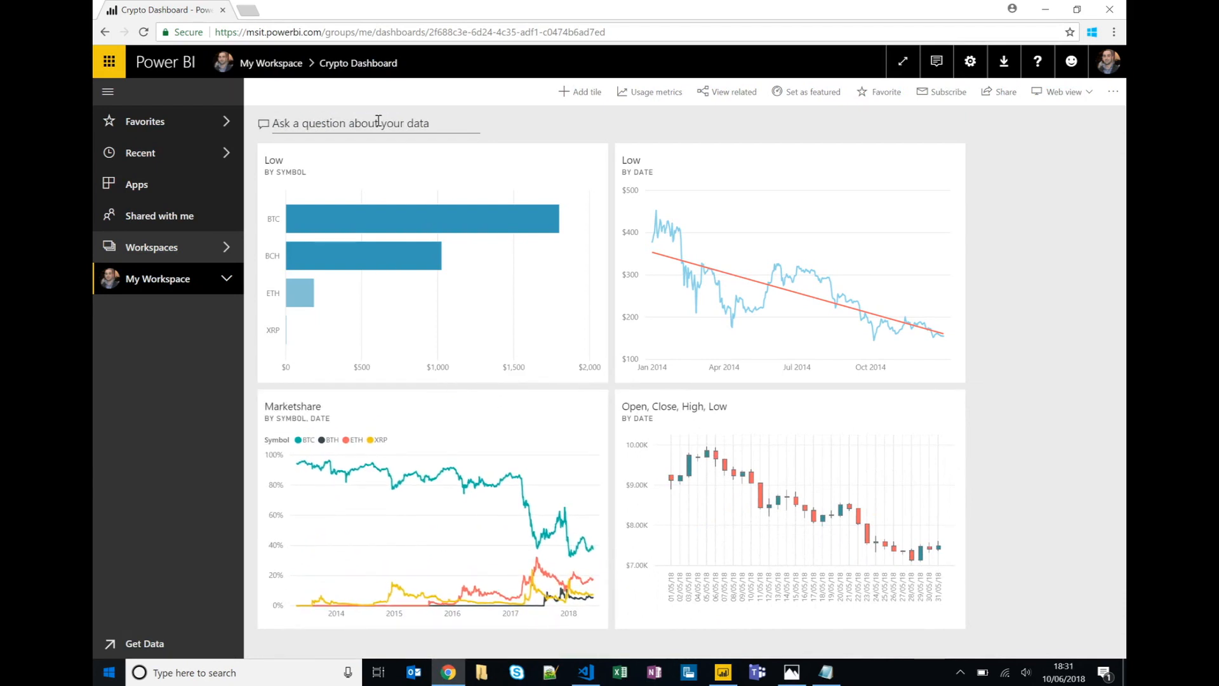
# Ask Q&A 'What is the trend of marketshare' and get a Marketshare by Date line chart
pyautogui.click(374, 123)
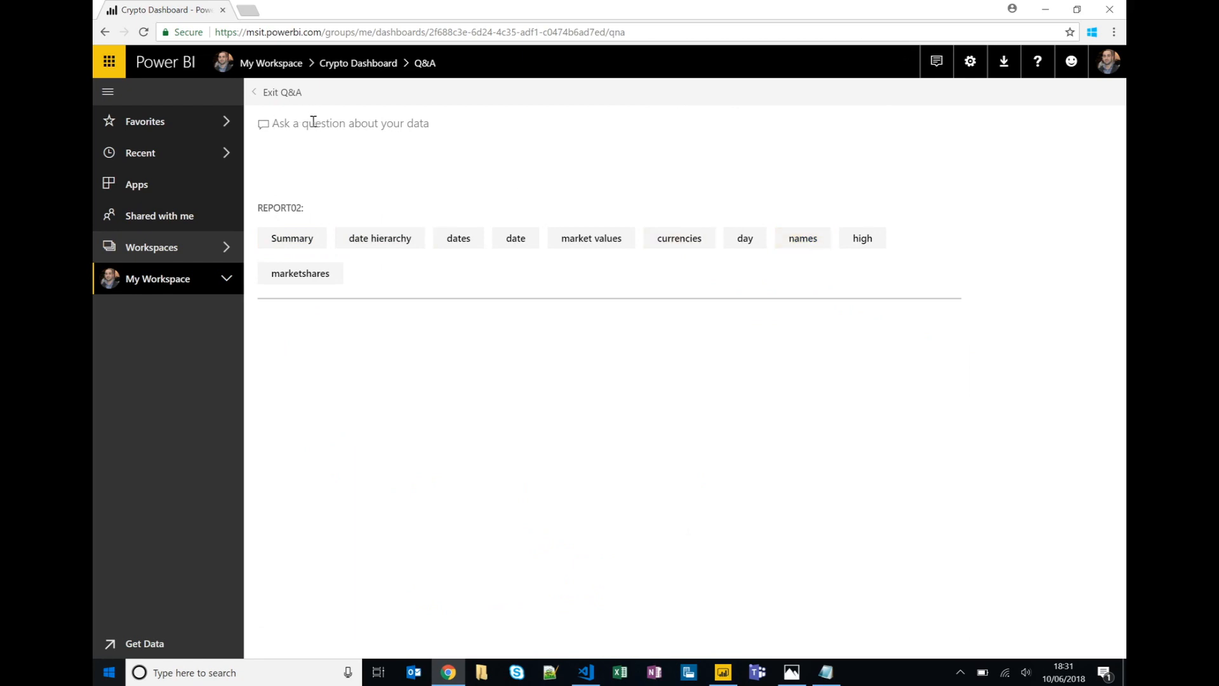
pyautogui.write('W')
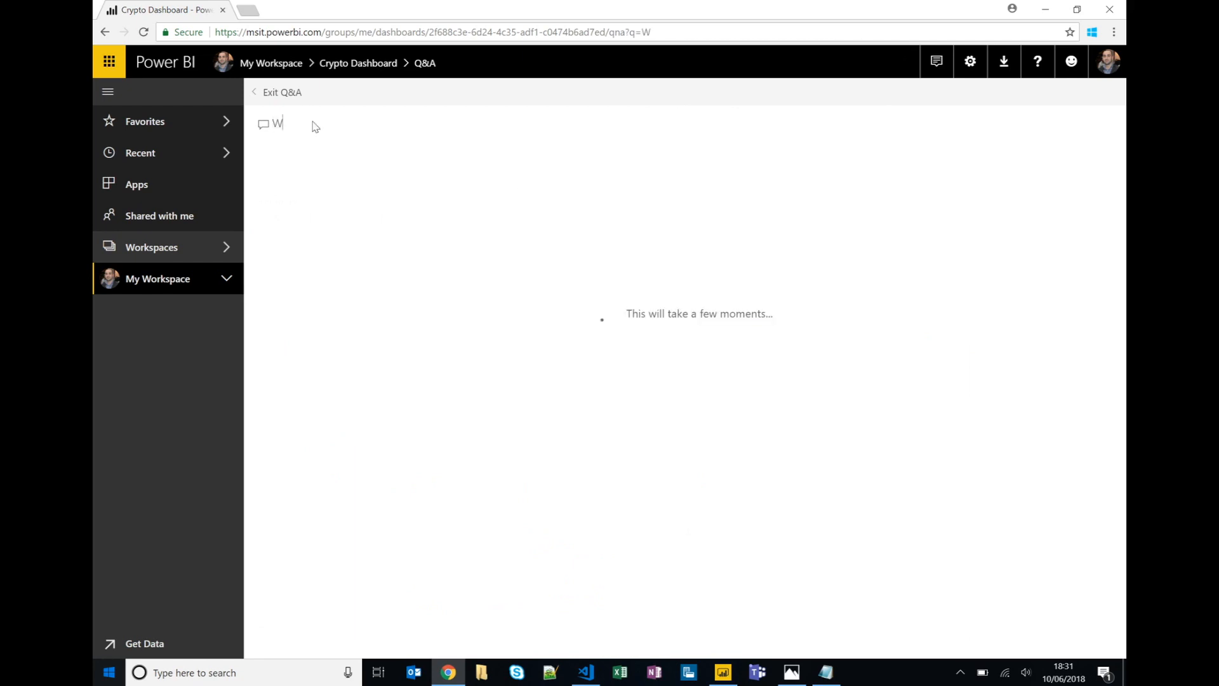
pyautogui.write('hat is the trend of mark')
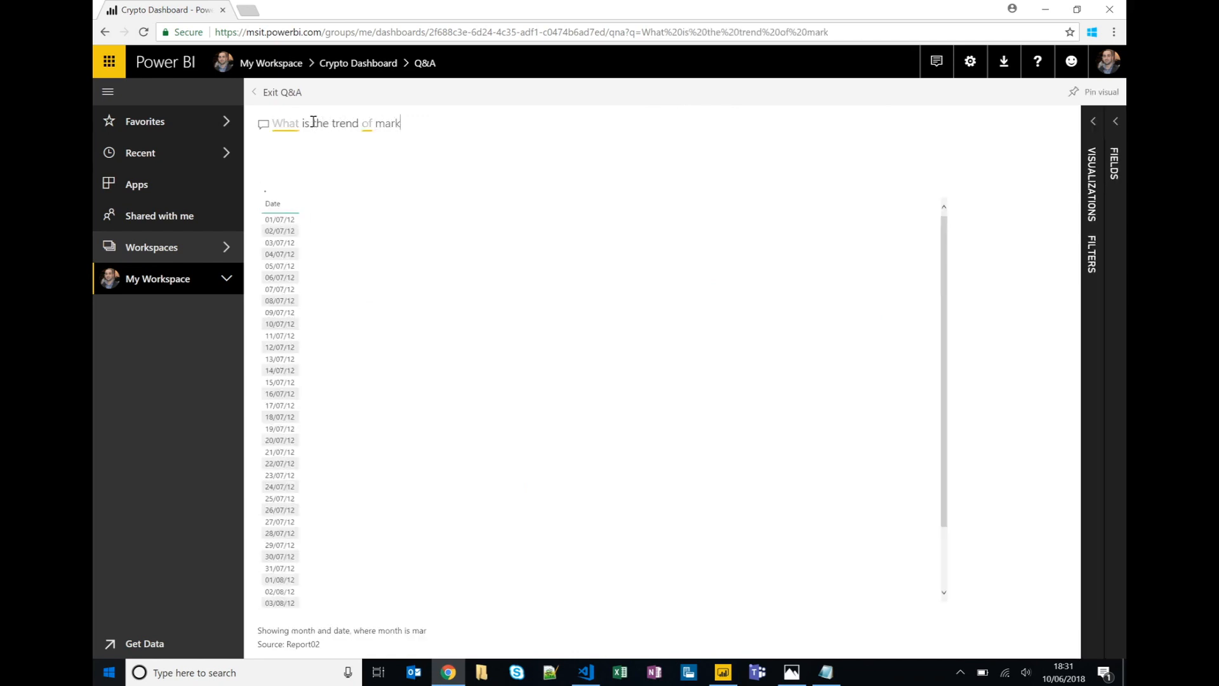
pyautogui.write('e')
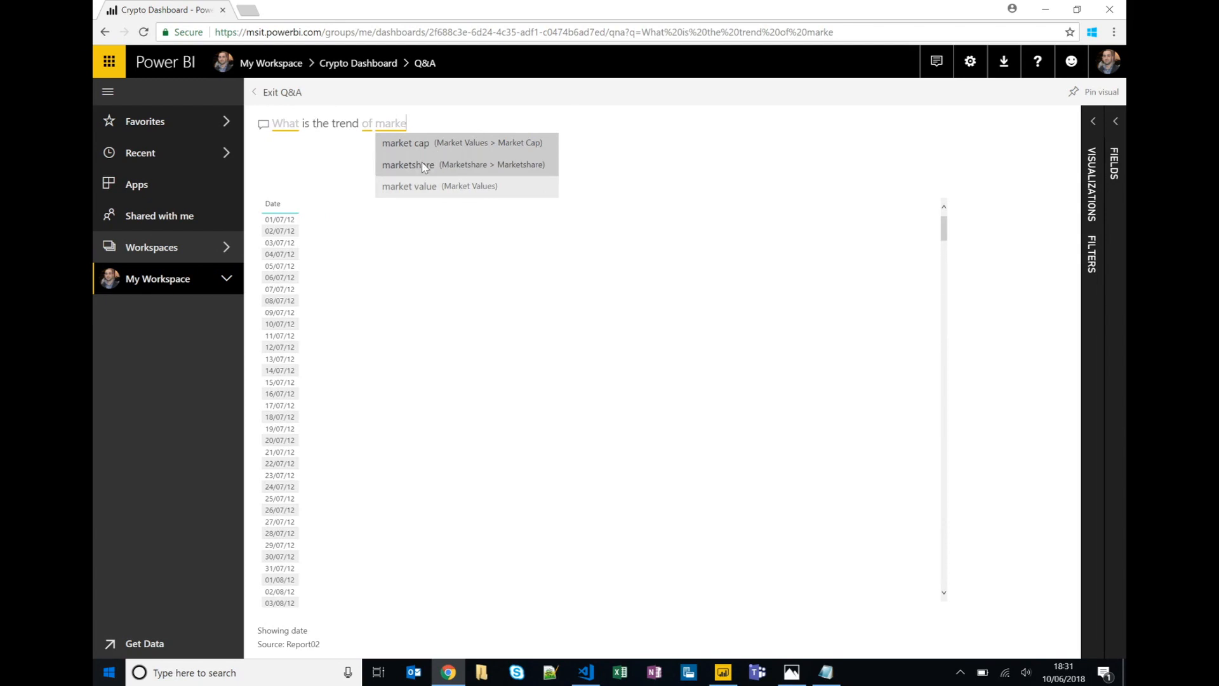
pyautogui.click(407, 164)
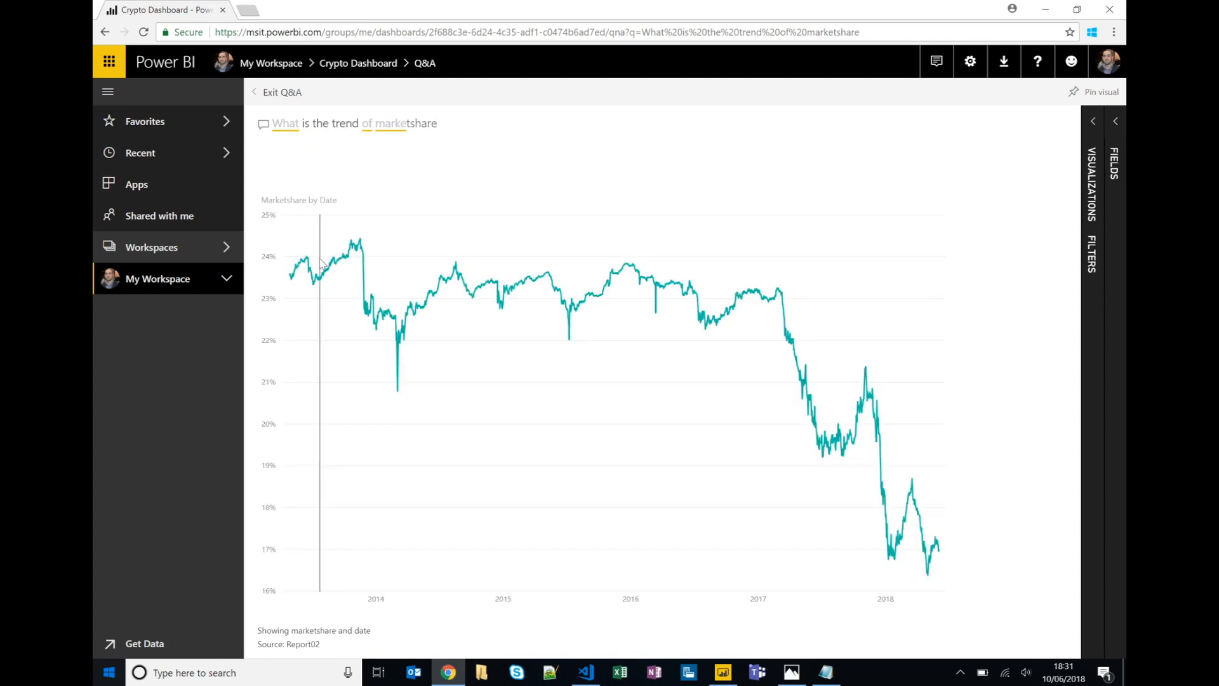
pyautogui.moveTo(348, 271)
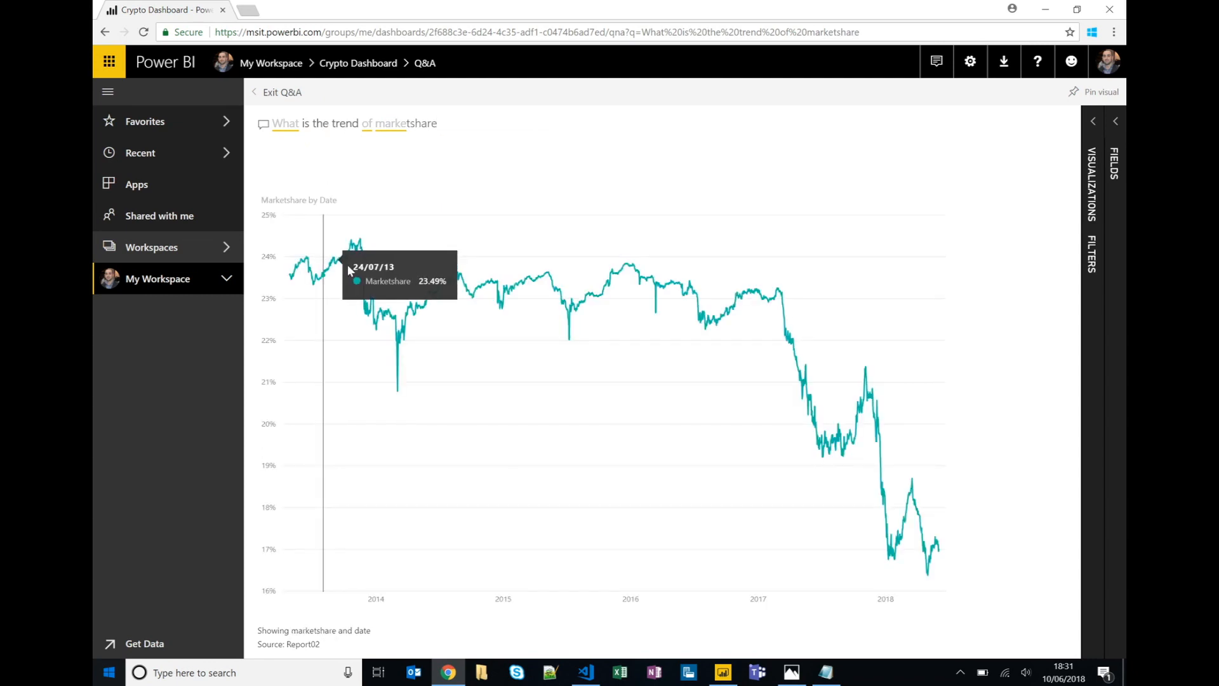
pyautogui.moveTo(750, 354)
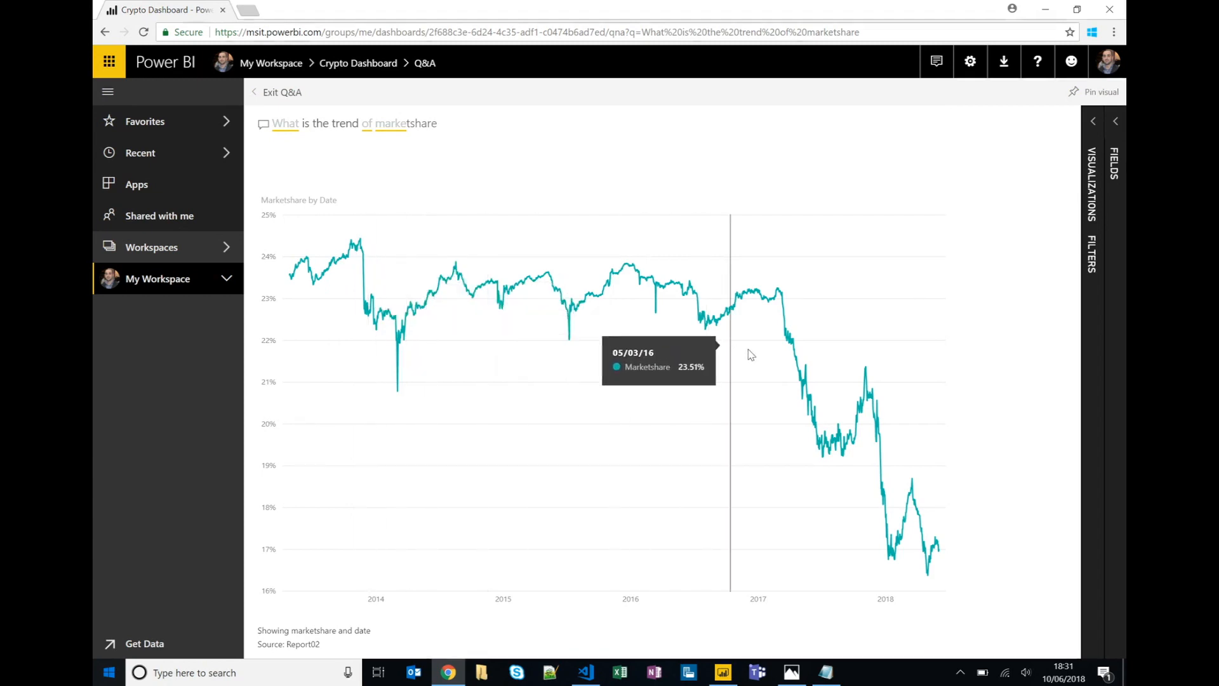
pyautogui.moveTo(937, 439)
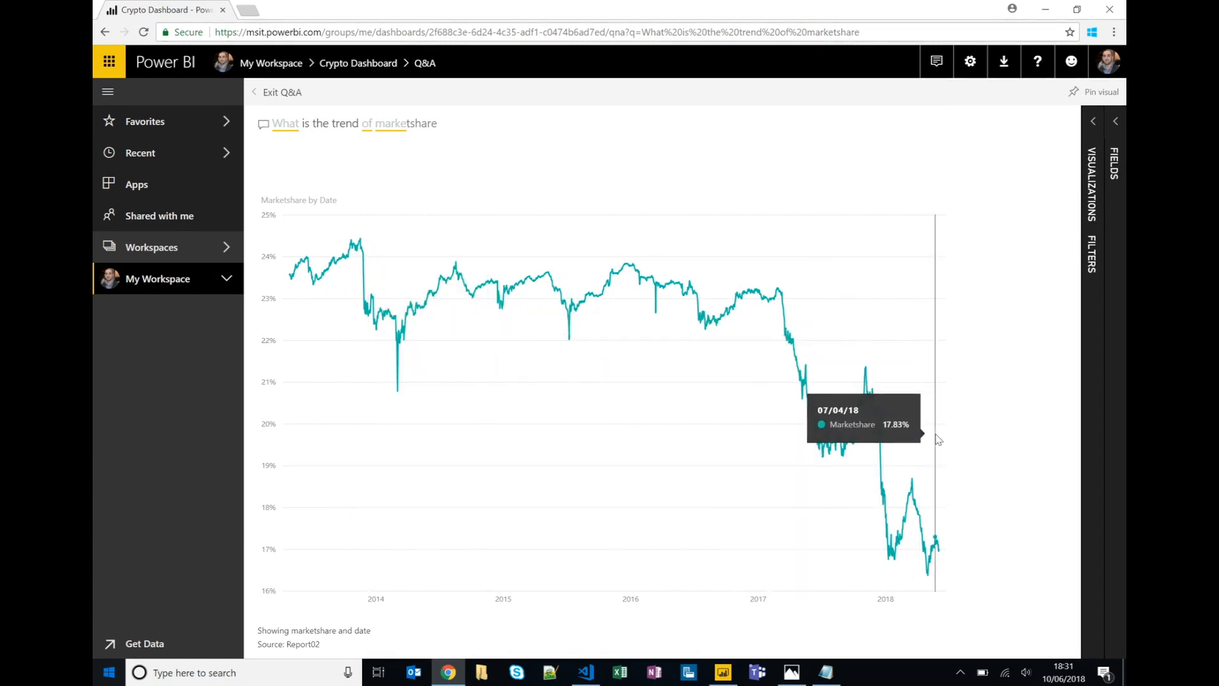
# Pin the Marketshare by Date answer chart to the existing Crypto Dashboard
pyautogui.click(1100, 91)
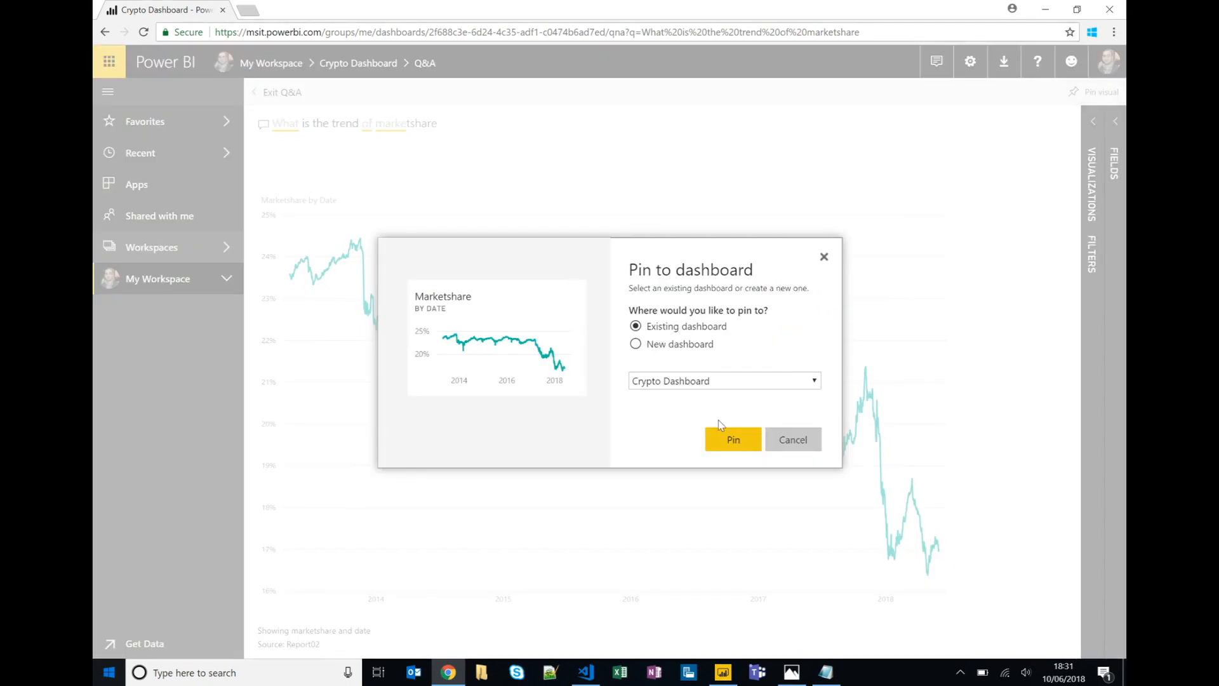
pyautogui.click(732, 440)
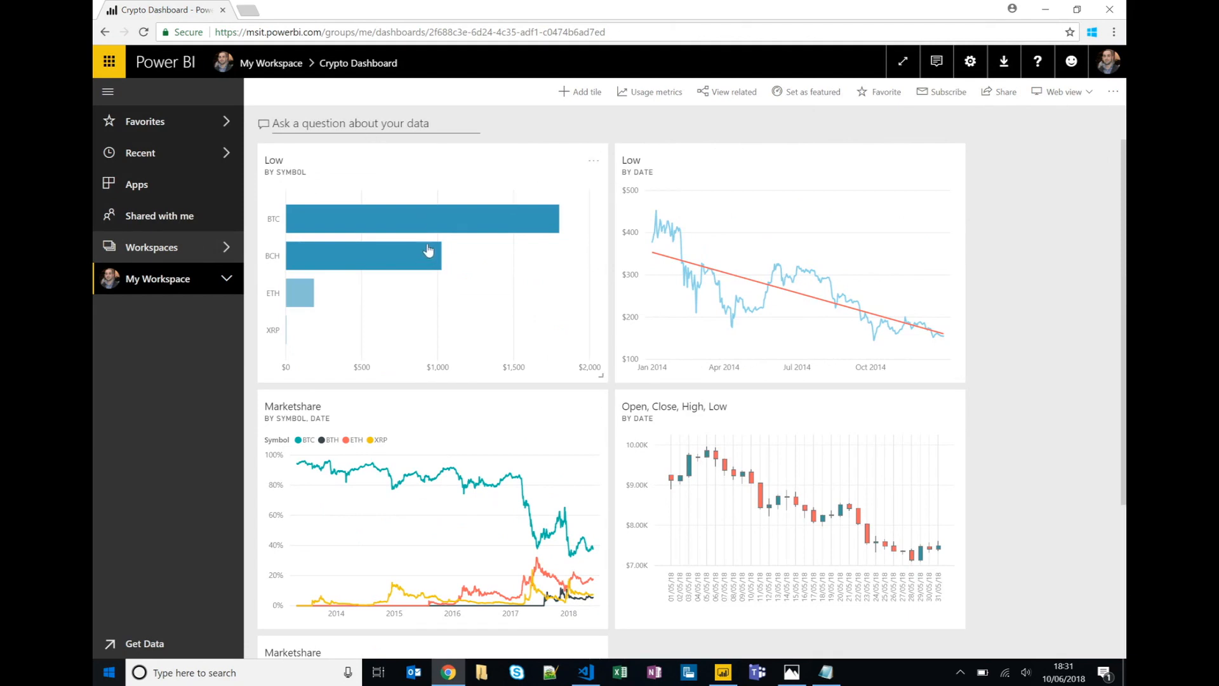
pyautogui.moveTo(549, 435)
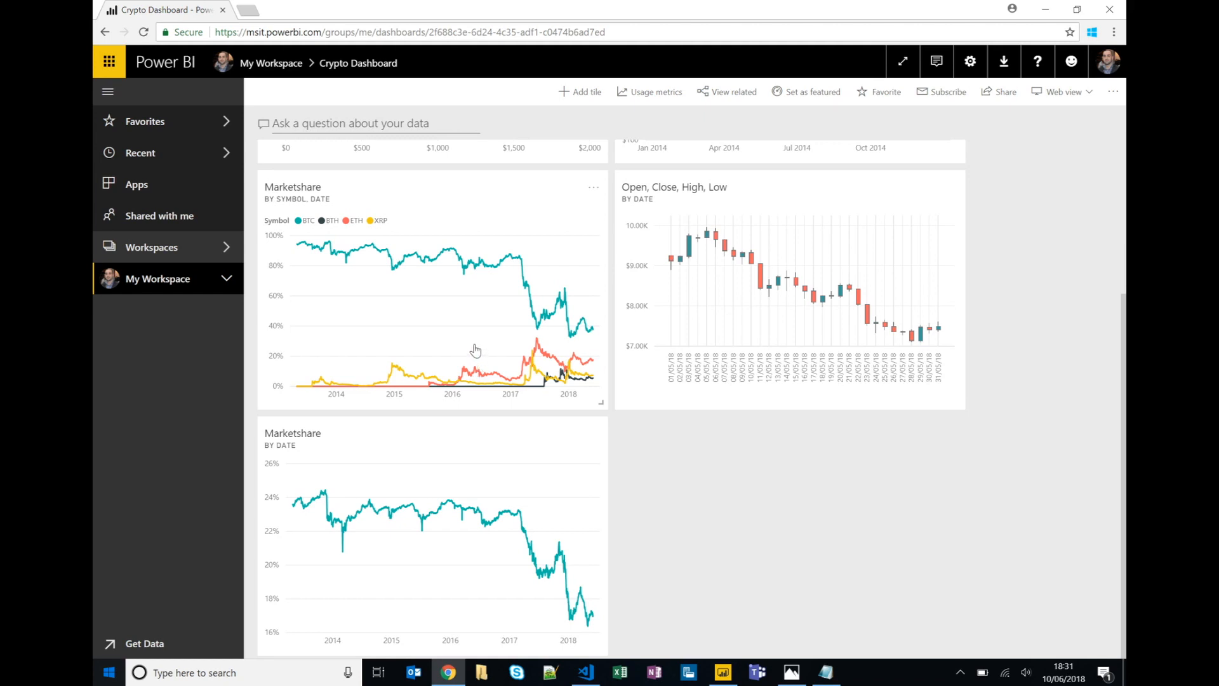
pyautogui.moveTo(400, 316)
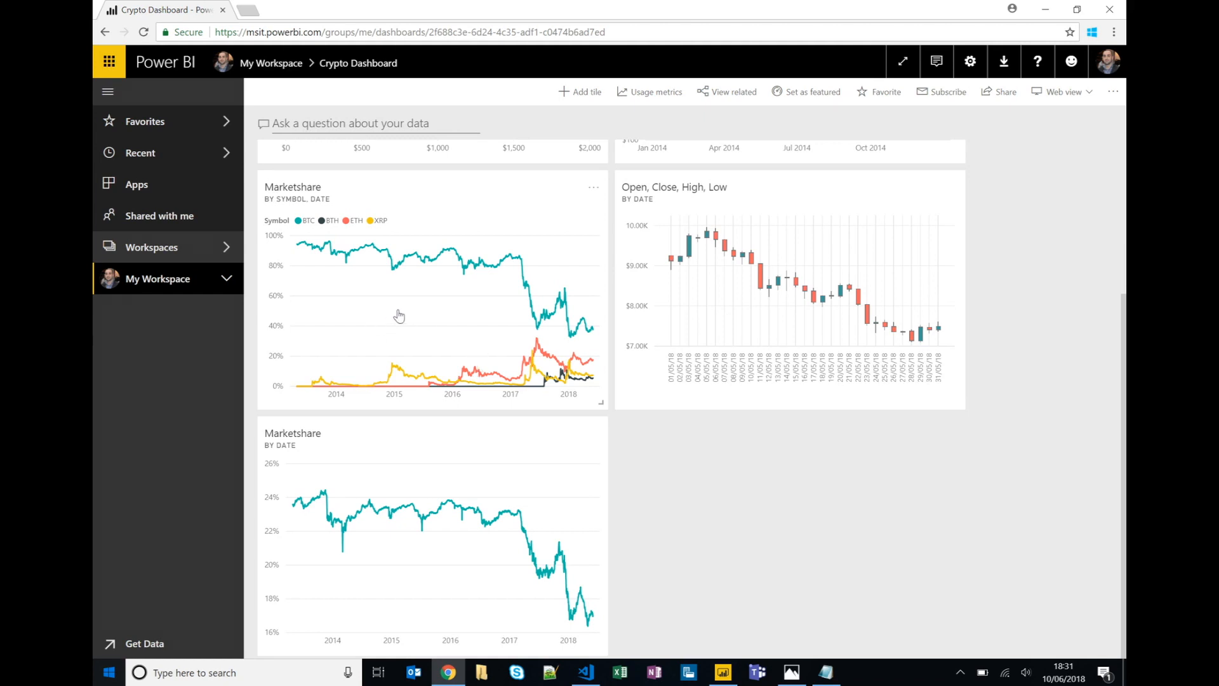
pyautogui.moveTo(535, 436)
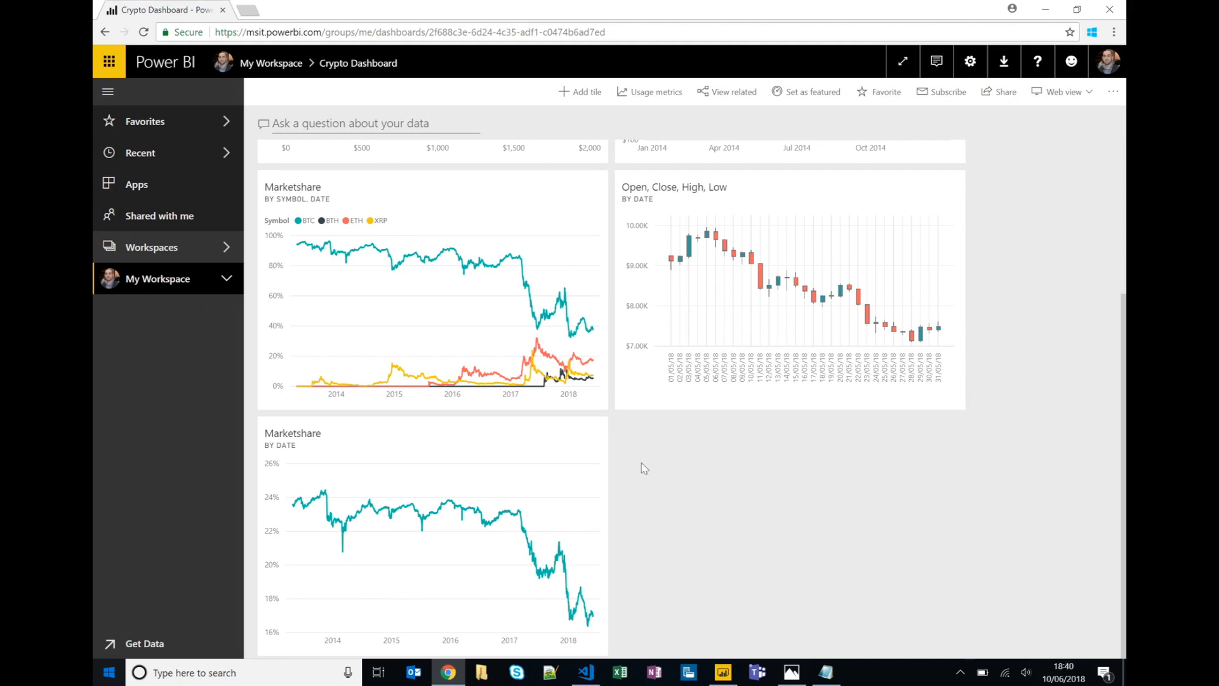
# Start a Custom Streaming Data tile, peek at new streaming dataset sources, then cancel
pyautogui.click(580, 91)
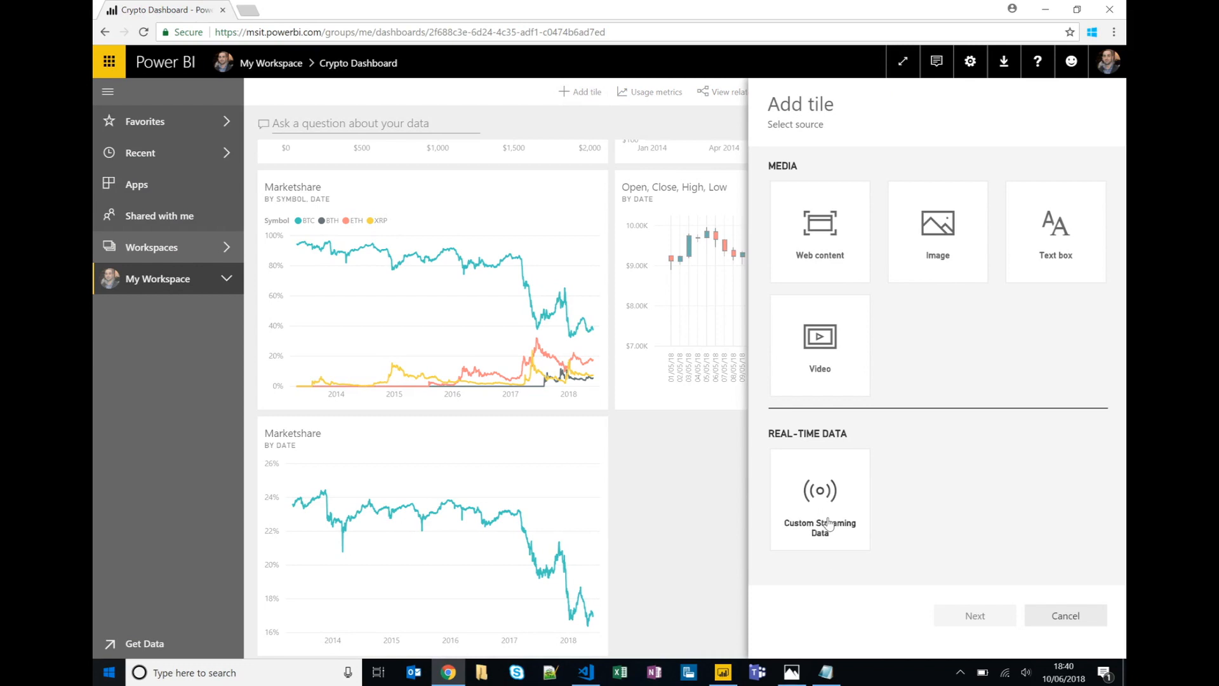
pyautogui.click(819, 497)
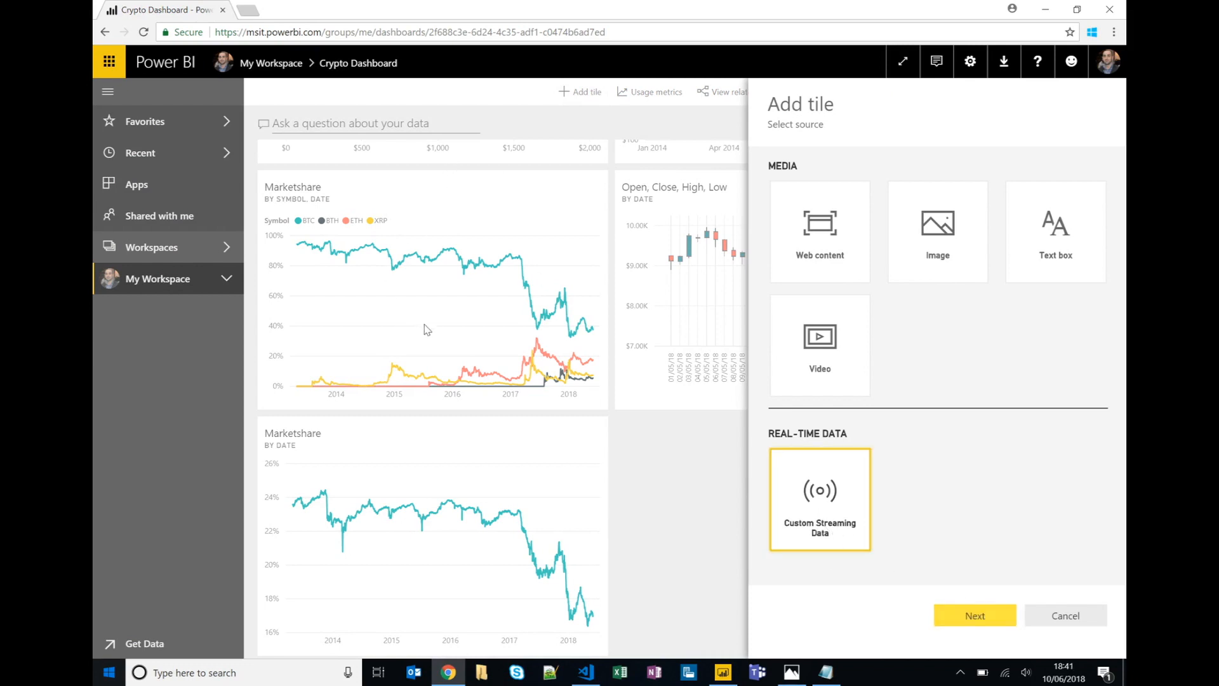
pyautogui.moveTo(589, 272)
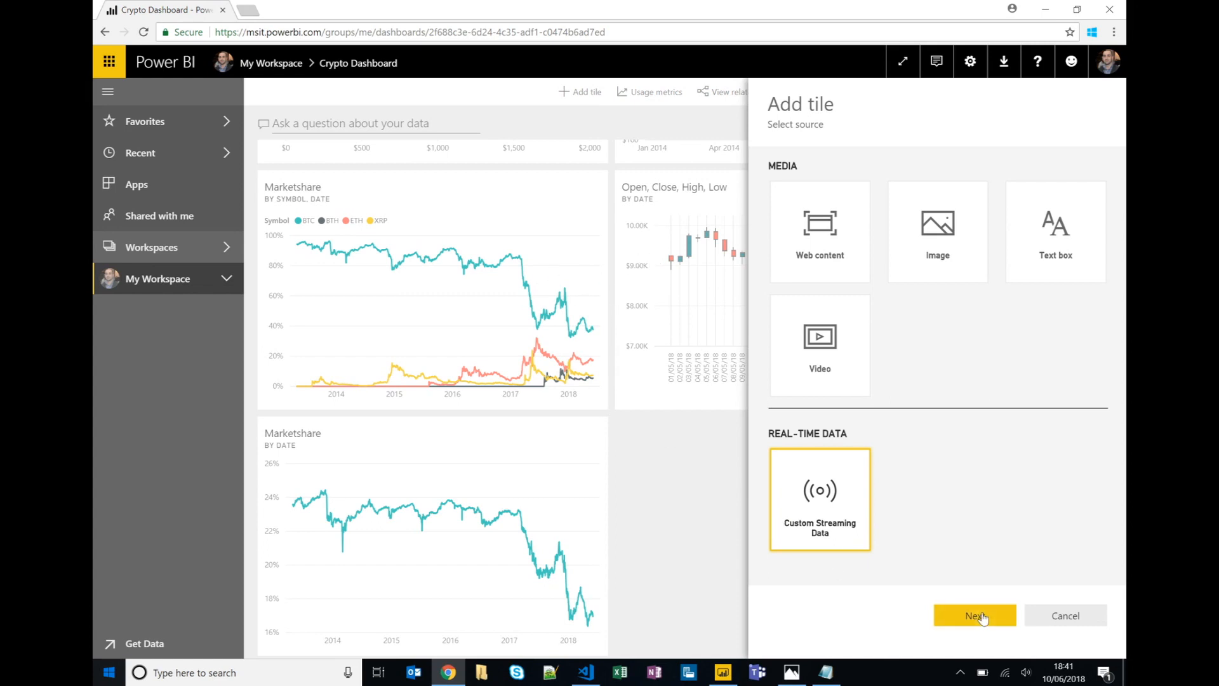
pyautogui.click(974, 615)
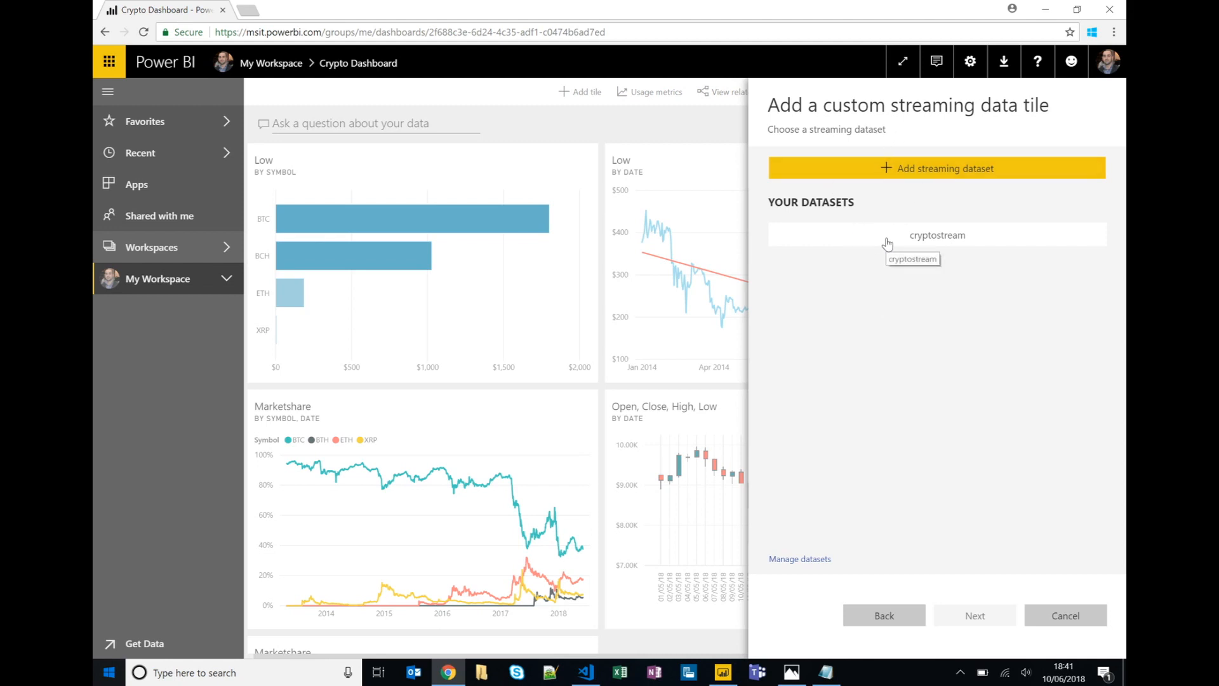
pyautogui.moveTo(537, 460)
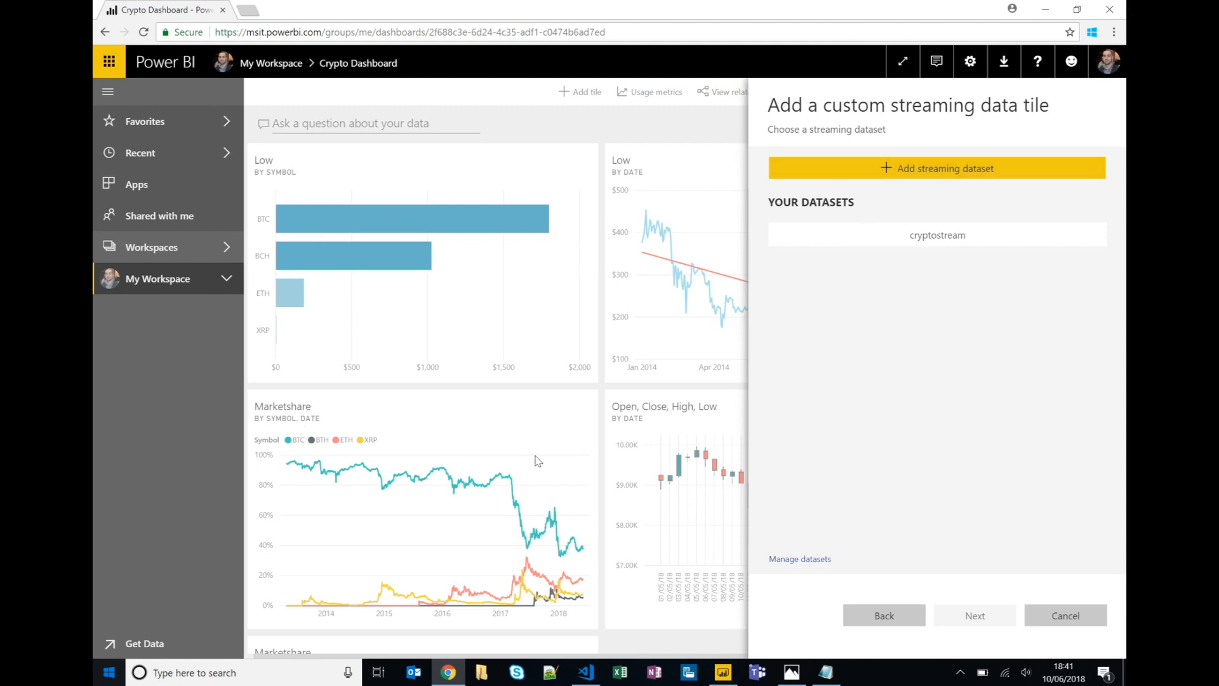
pyautogui.moveTo(846, 314)
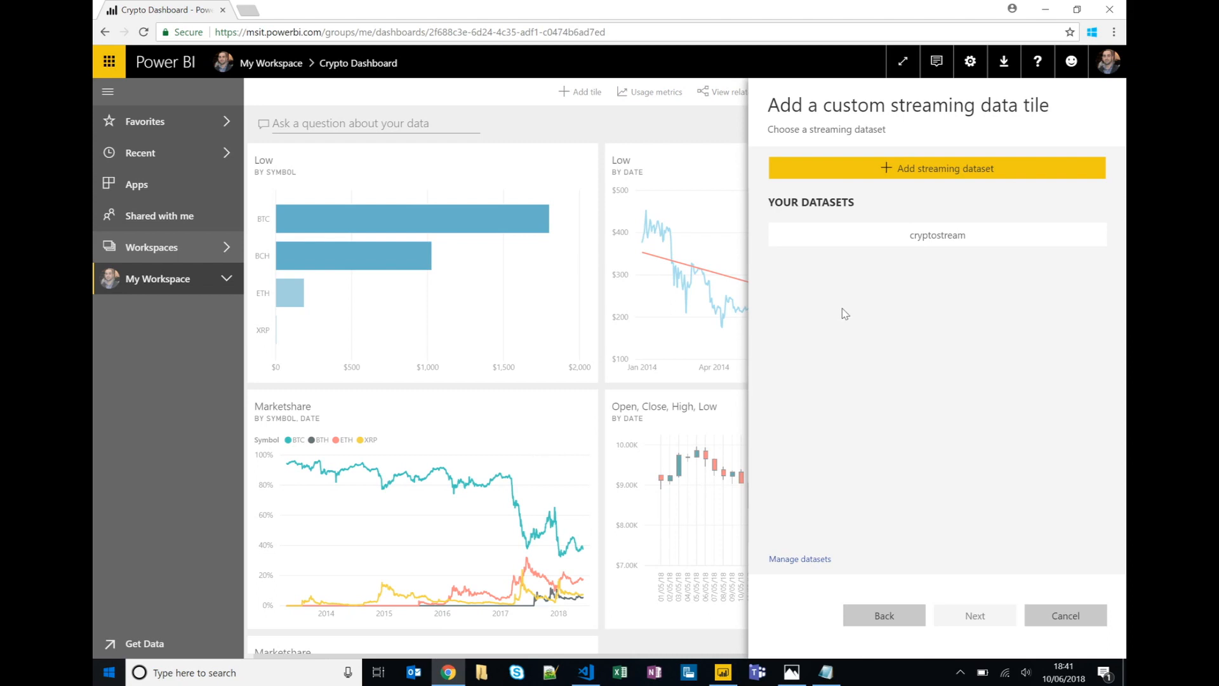
pyautogui.moveTo(892, 259)
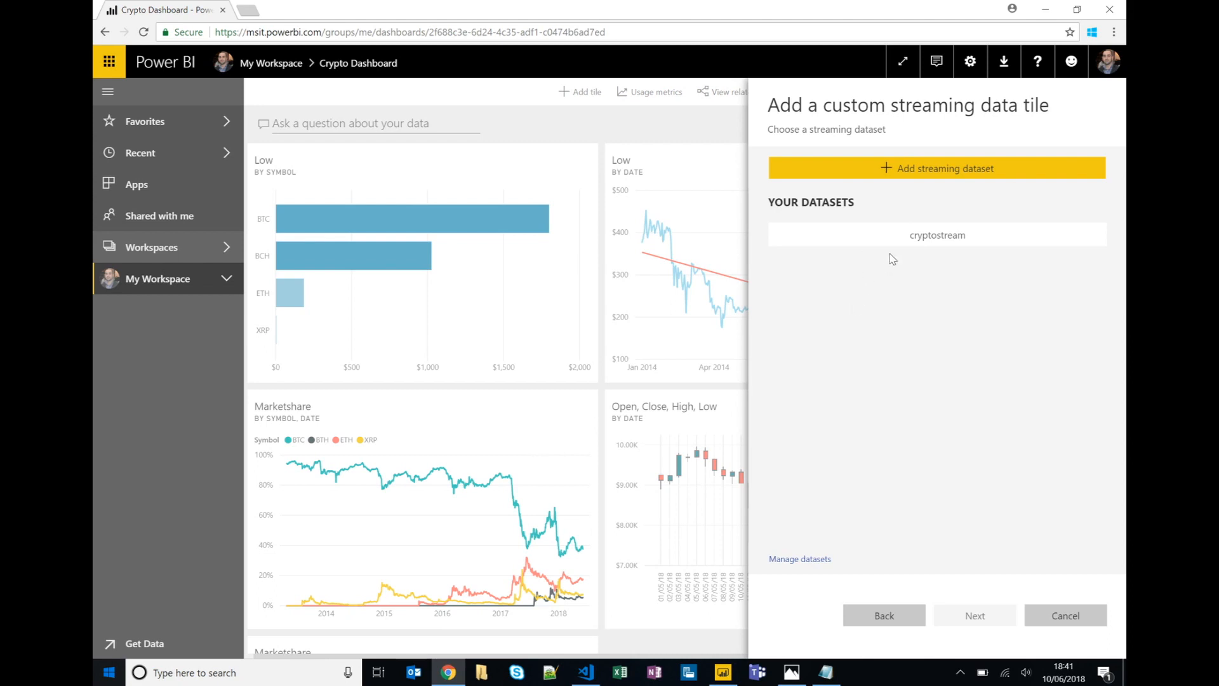
pyautogui.moveTo(874, 240)
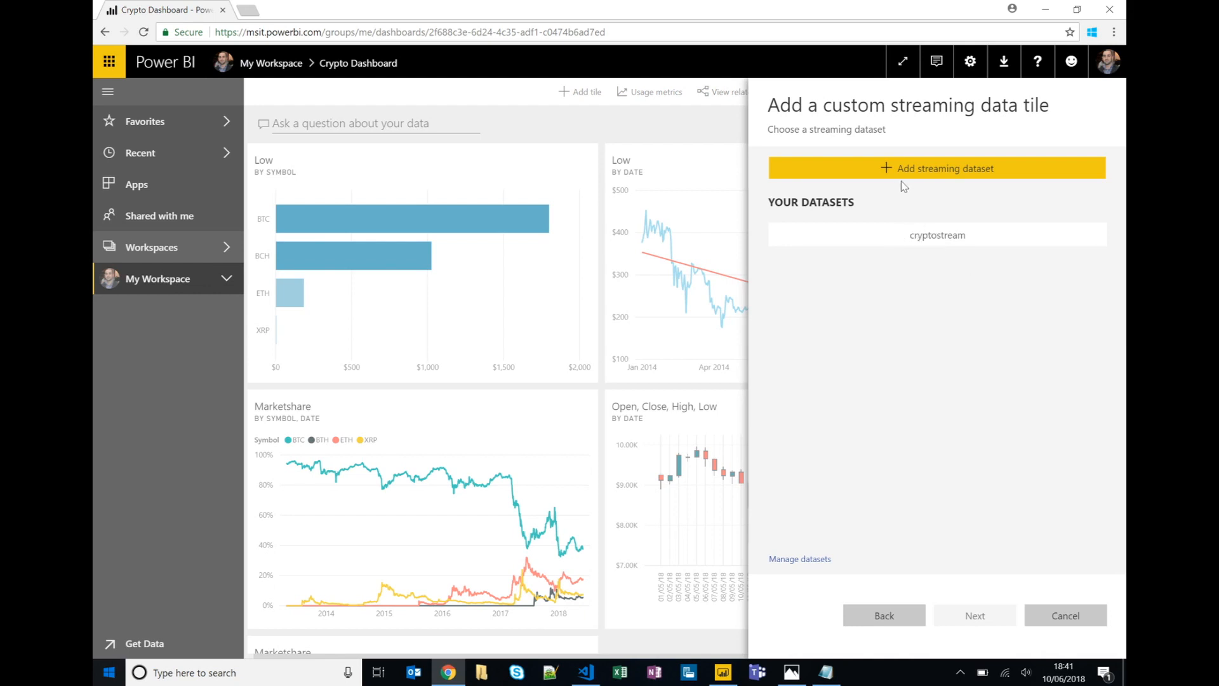
pyautogui.click(936, 167)
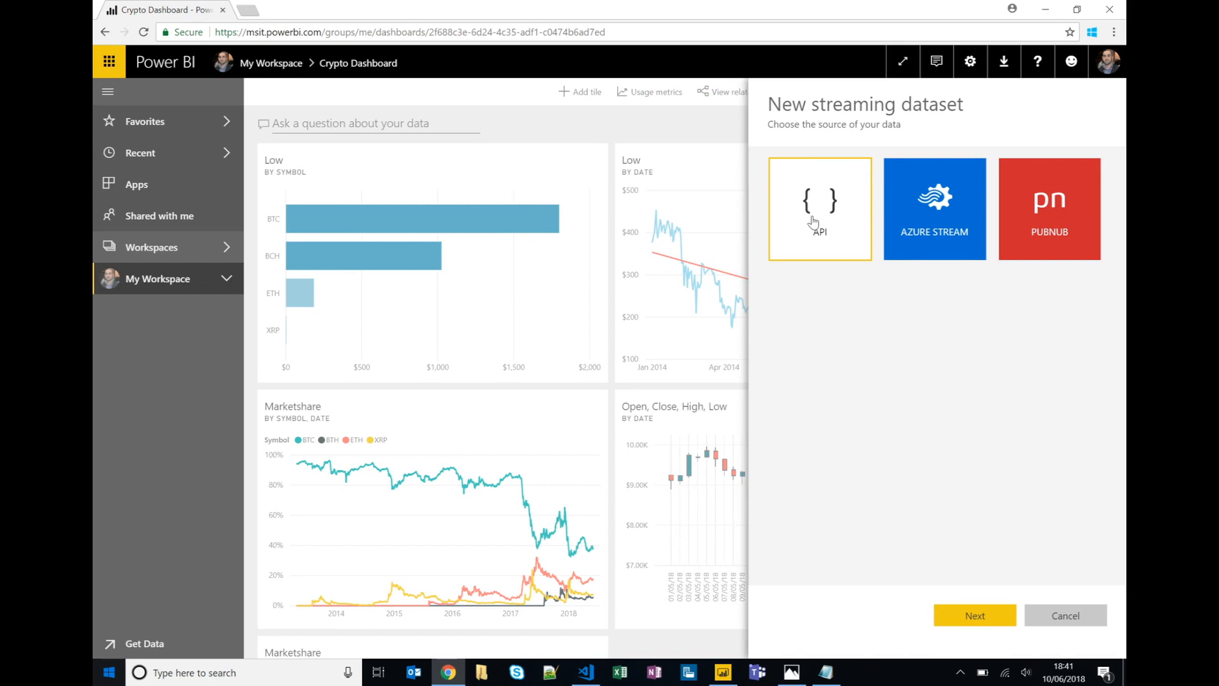
pyautogui.moveTo(912, 501)
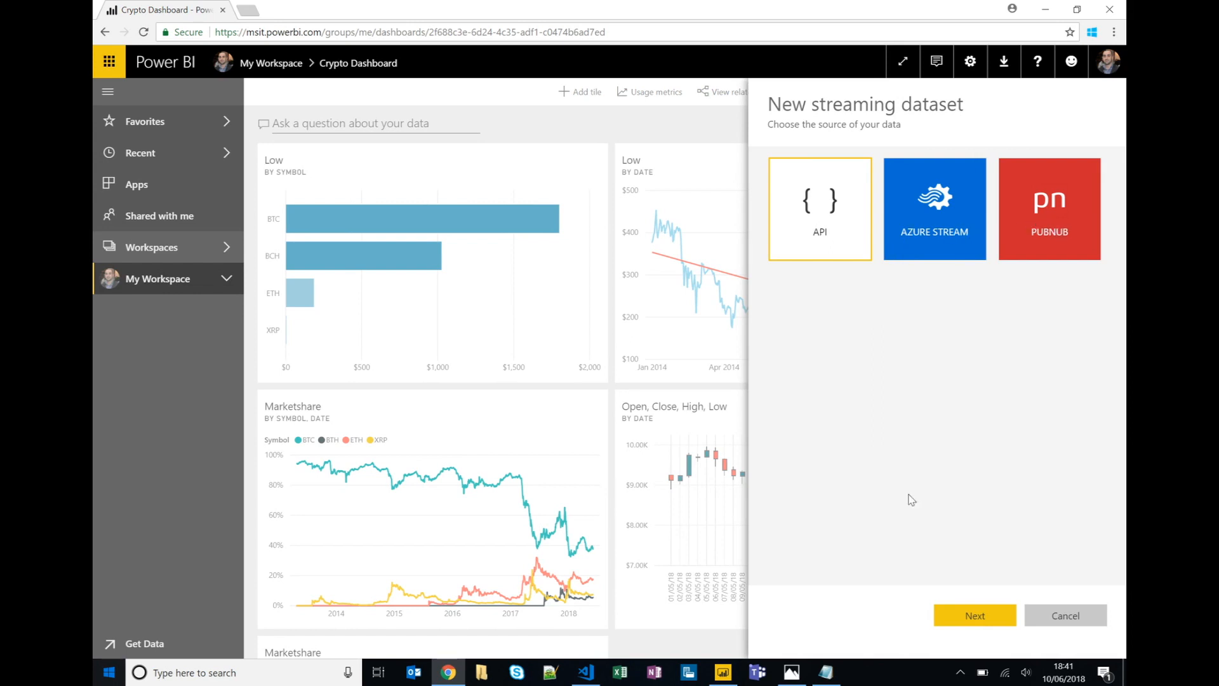
pyautogui.click(1064, 614)
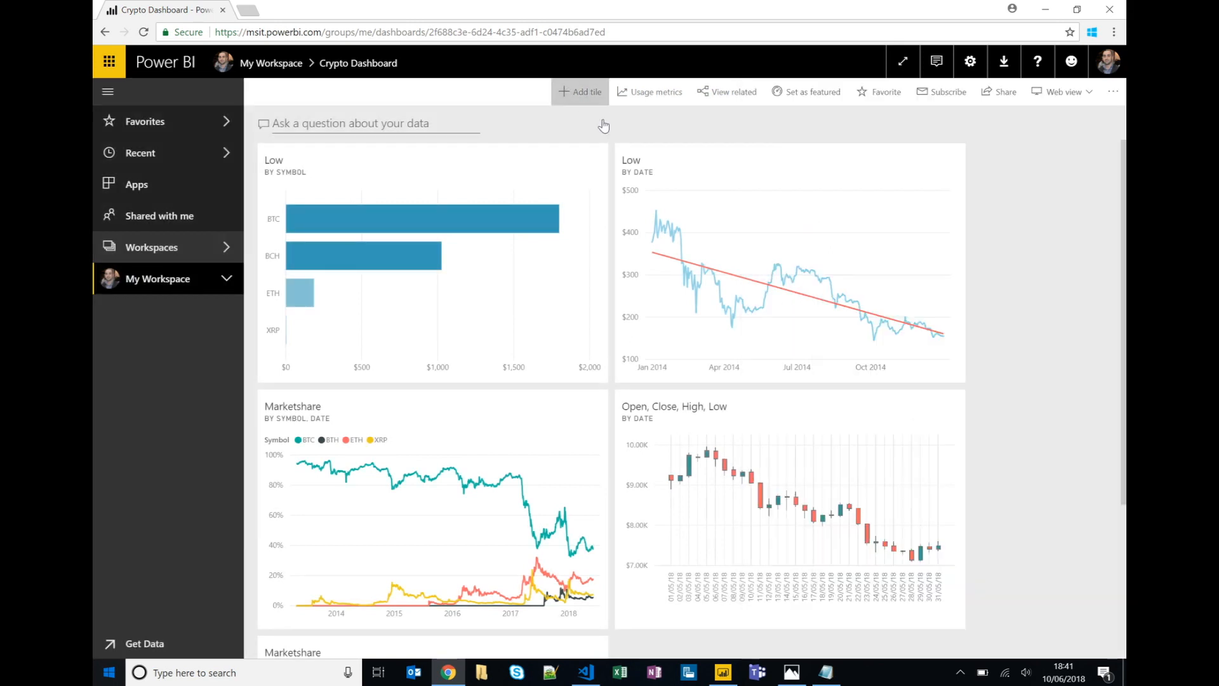
# Restart the Custom Streaming Data tile and choose the cryptostream dataset as its source
pyautogui.click(579, 91)
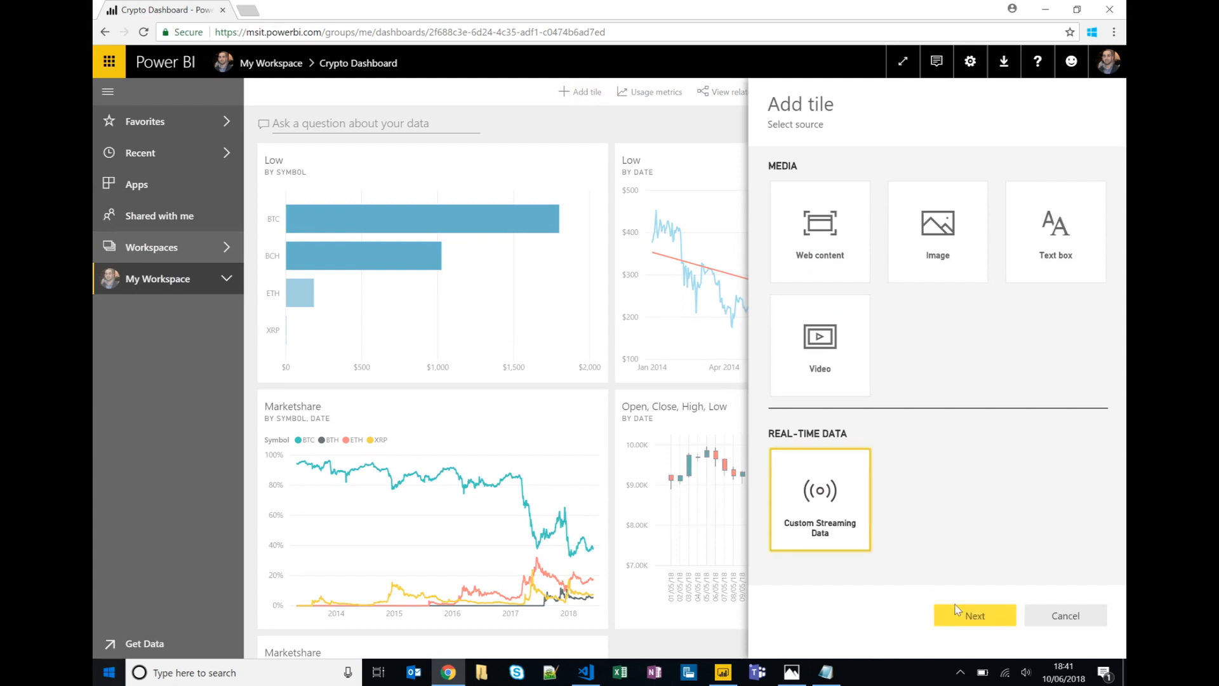
pyautogui.click(974, 614)
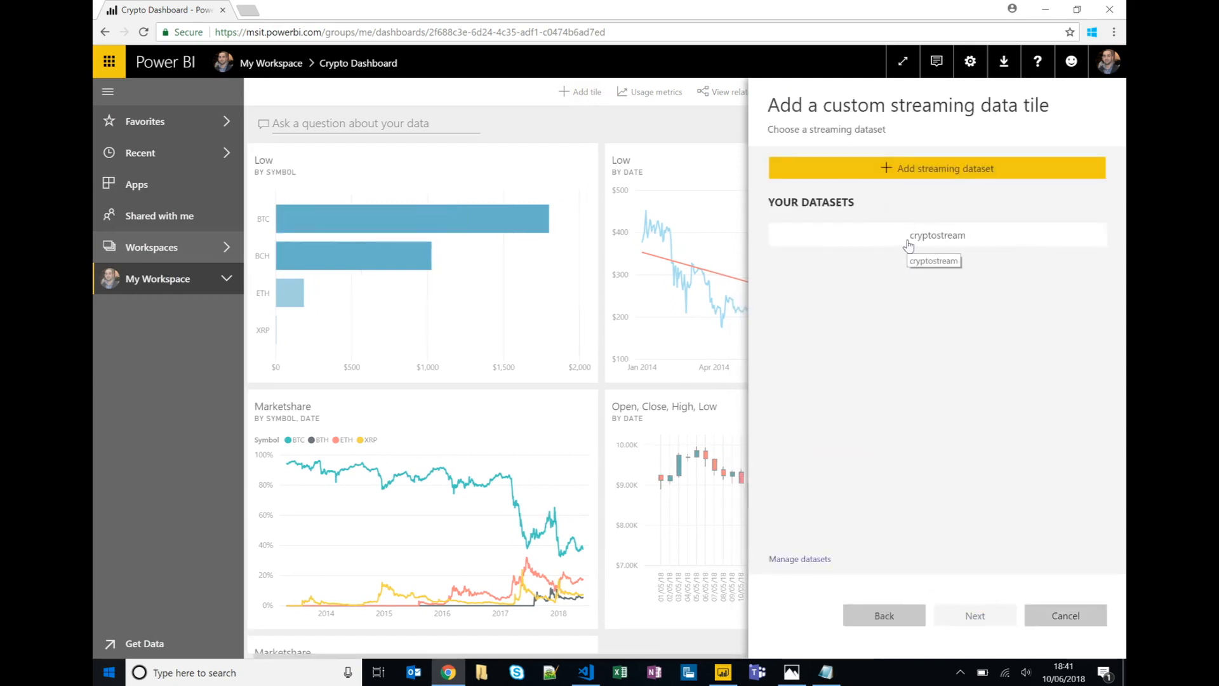
pyautogui.click(937, 235)
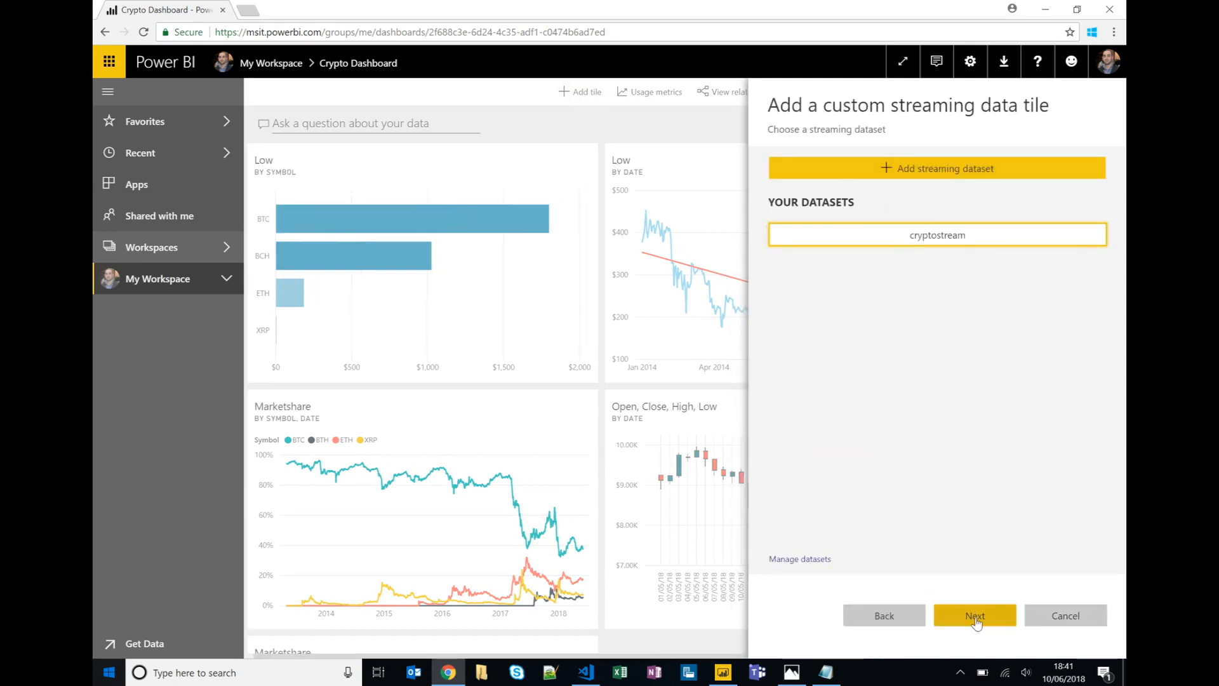
# Design the streaming tile as a line chart with event_date on Axis and price as Values
pyautogui.click(974, 615)
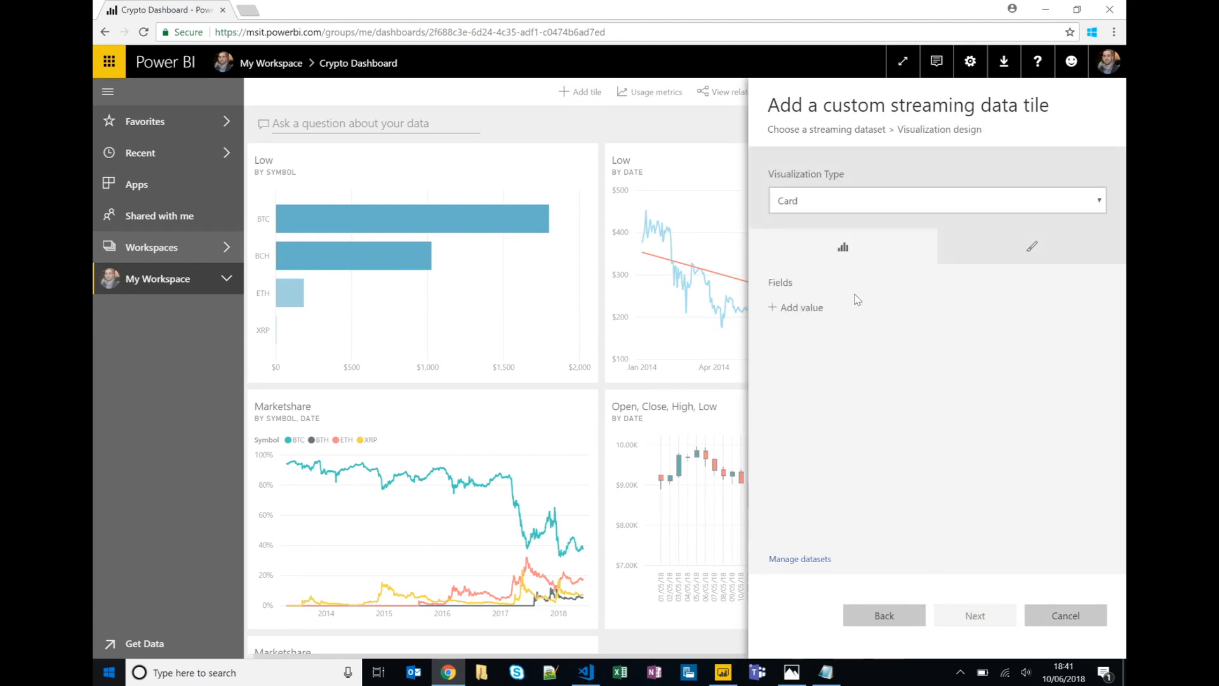
pyautogui.moveTo(877, 382)
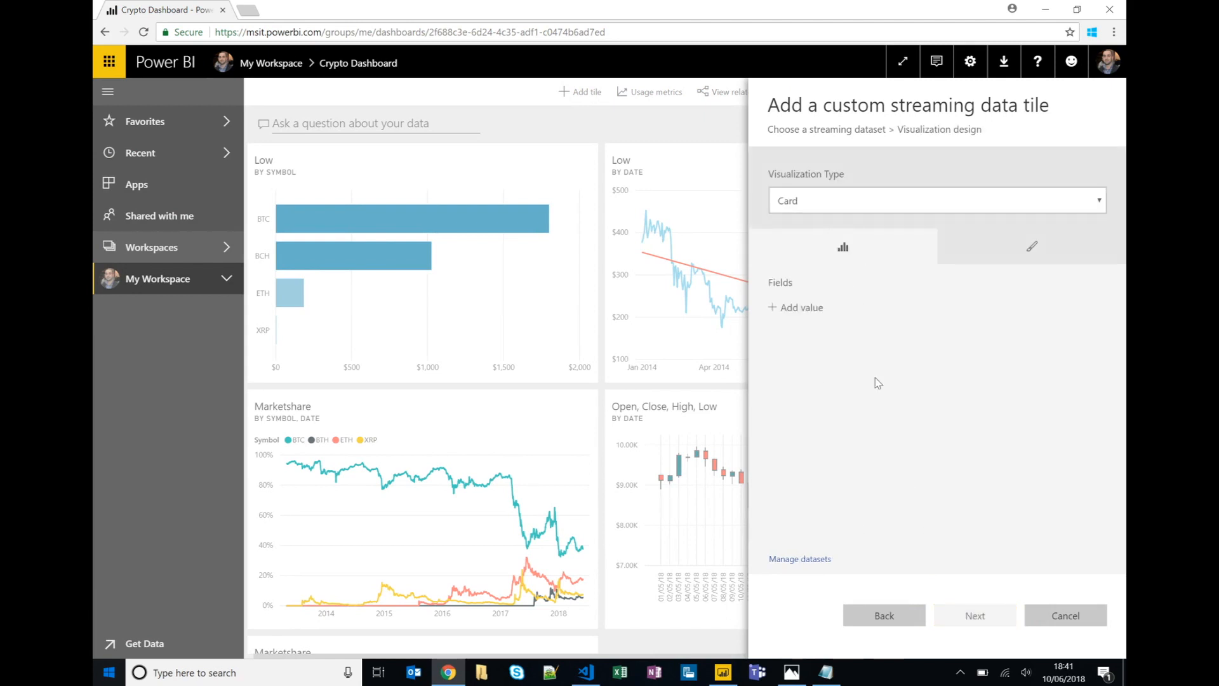
pyautogui.click(936, 200)
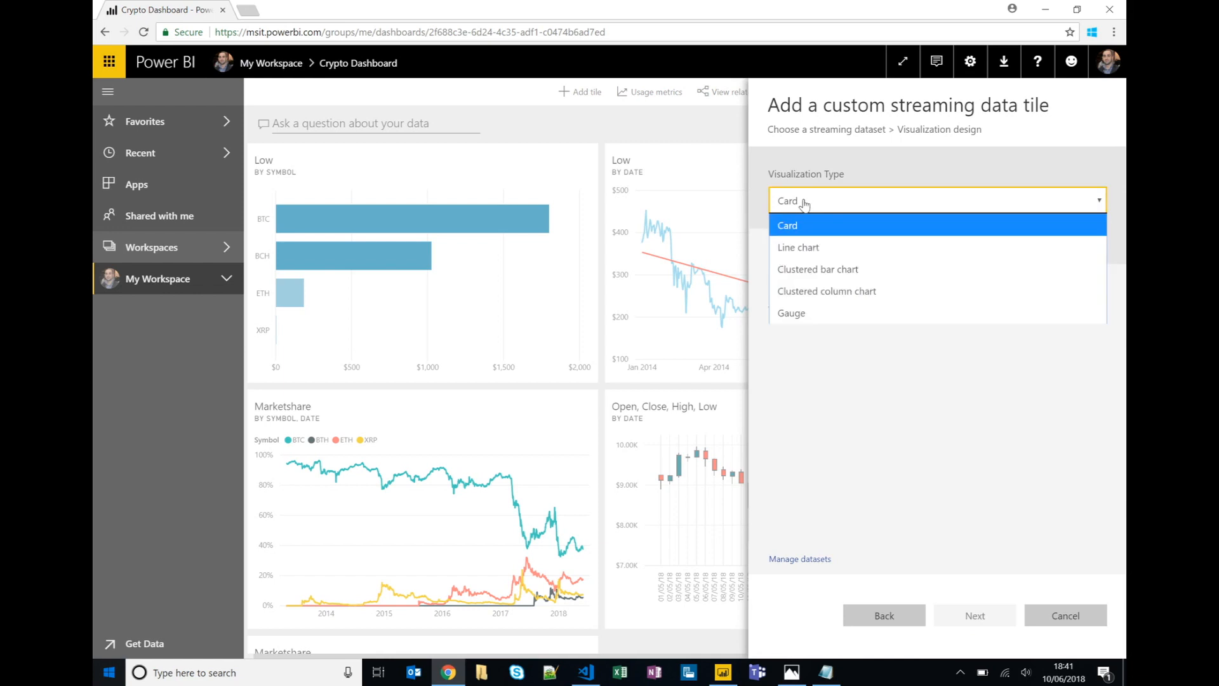
pyautogui.click(799, 247)
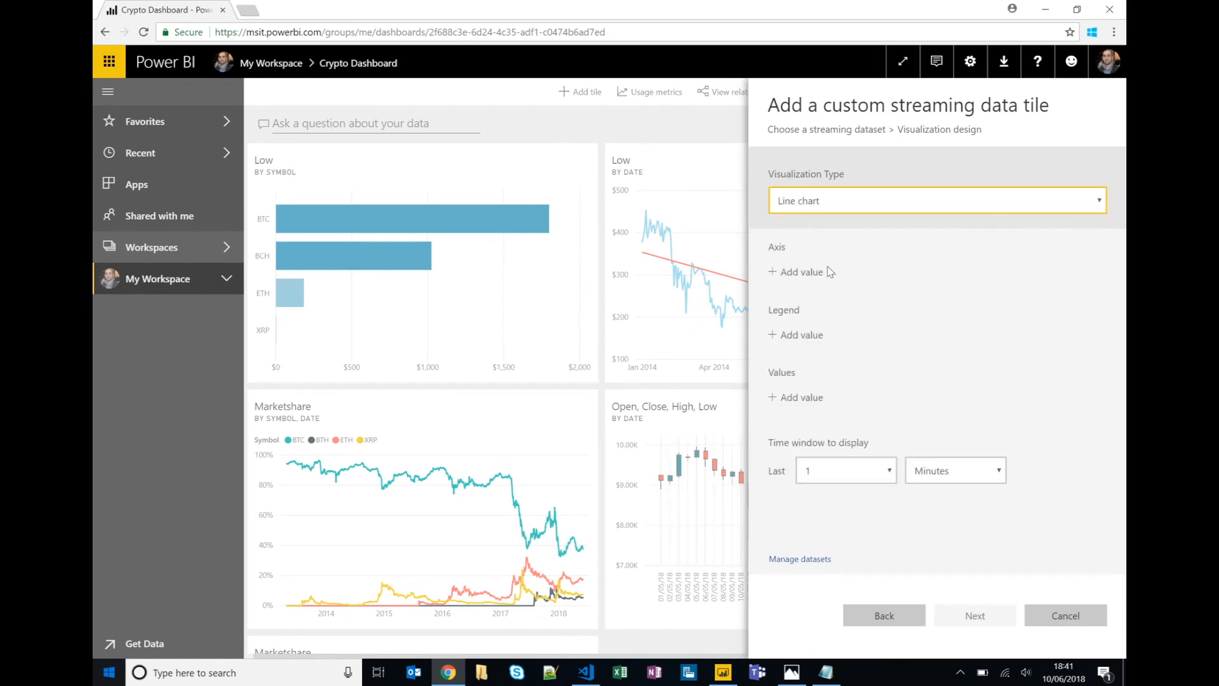
pyautogui.click(801, 272)
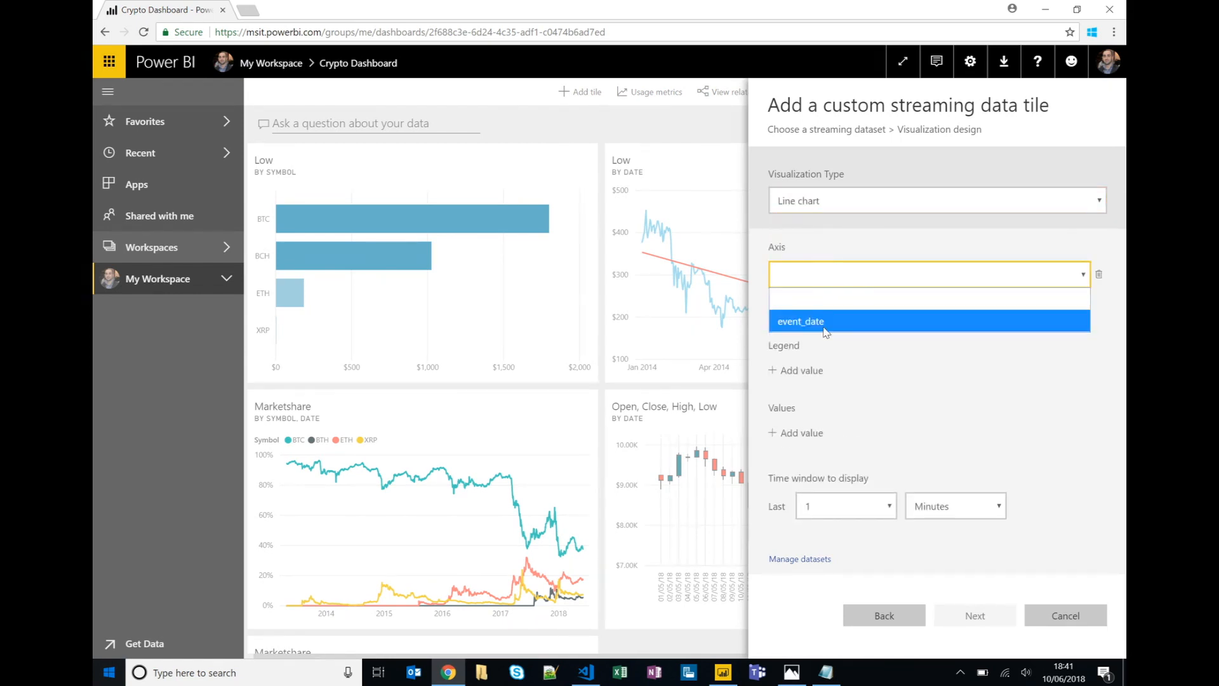
pyautogui.click(800, 321)
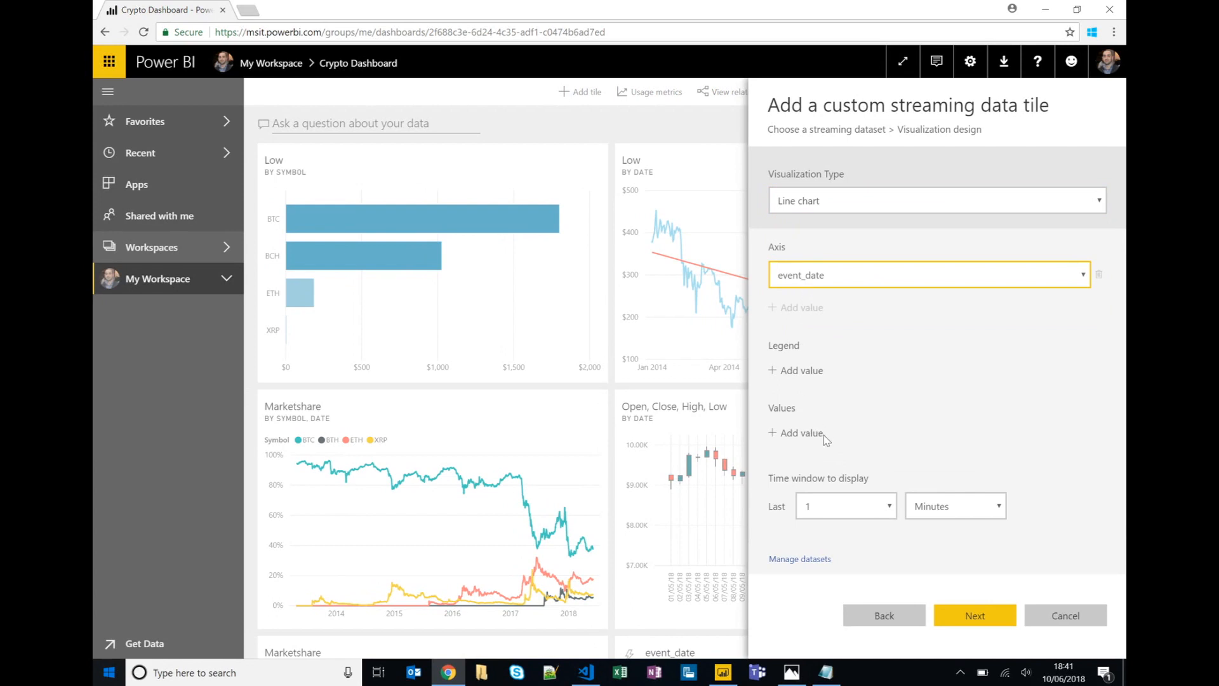
pyautogui.click(801, 433)
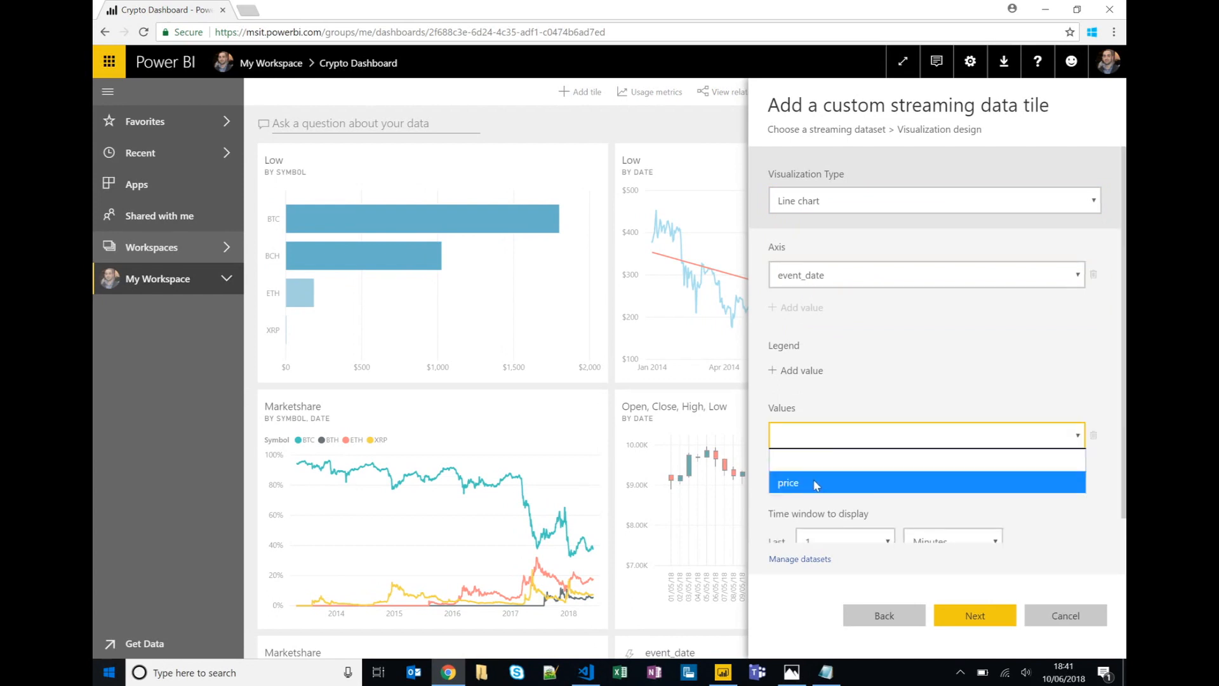
pyautogui.click(788, 482)
pyautogui.write('5')
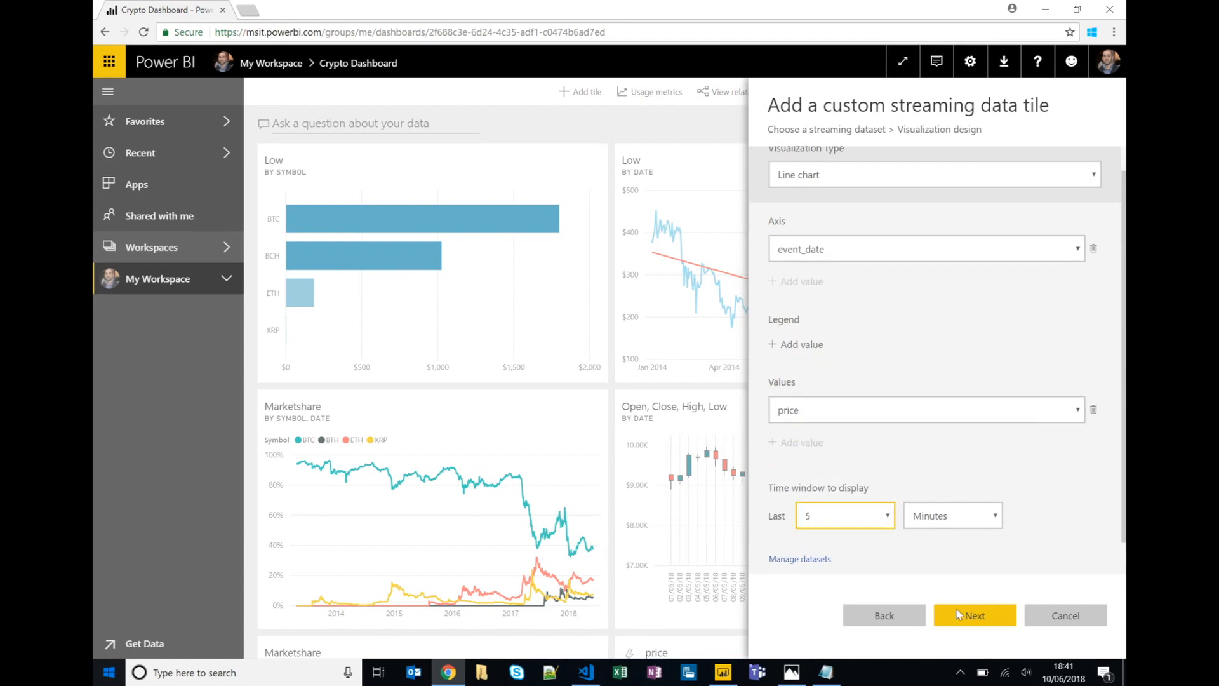
pyautogui.click(974, 614)
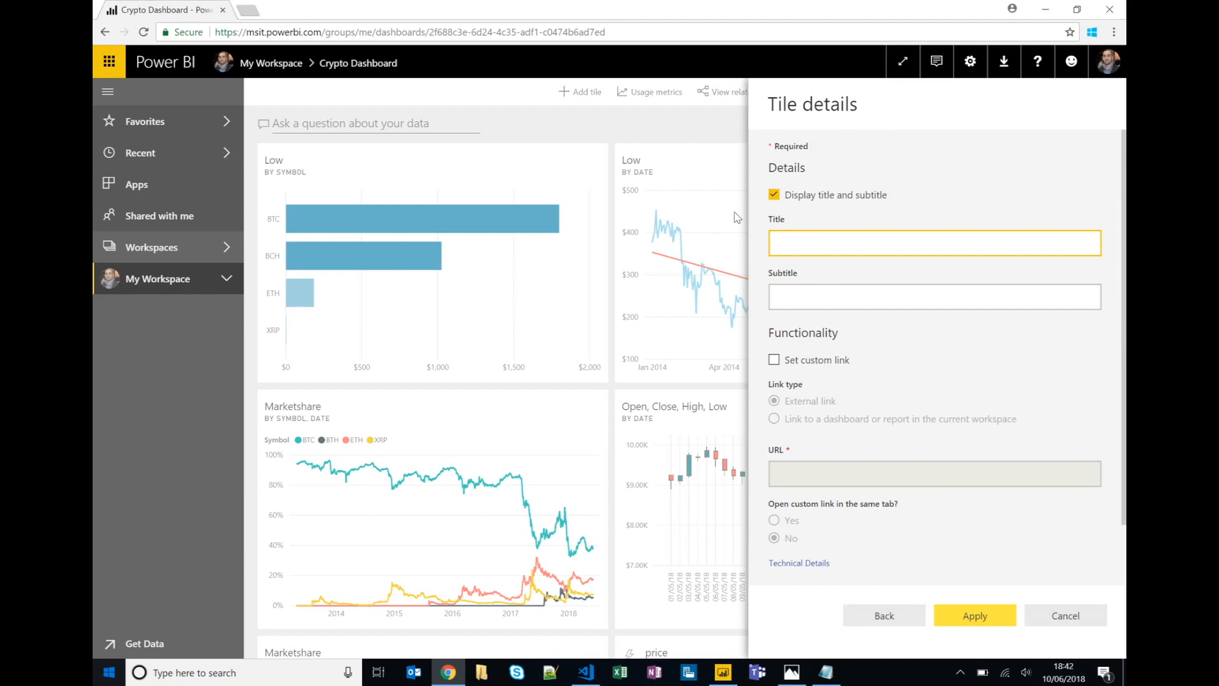
# Title the streaming tile 'BTC Price Trend' and add it to the Crypto Dashboard
pyautogui.write('BTC Price Trend')
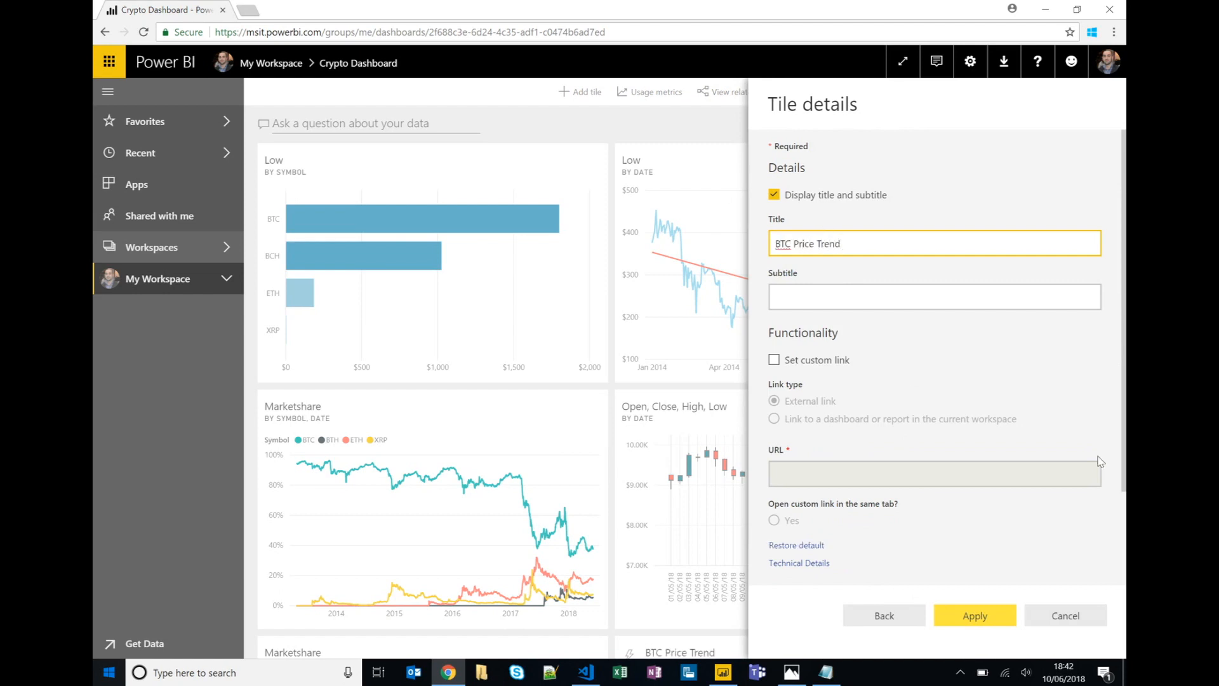
pyautogui.click(974, 615)
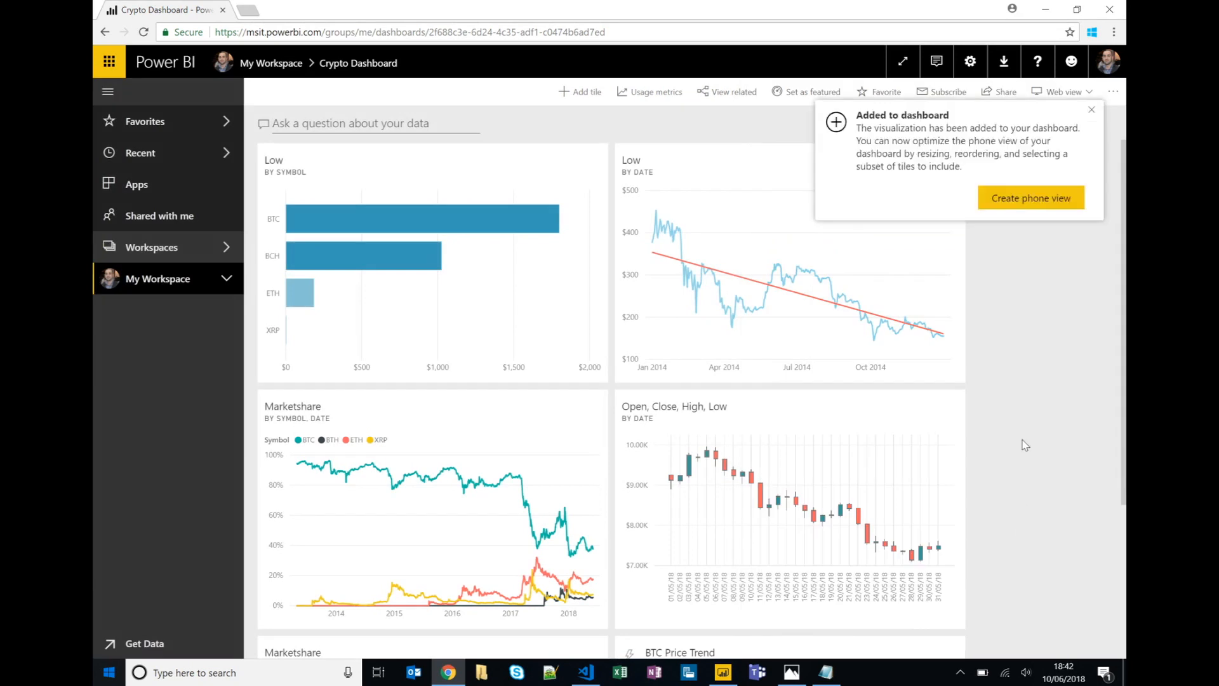
pyautogui.click(1092, 109)
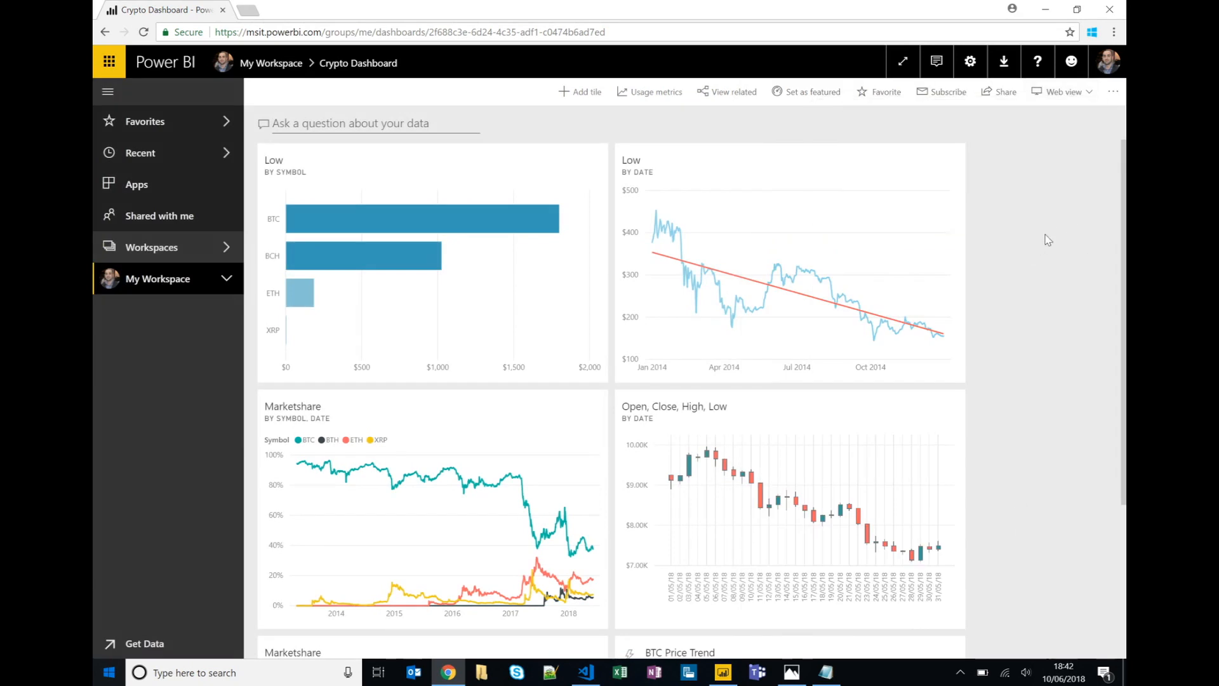
pyautogui.scroll(-3)
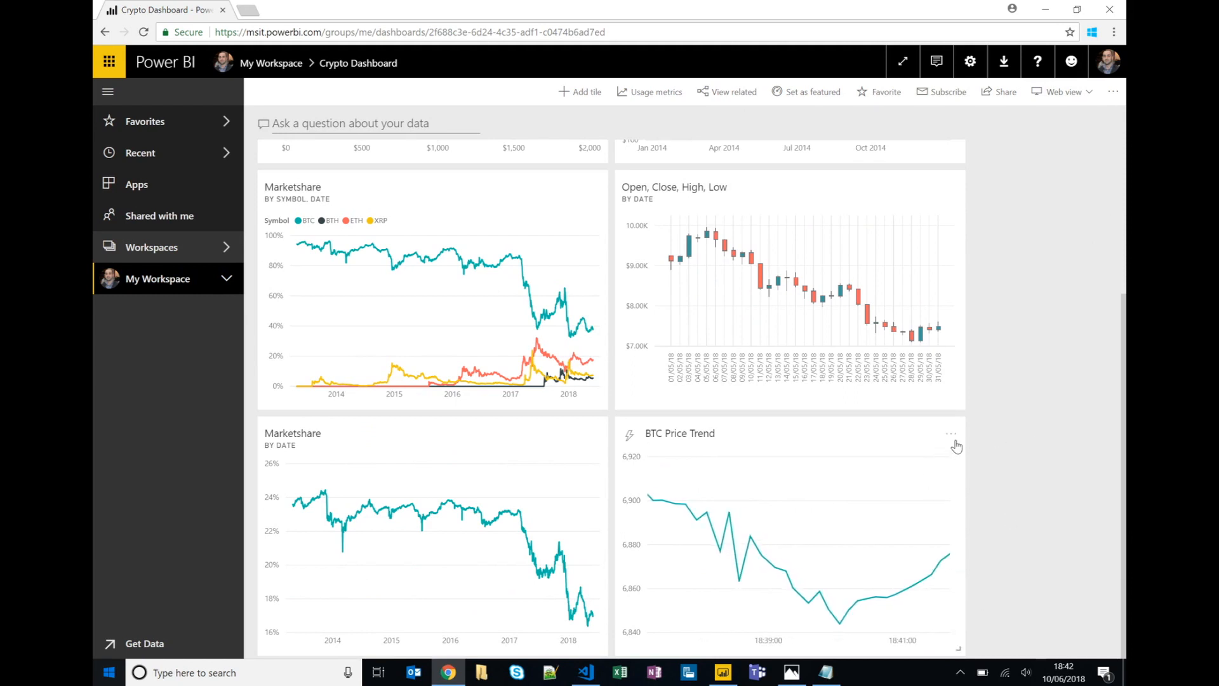
pyautogui.click(951, 433)
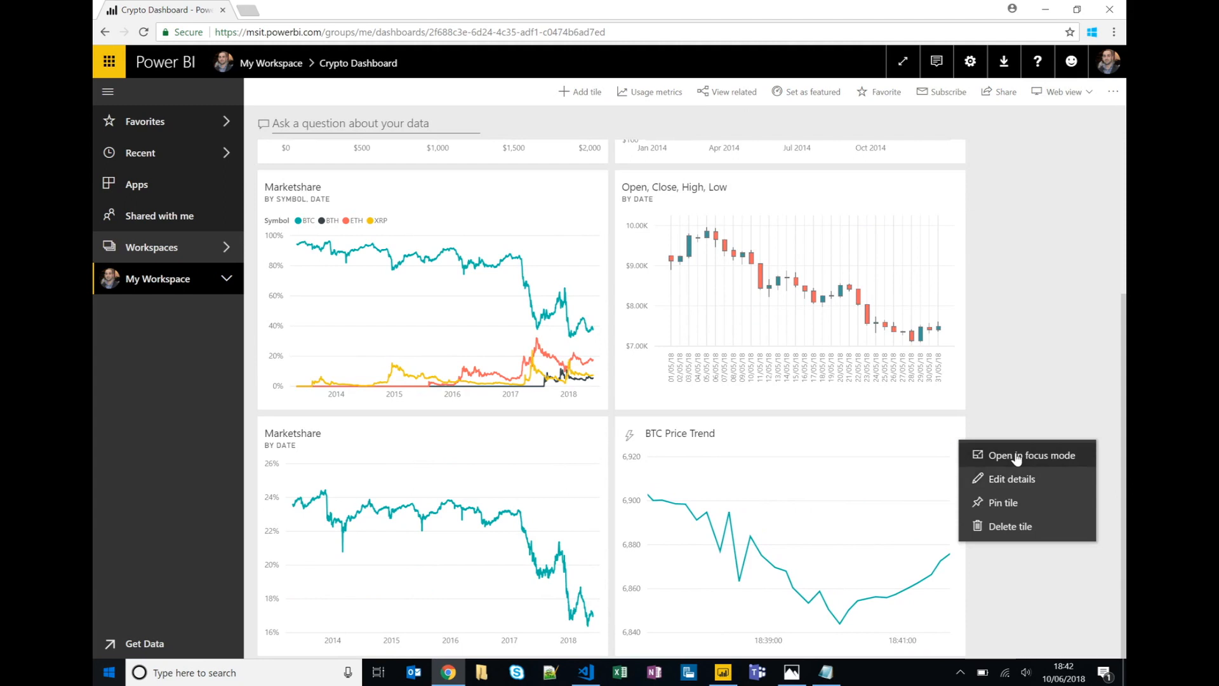
pyautogui.click(1030, 454)
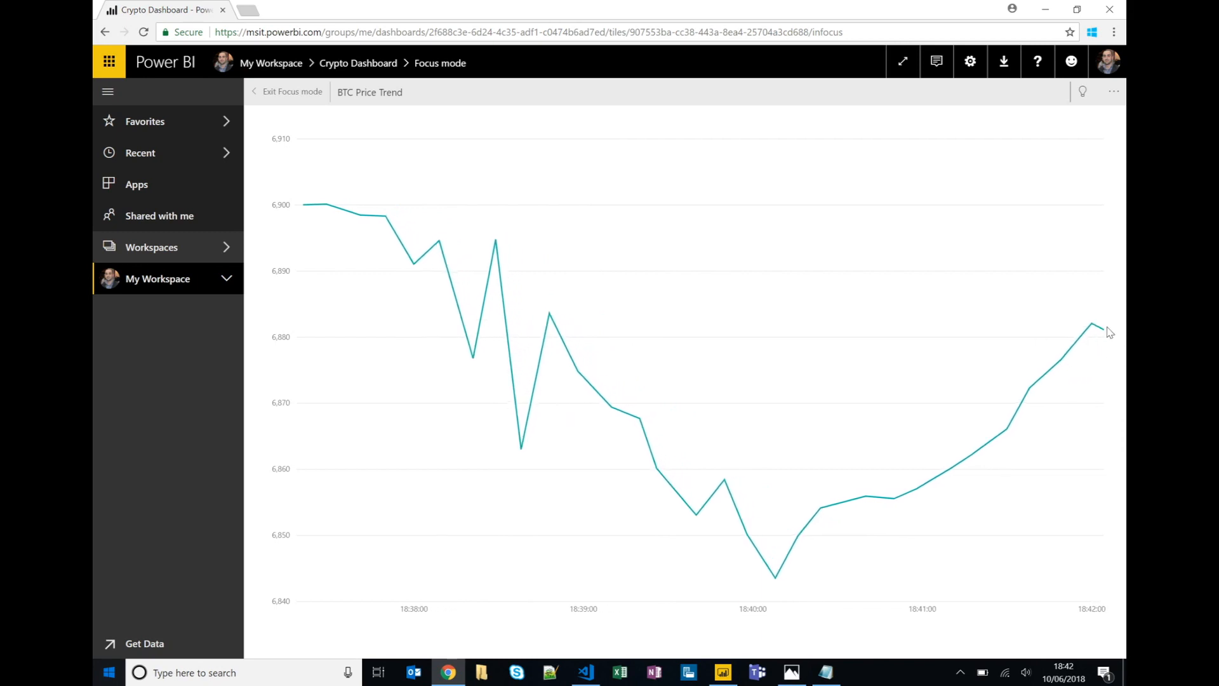
pyautogui.moveTo(635, 394)
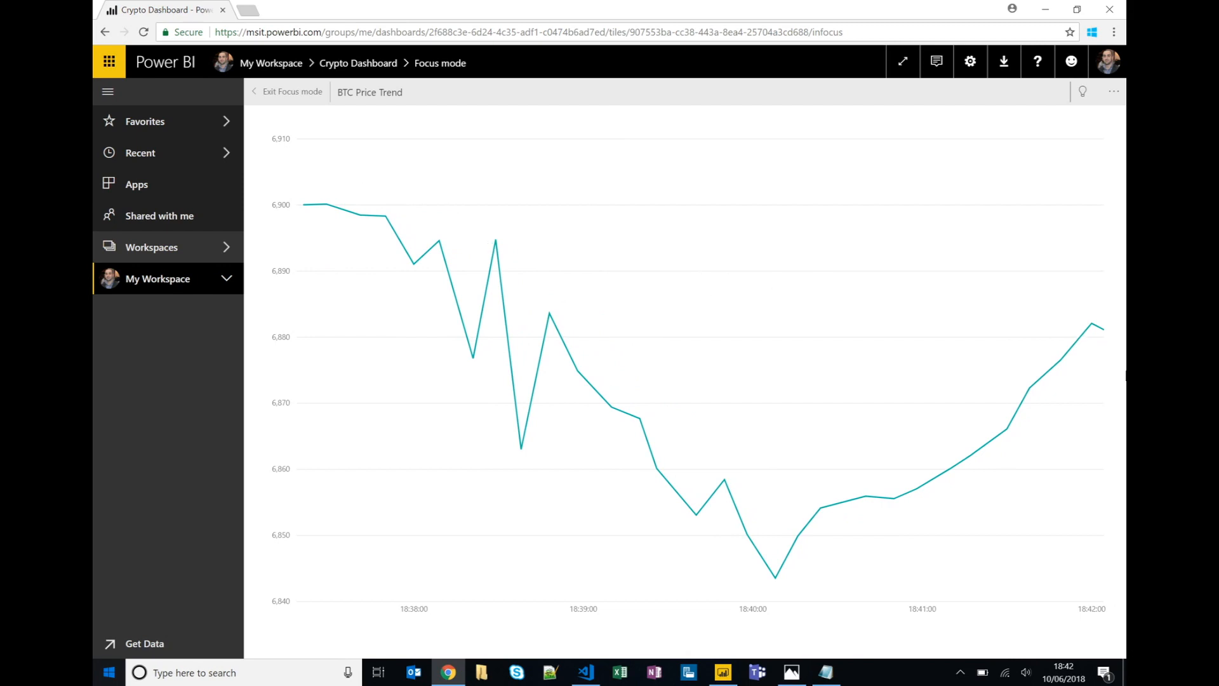
pyautogui.moveTo(287, 91)
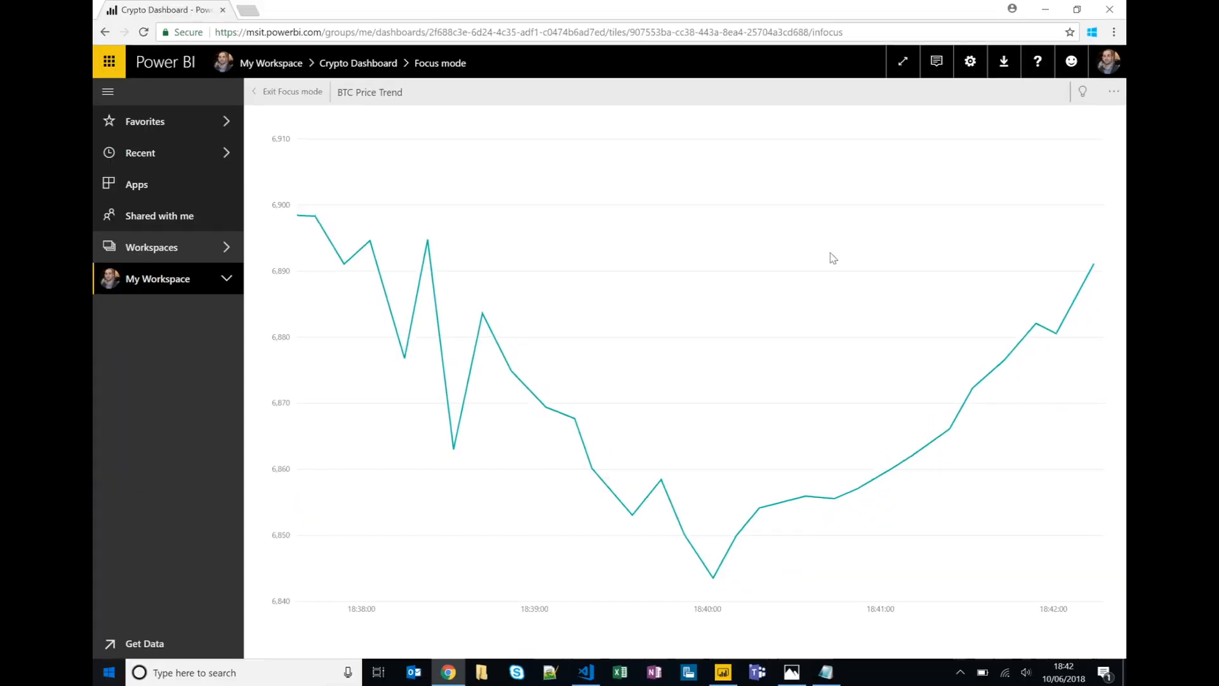
pyautogui.click(292, 91)
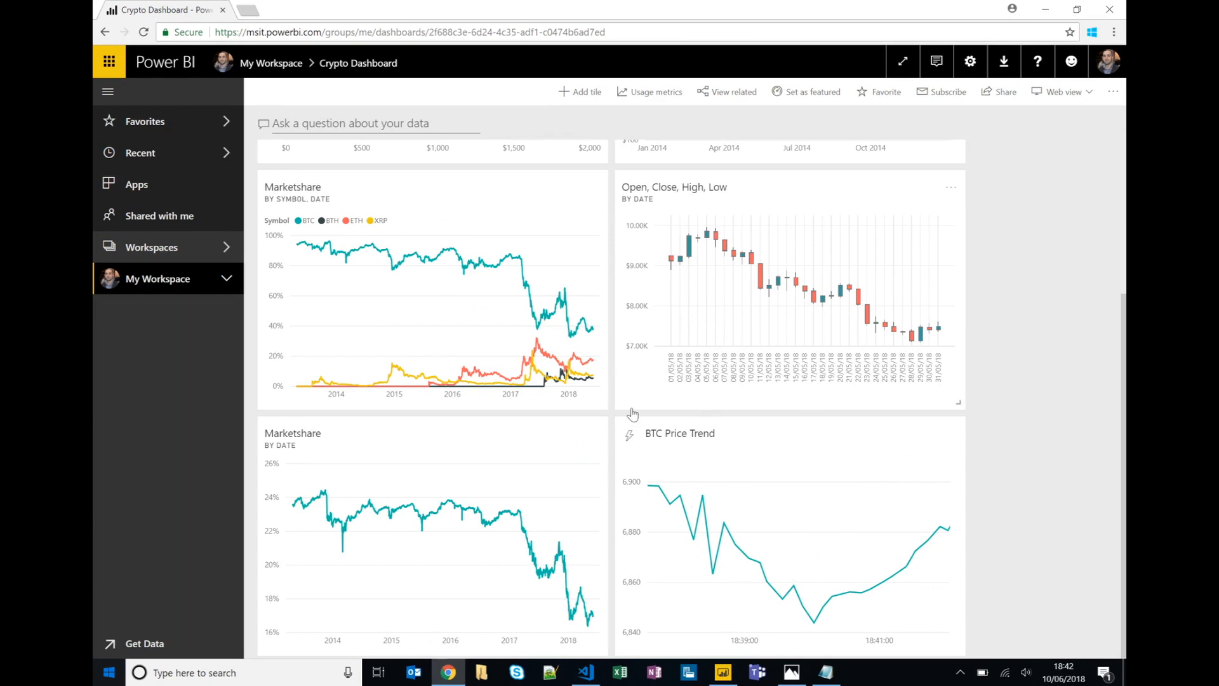
pyautogui.scroll(3)
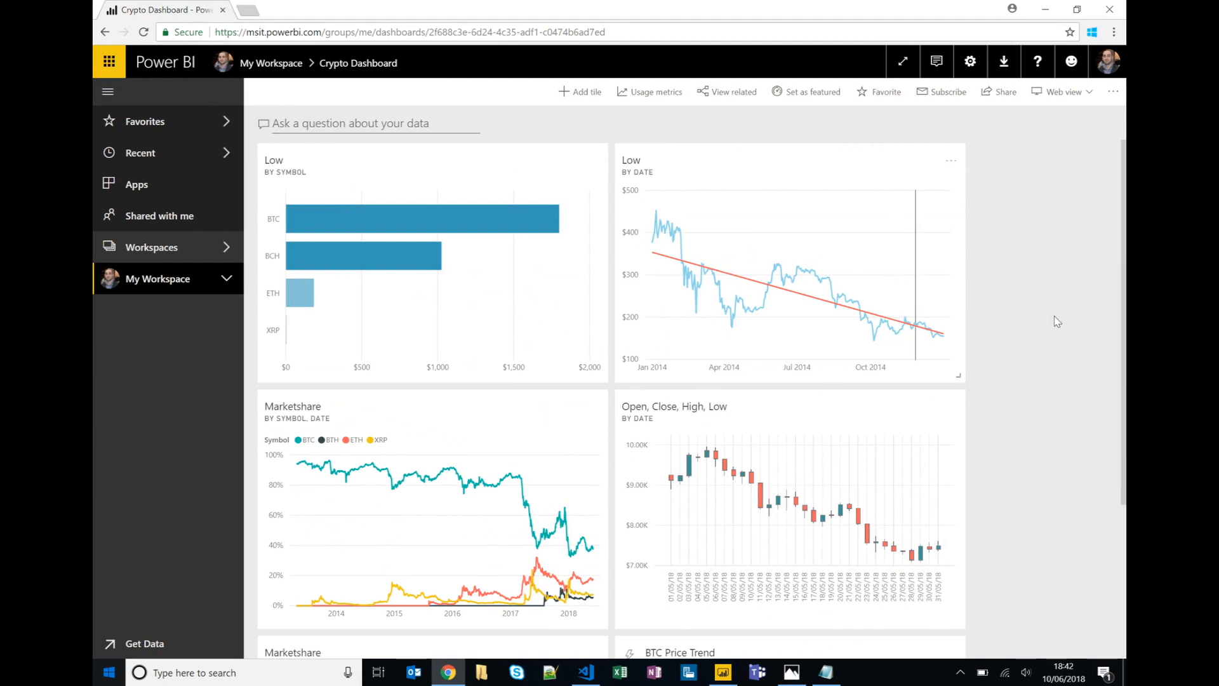
pyautogui.moveTo(1045, 400)
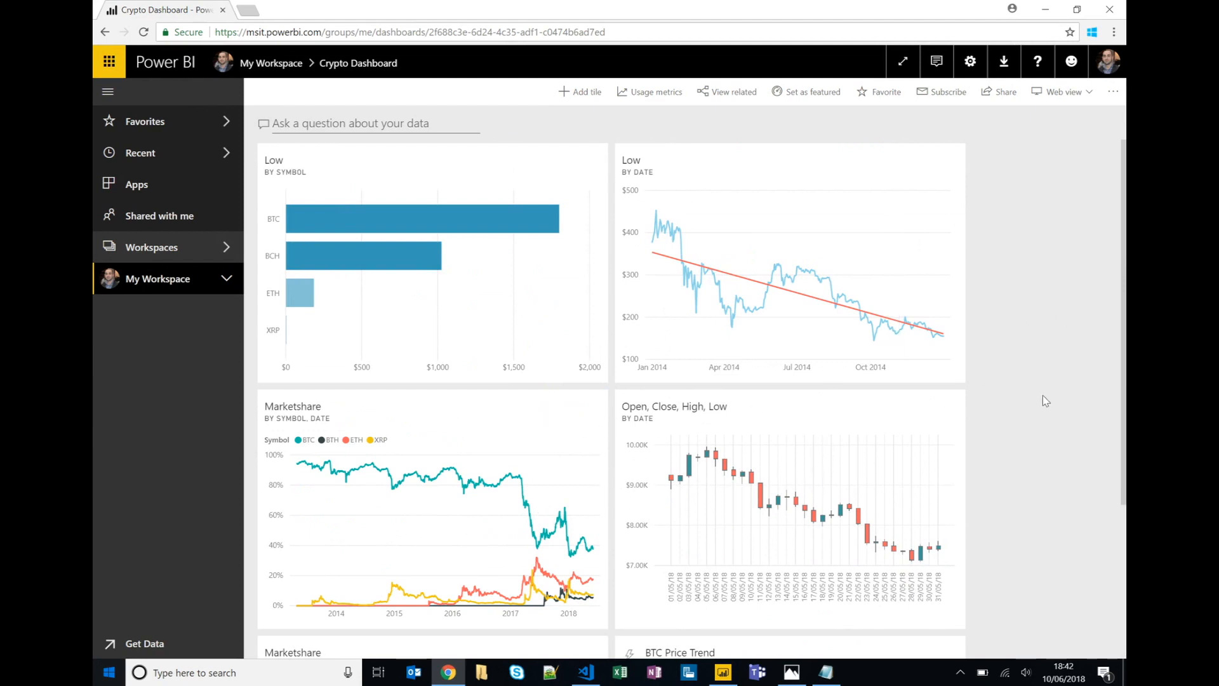
pyautogui.moveTo(855, 296)
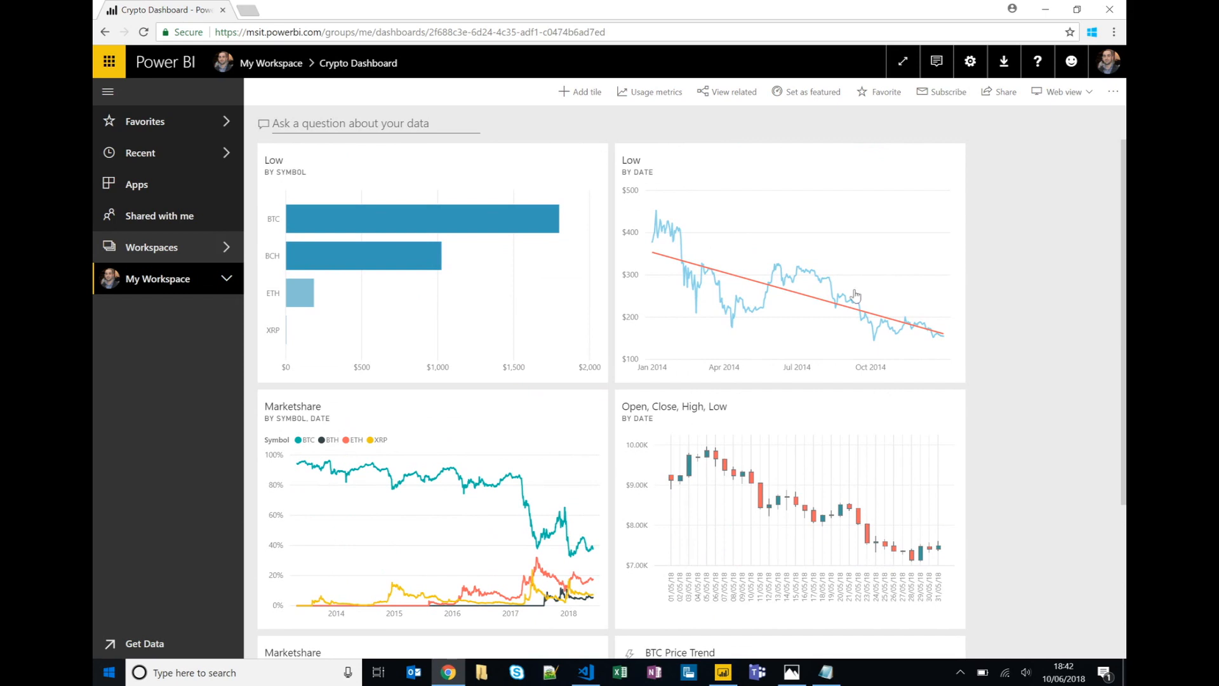
# Switch to the workflow architecture diagram image in Photos
pyautogui.click(791, 672)
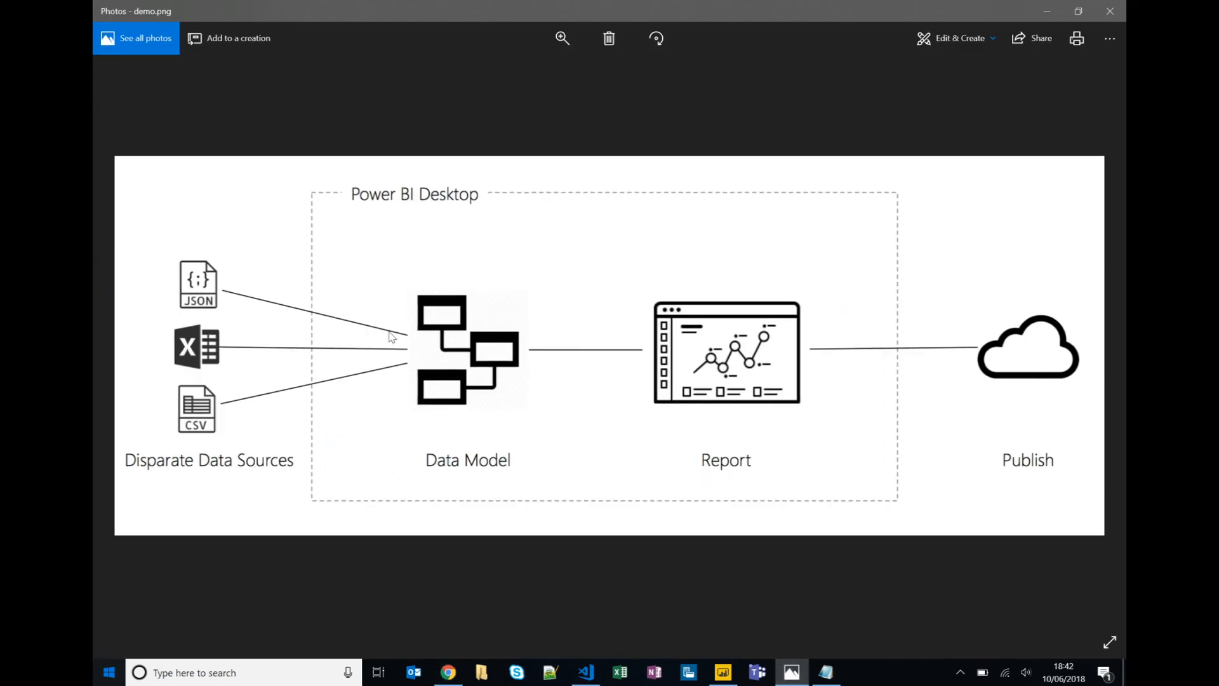
pyautogui.moveTo(235, 427)
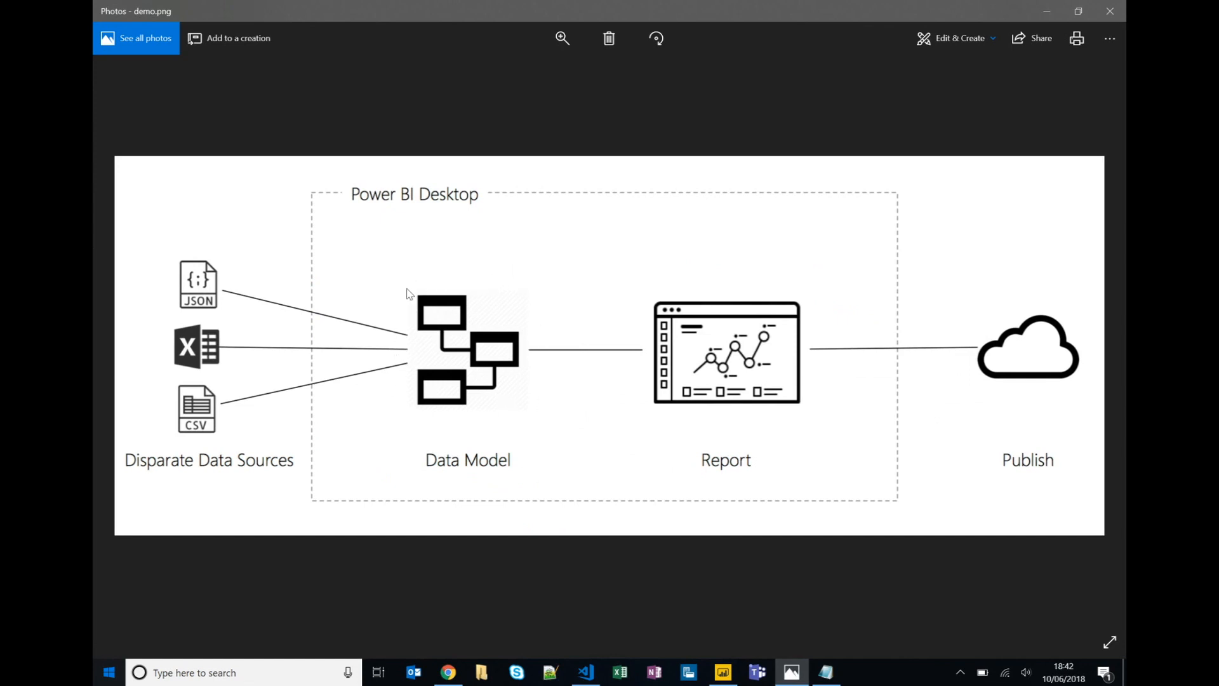
pyautogui.moveTo(460, 410)
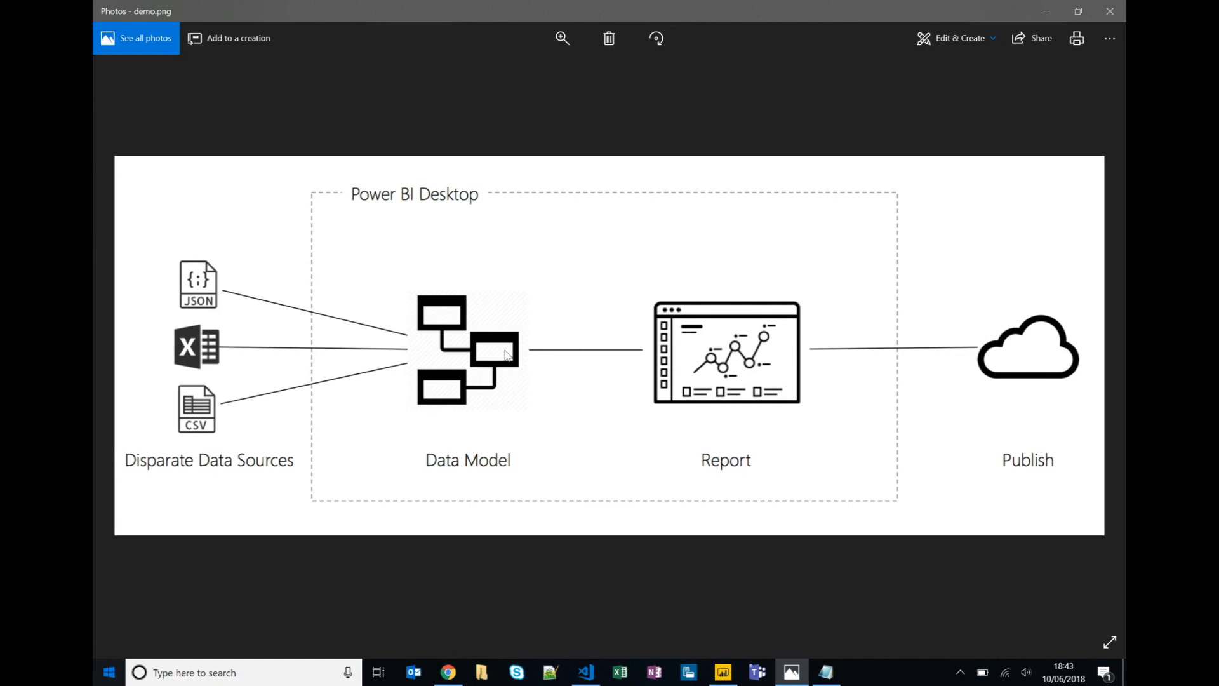
pyautogui.moveTo(446, 283)
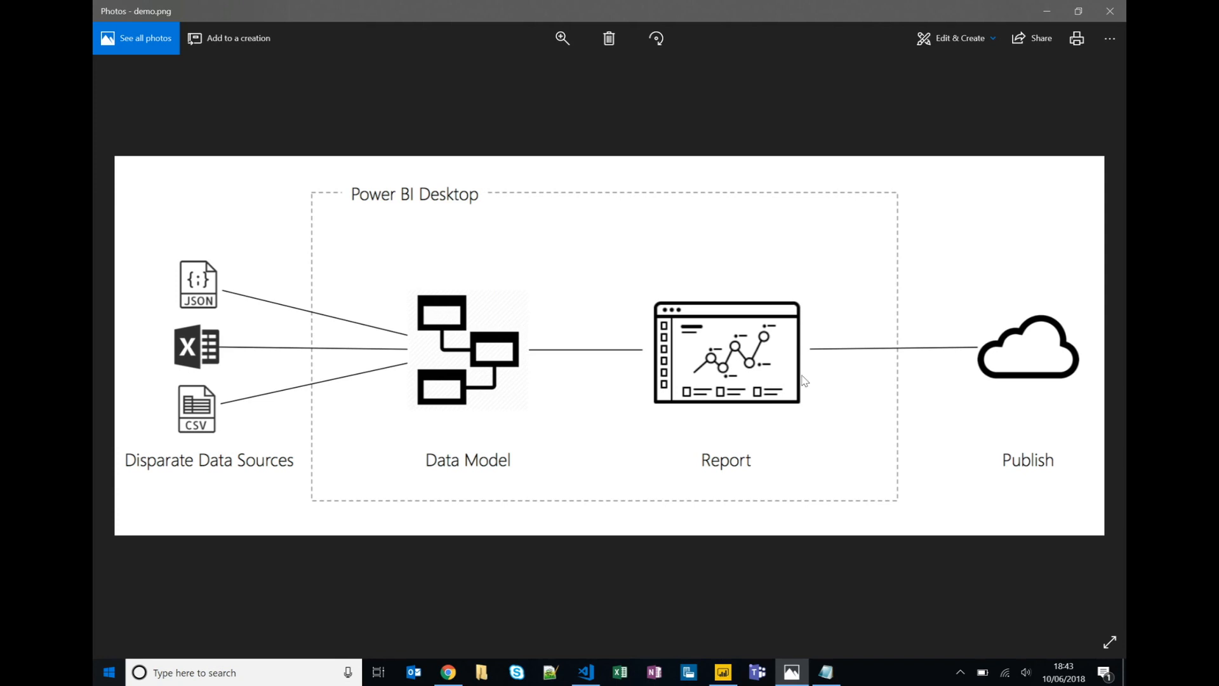
pyautogui.moveTo(699, 302)
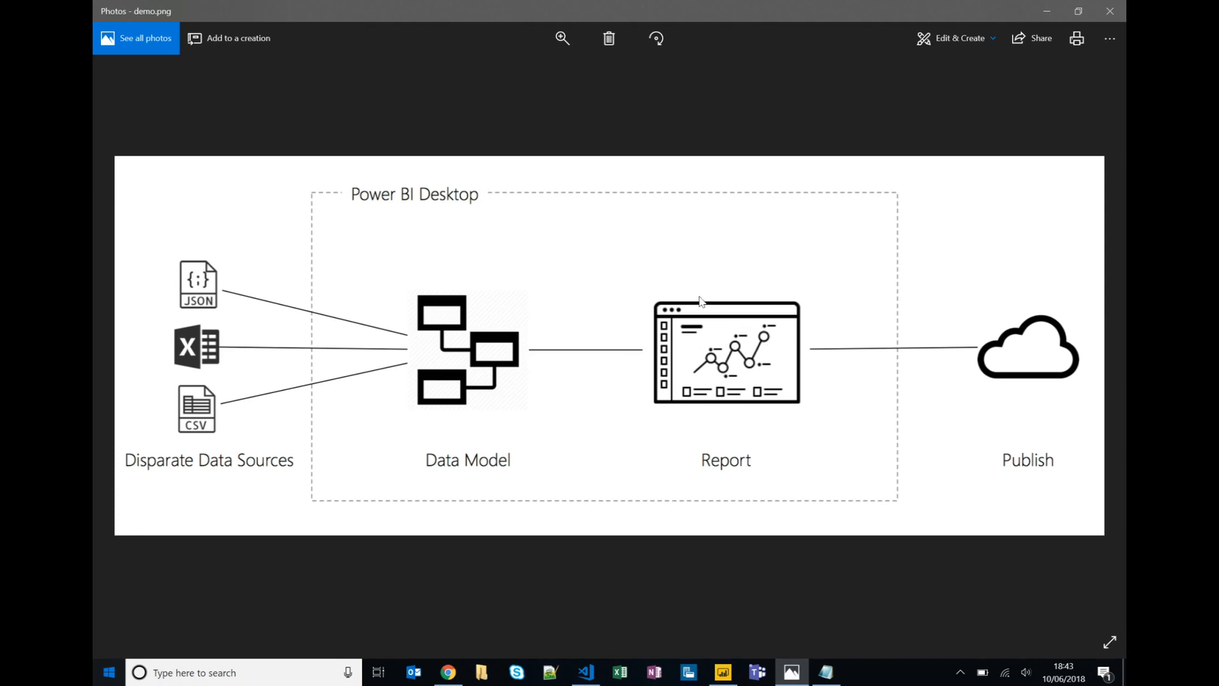
pyautogui.moveTo(725, 414)
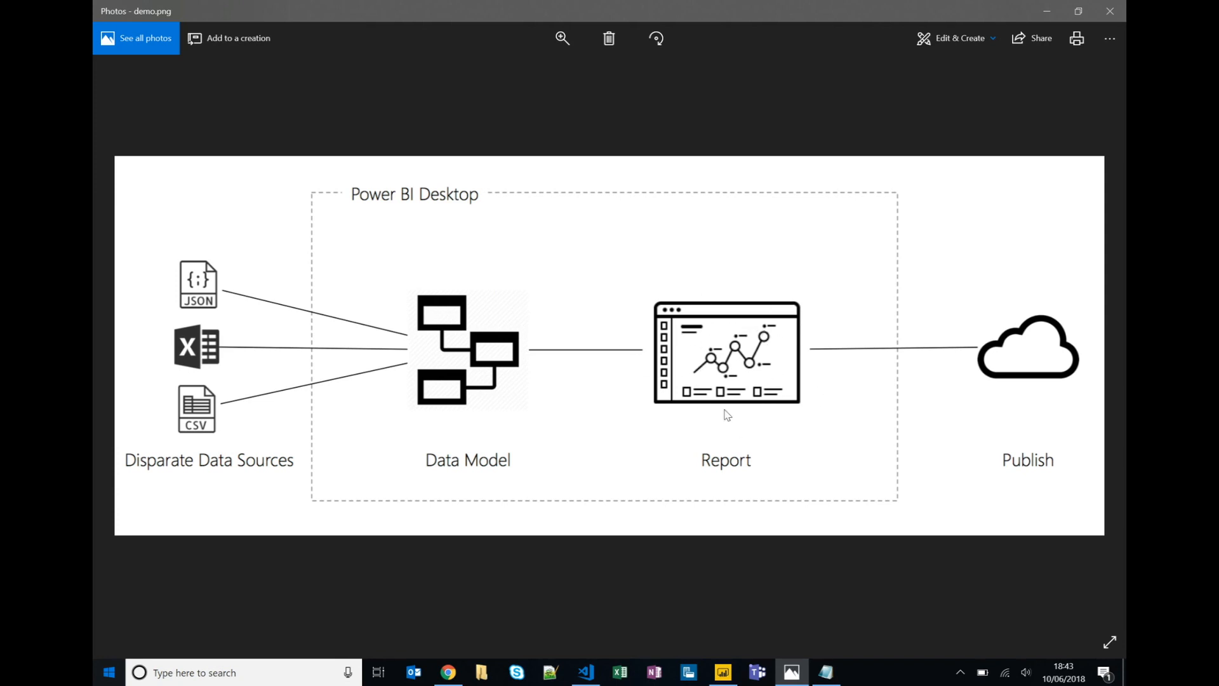
pyautogui.moveTo(1080, 331)
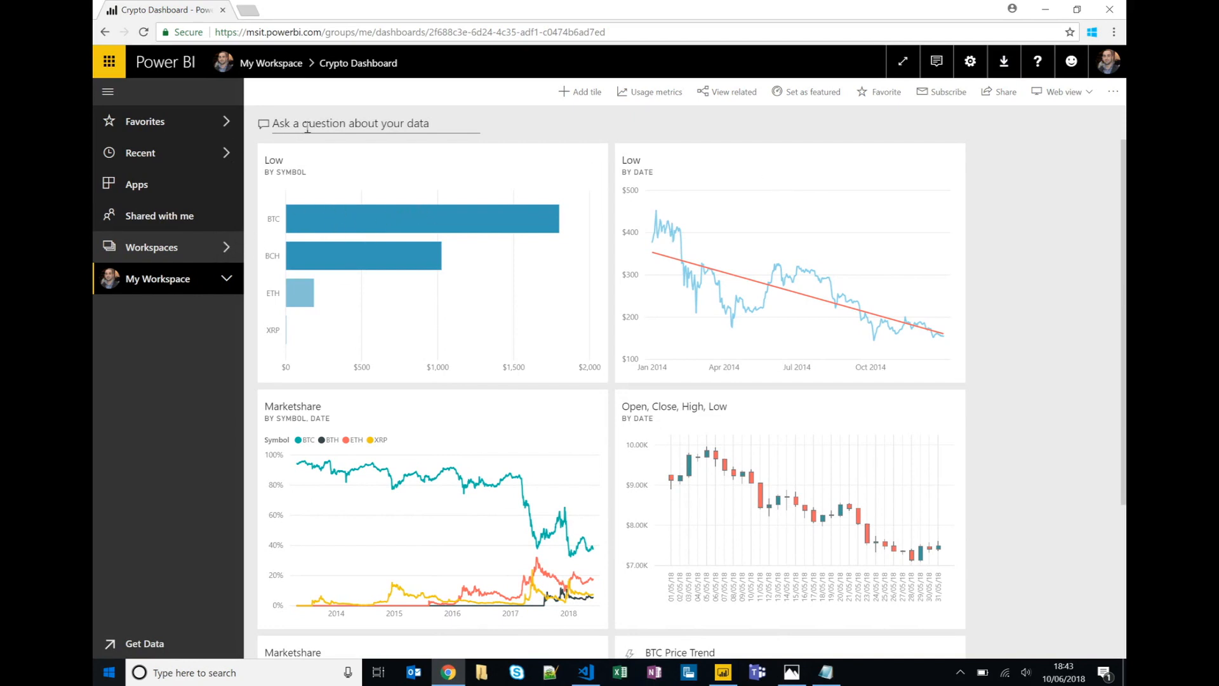
pyautogui.moveTo(436, 220)
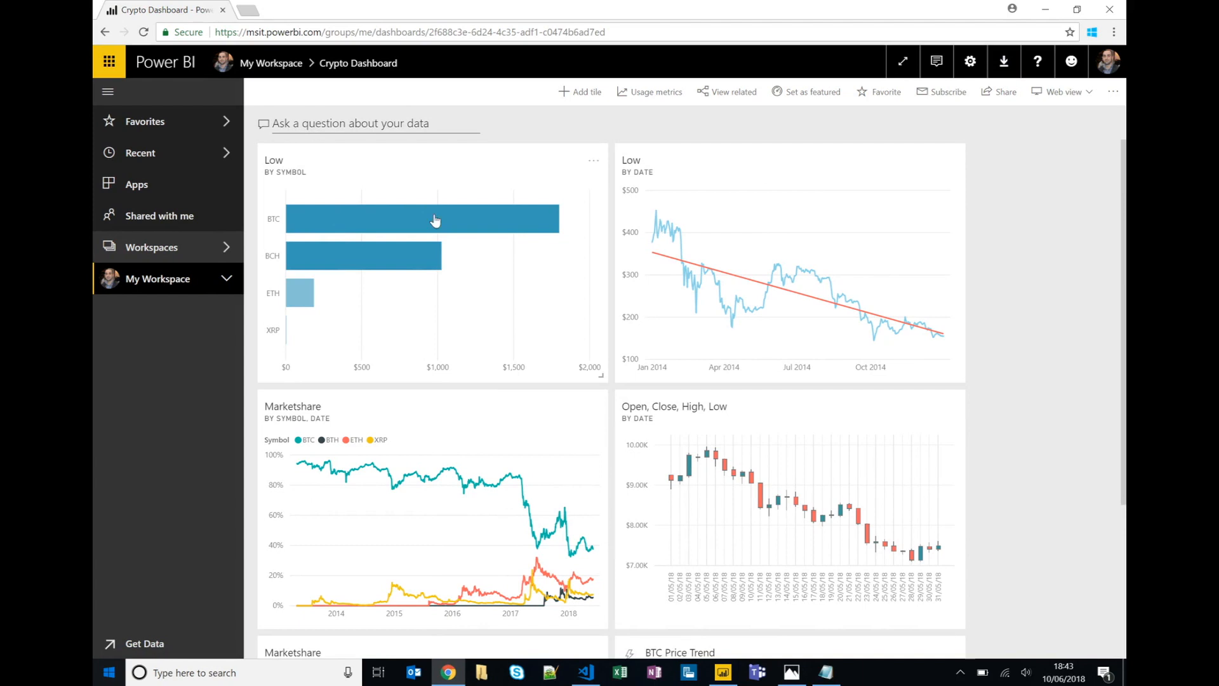
pyautogui.moveTo(638, 466)
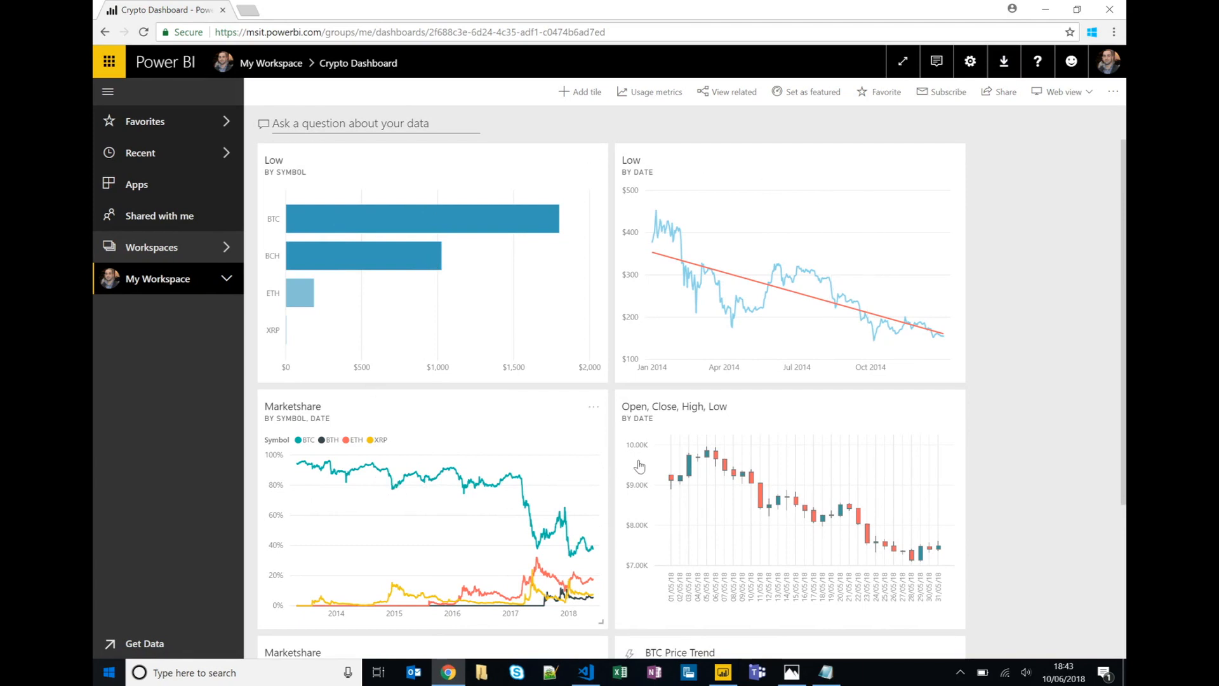
pyautogui.moveTo(989, 517)
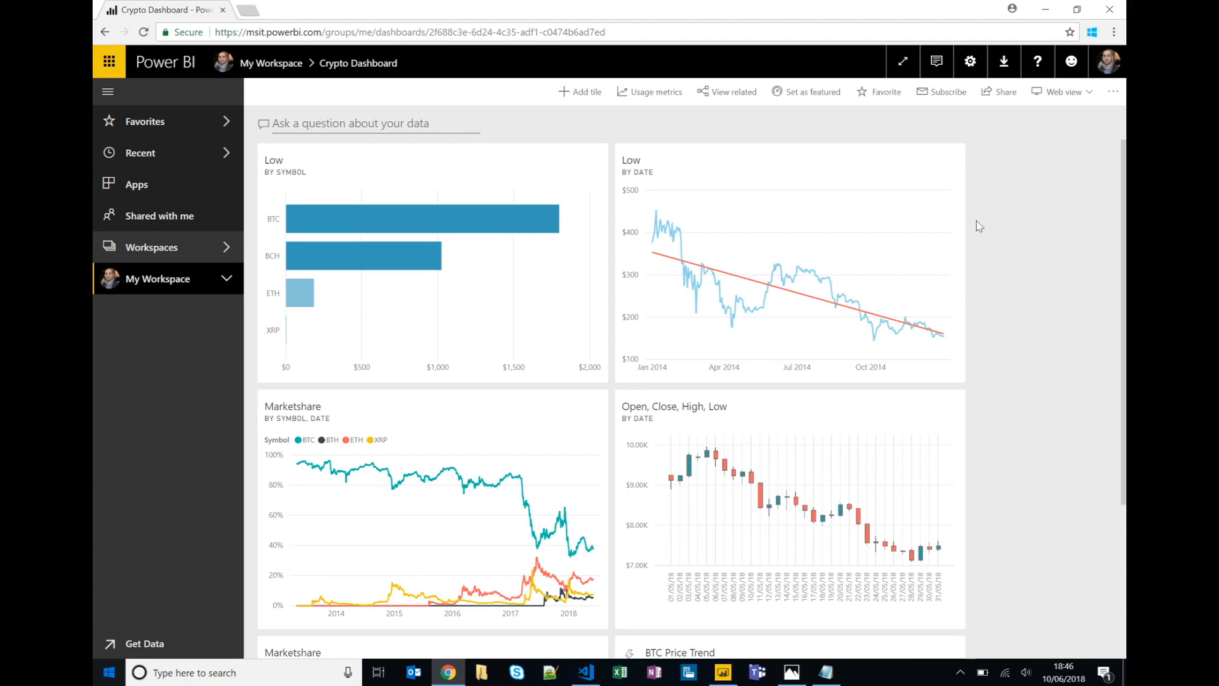
pyautogui.moveTo(1015, 234)
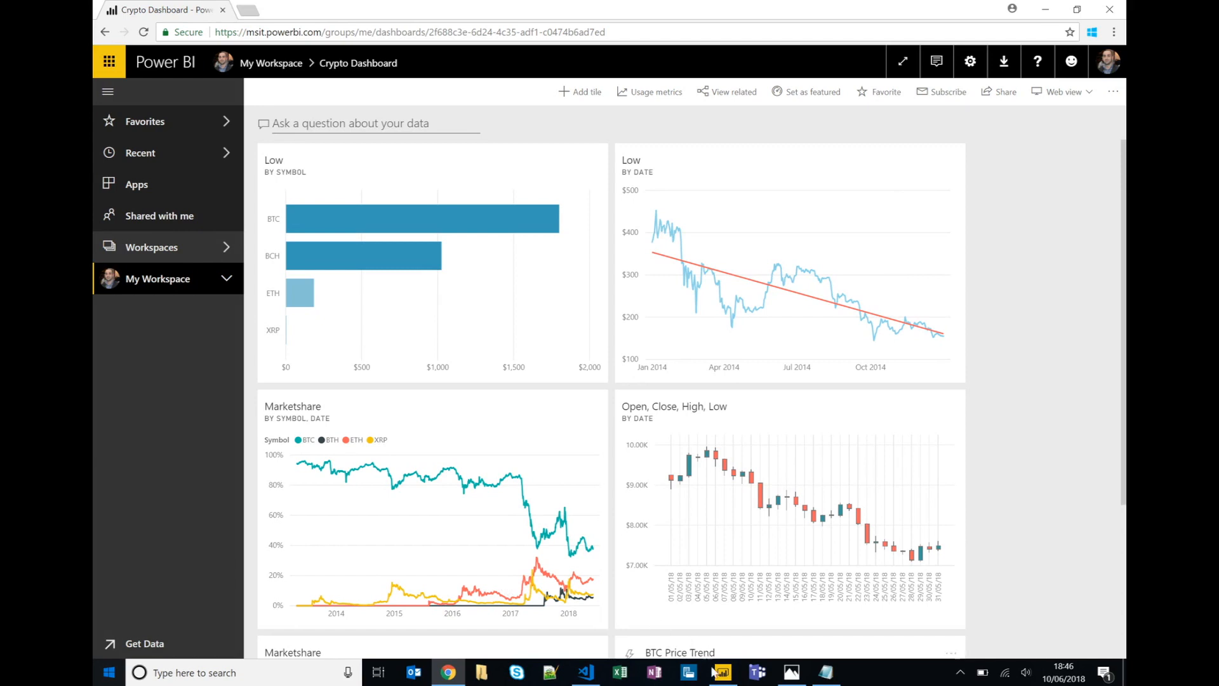
# Add a new blank page to the crypto report in Power BI Desktop and show its Format pane
pyautogui.click(723, 674)
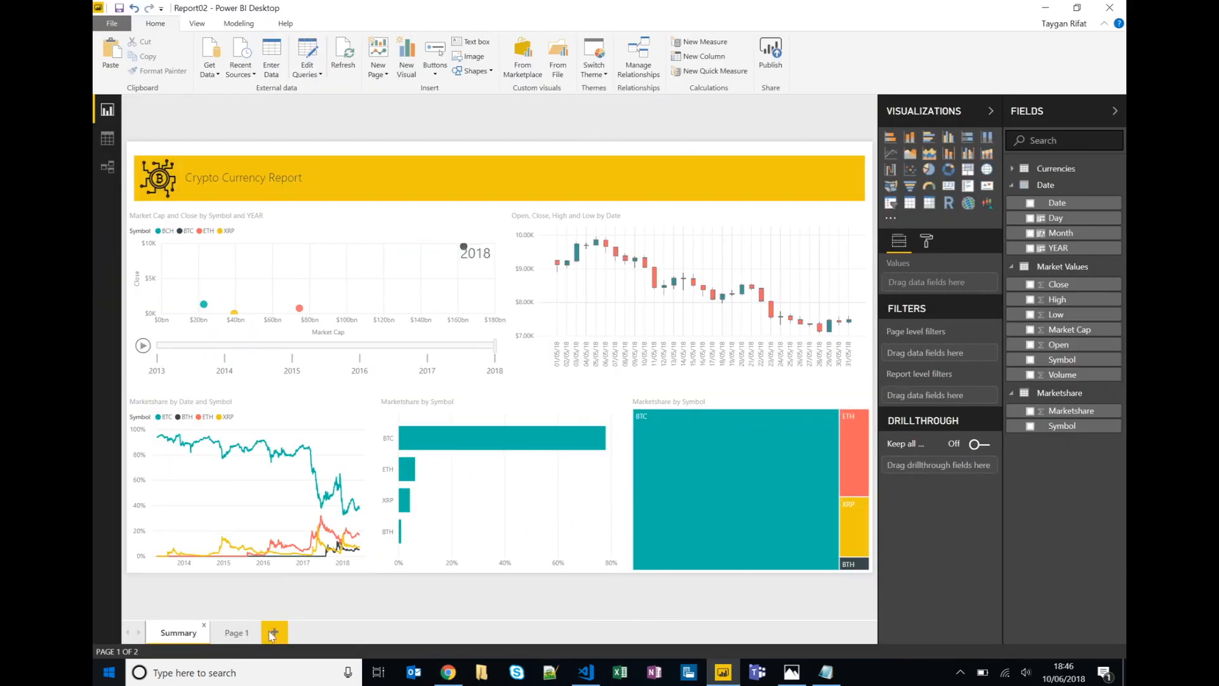
pyautogui.click(273, 632)
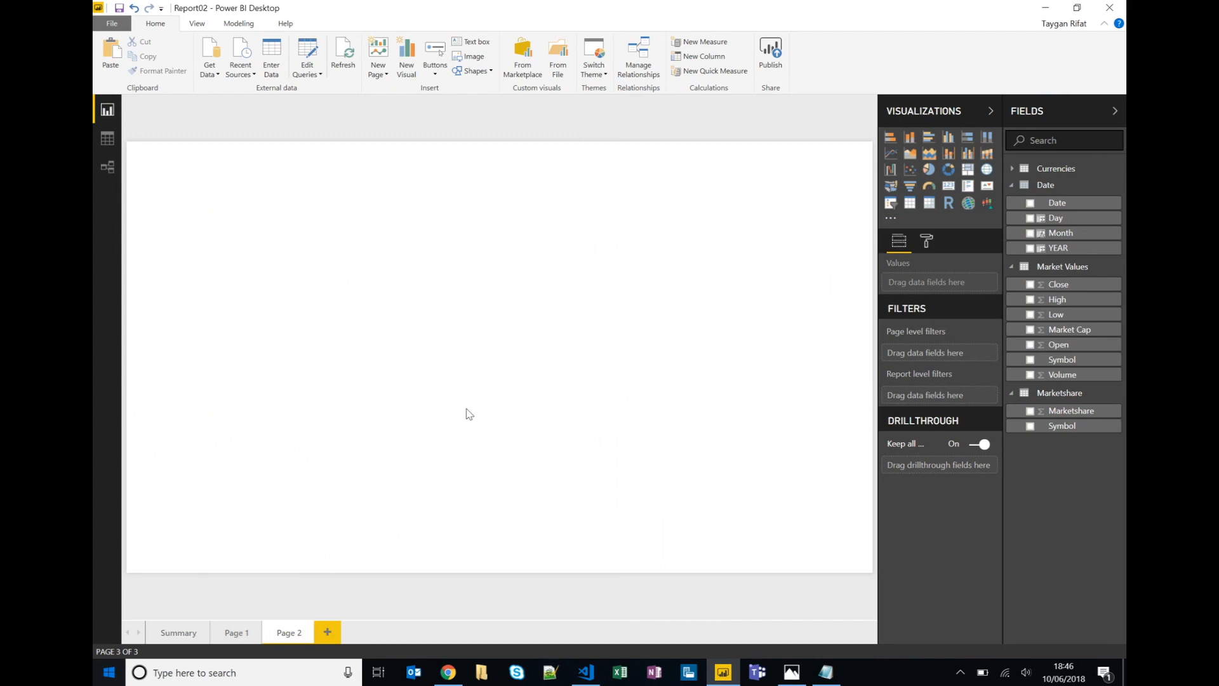
pyautogui.moveTo(748, 303)
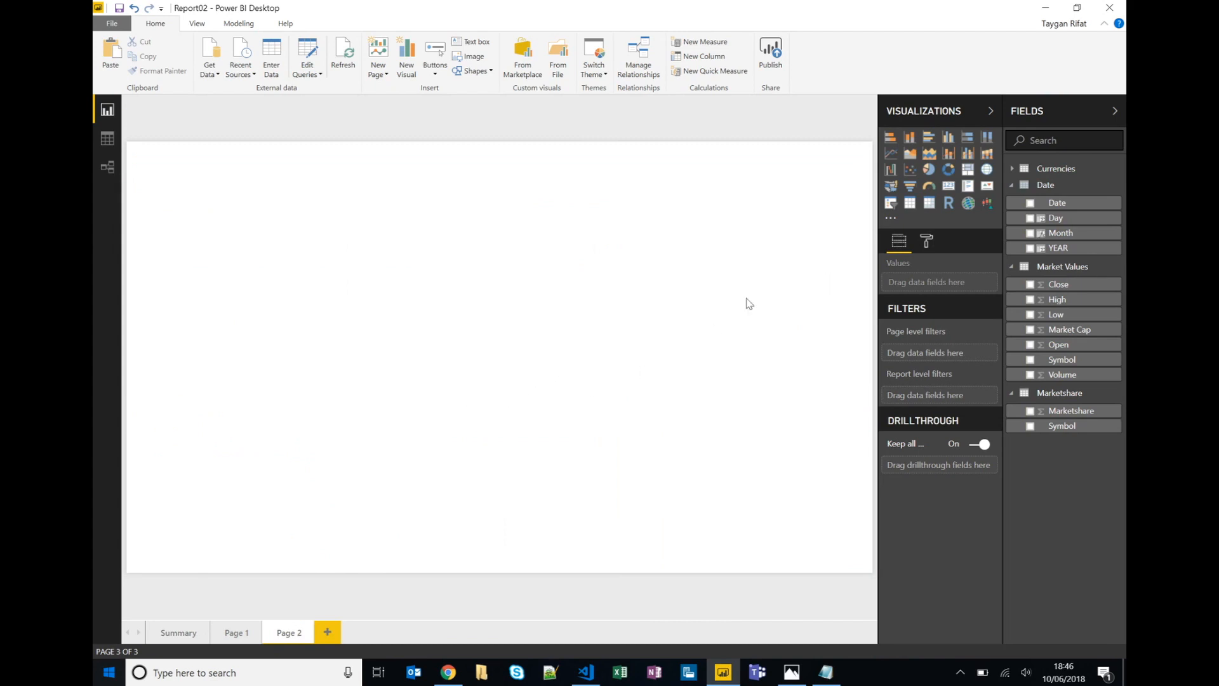
pyautogui.click(926, 240)
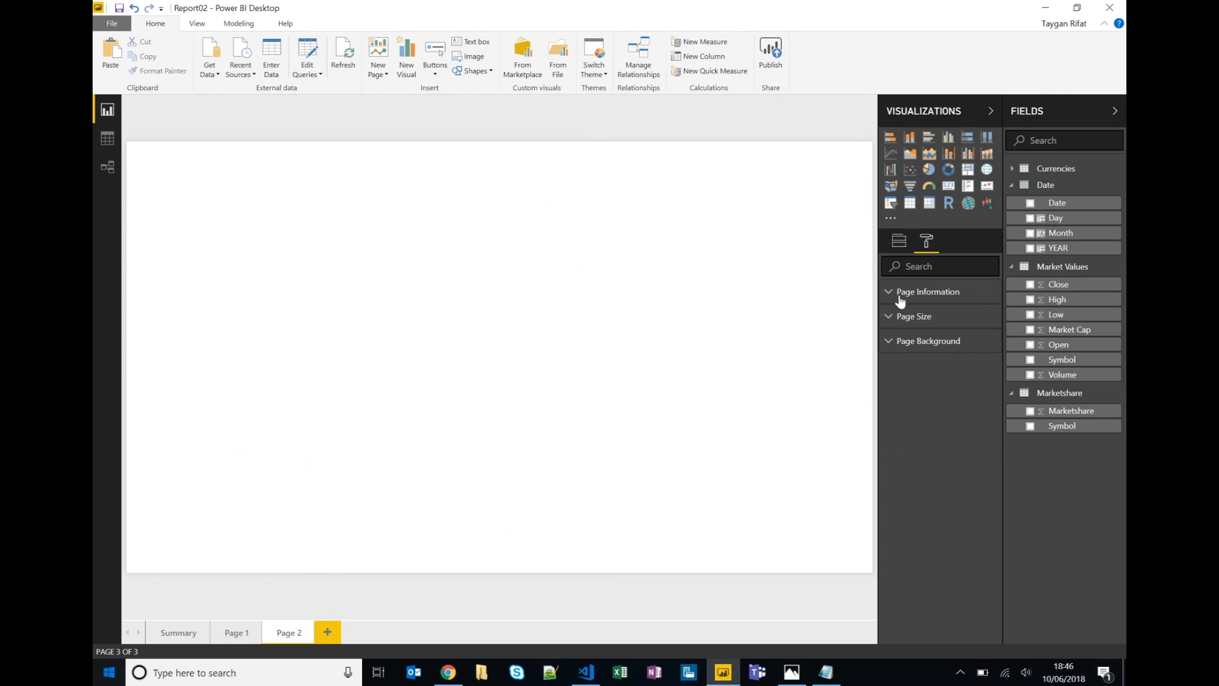
# Set the new page's Page Size type to Cortana
pyautogui.click(927, 291)
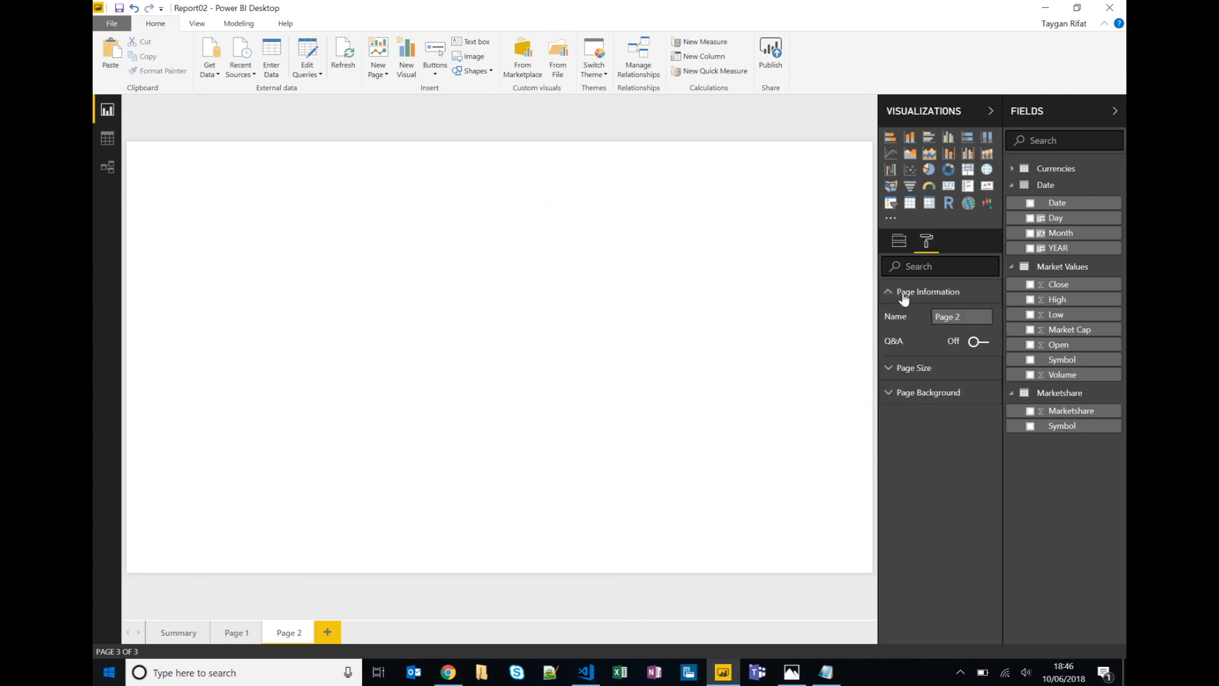
pyautogui.click(927, 290)
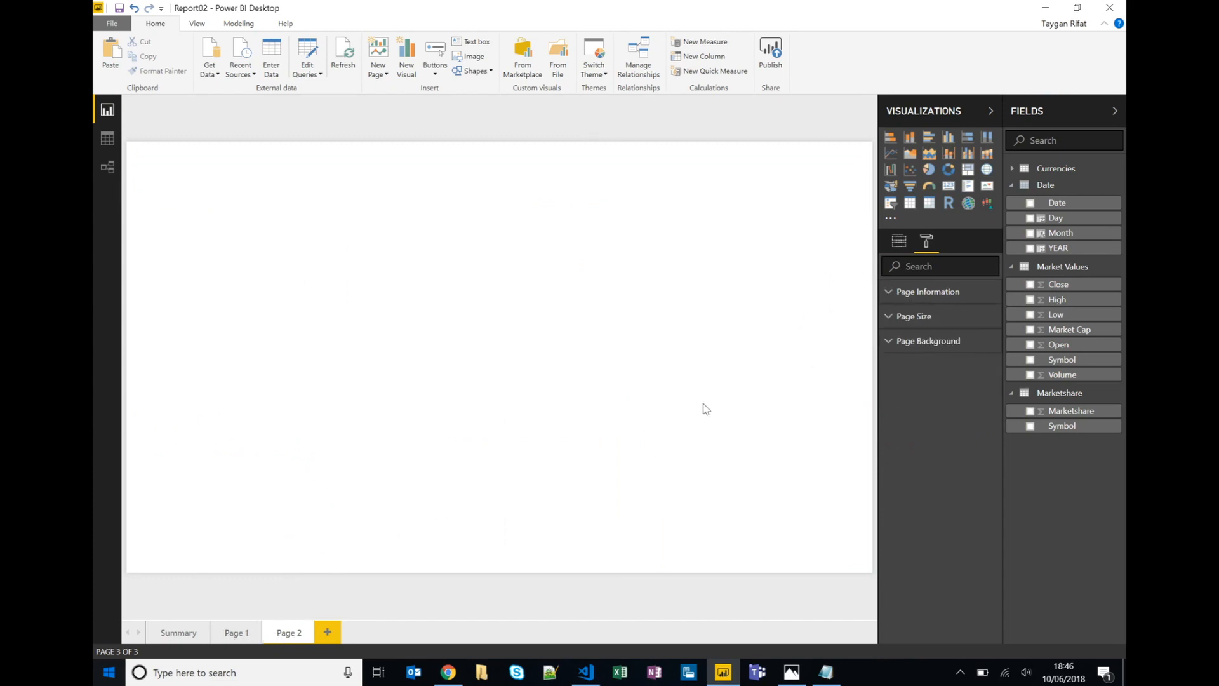
pyautogui.click(960, 340)
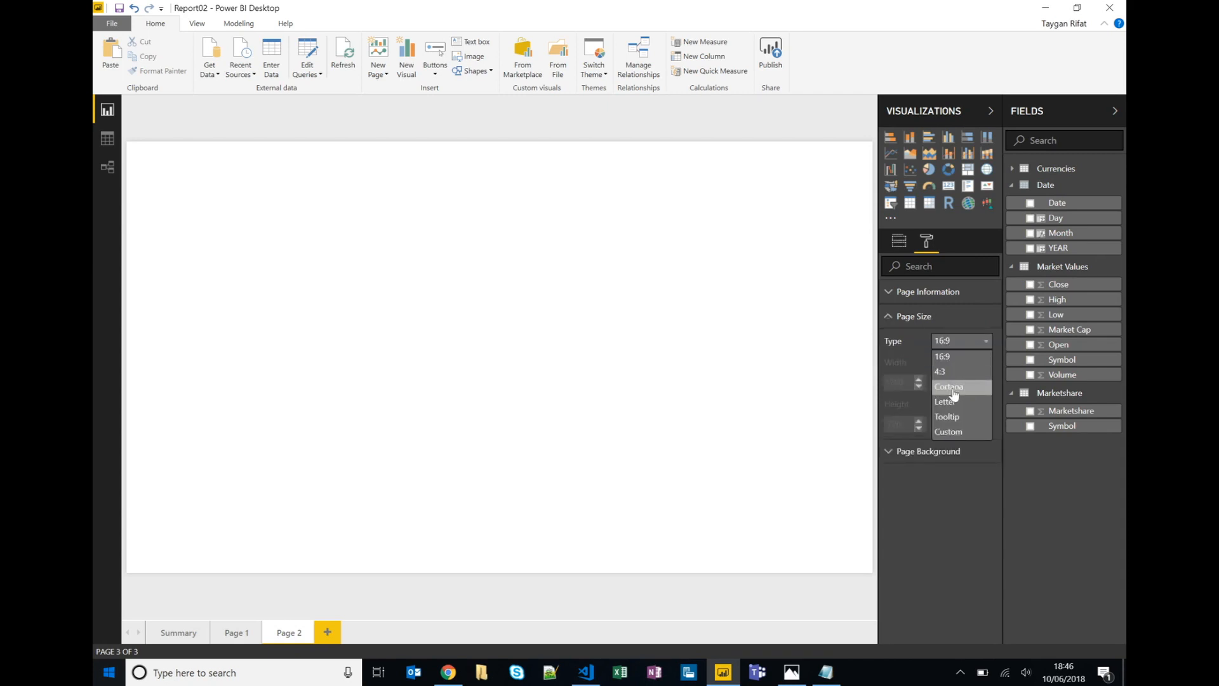
pyautogui.click(949, 386)
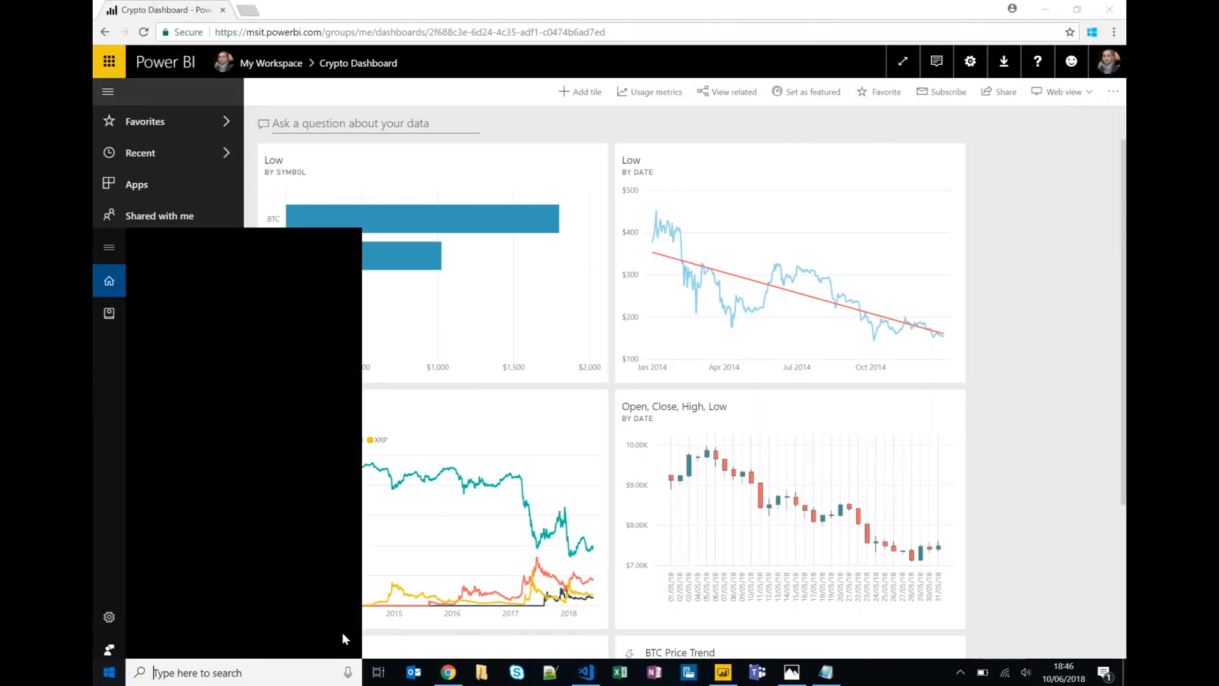
# Search 'TayganR' in the Windows search box to find the published report via Cortana
pyautogui.write('TayganR')
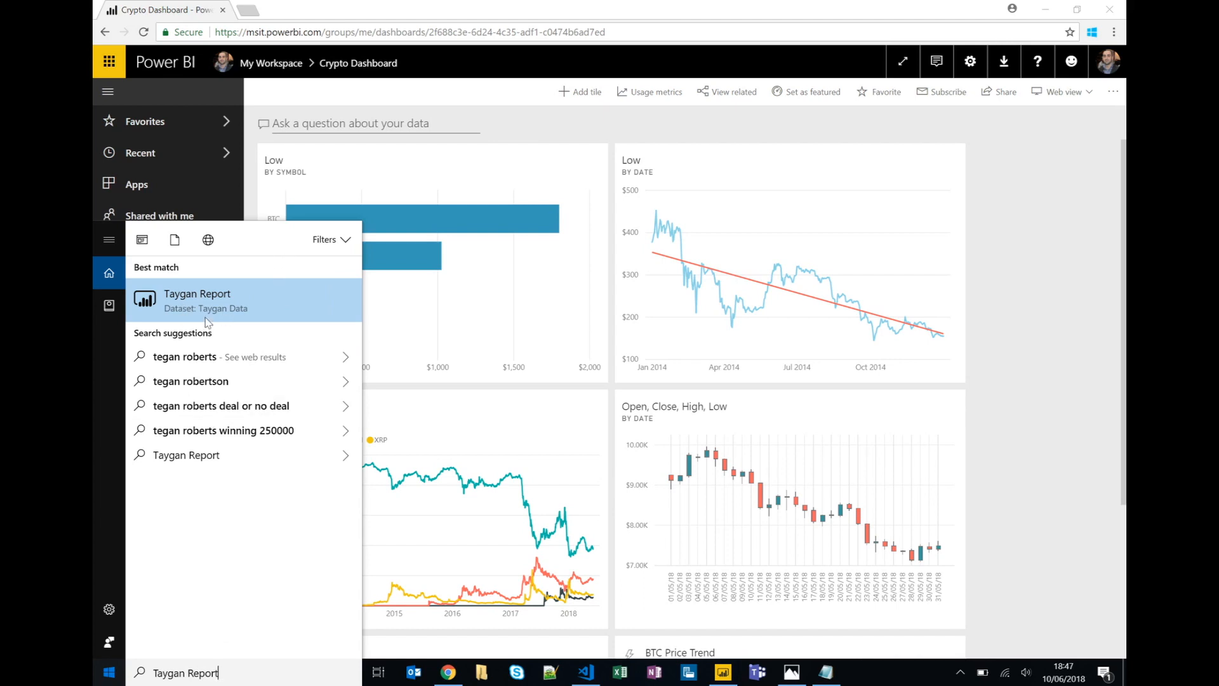
pyautogui.moveTo(220, 310)
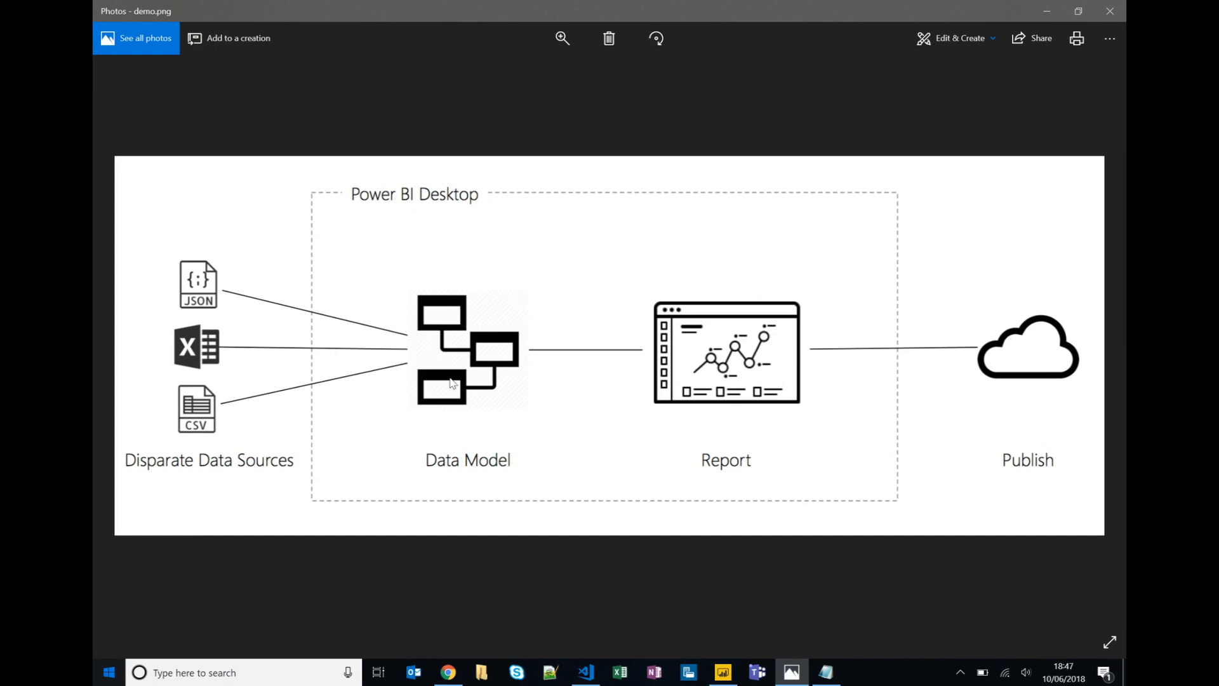
pyautogui.moveTo(766, 383)
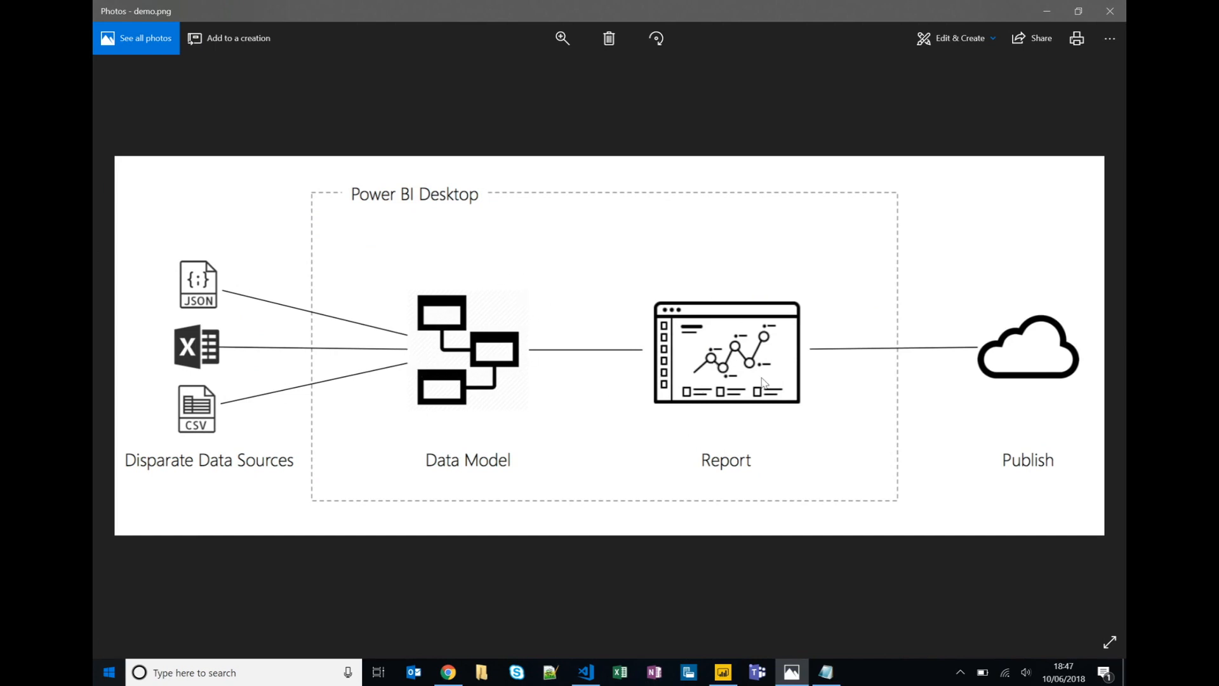
pyautogui.moveTo(765, 322)
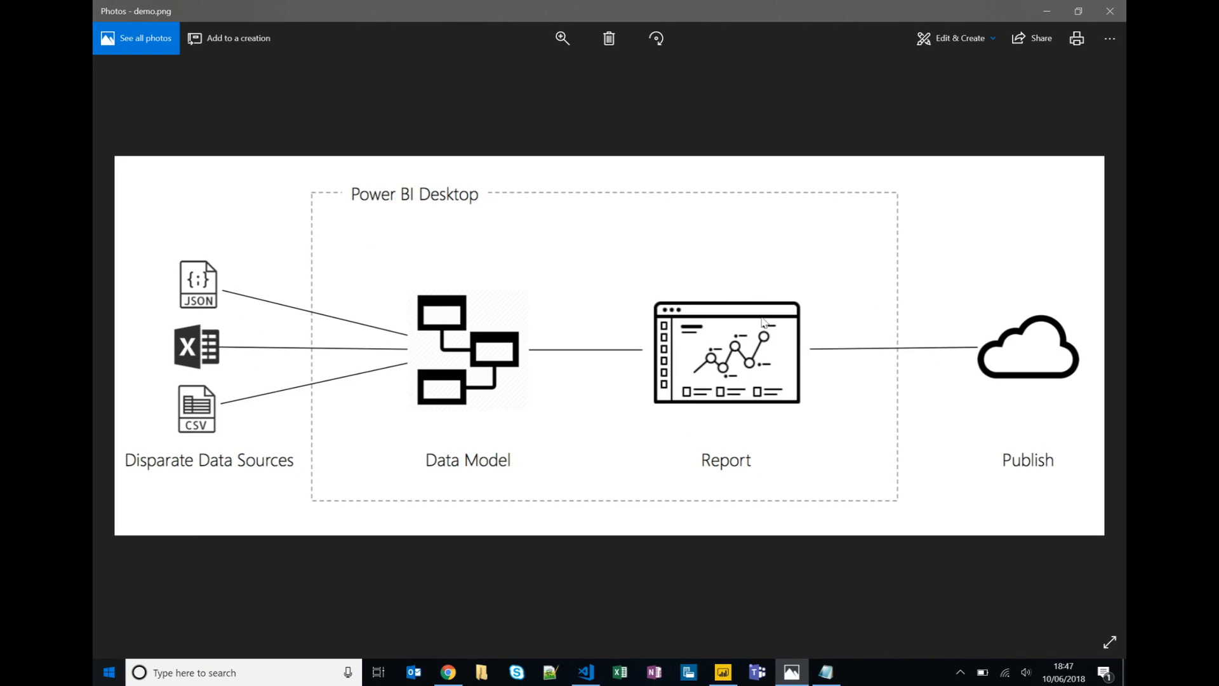
pyautogui.moveTo(704, 397)
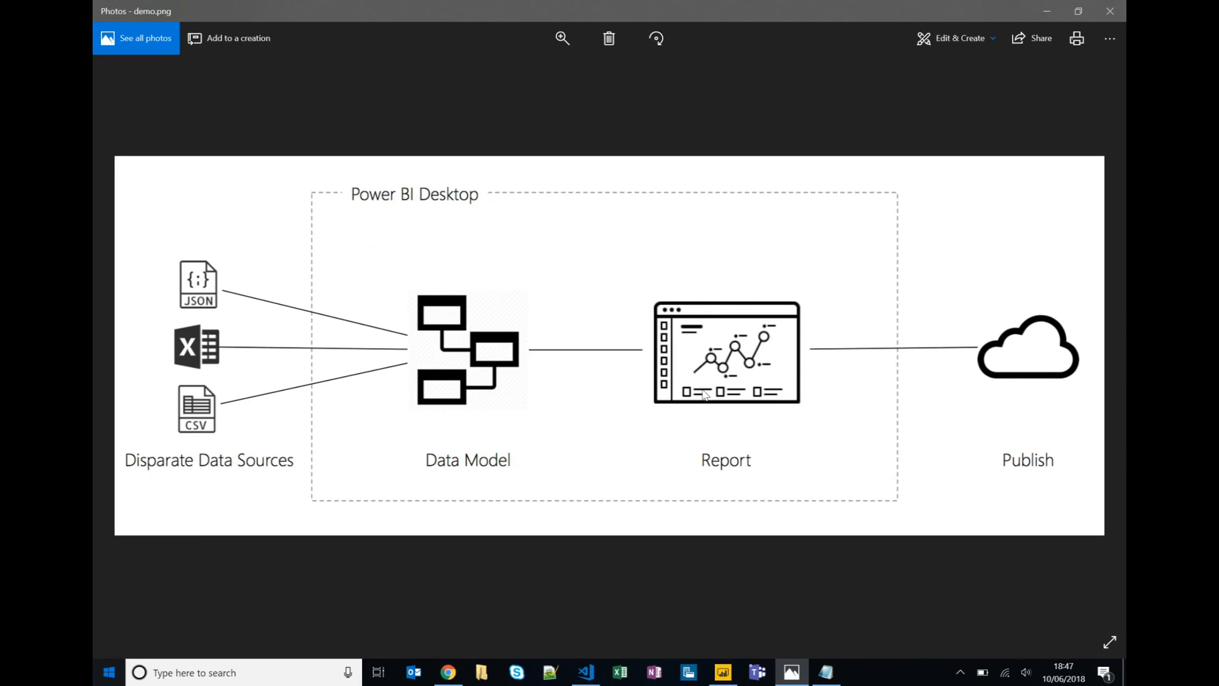
pyautogui.moveTo(888, 368)
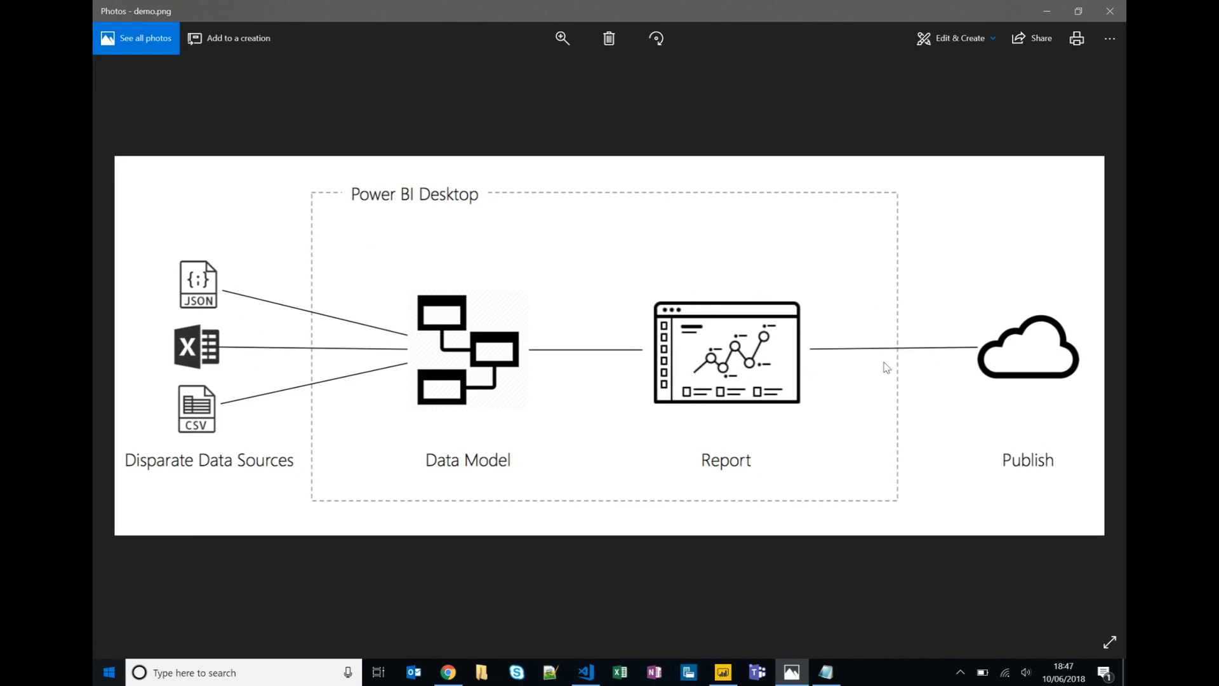
pyautogui.moveTo(1011, 365)
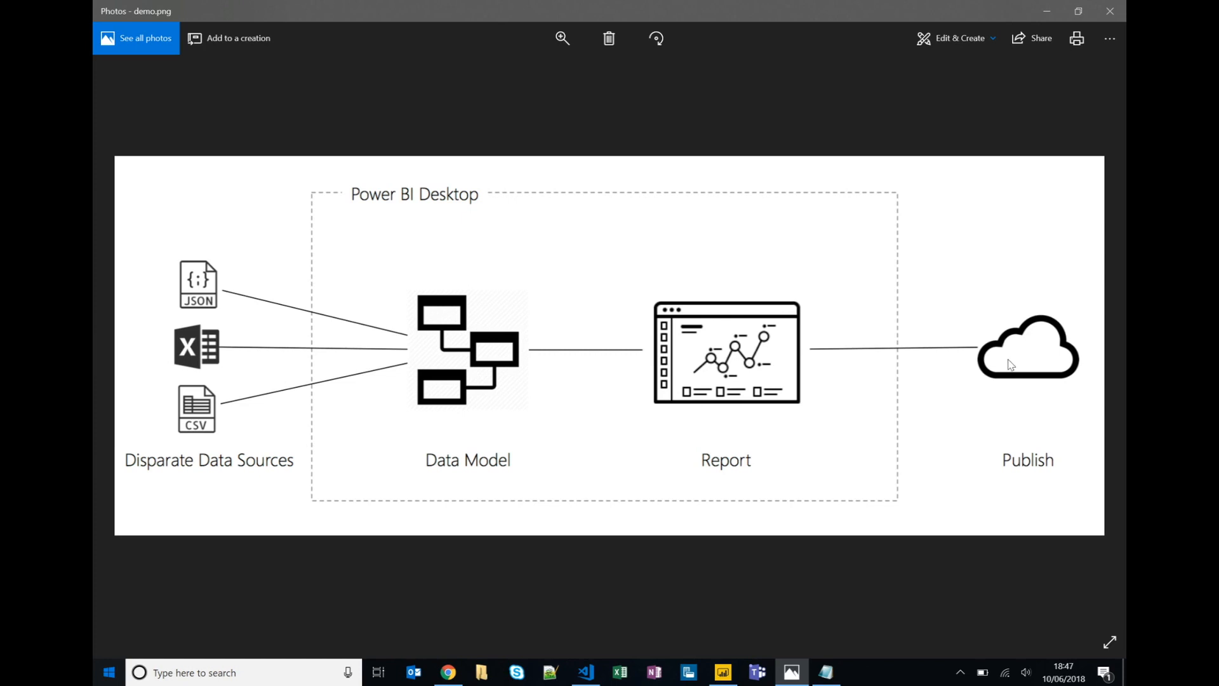
pyautogui.moveTo(958, 372)
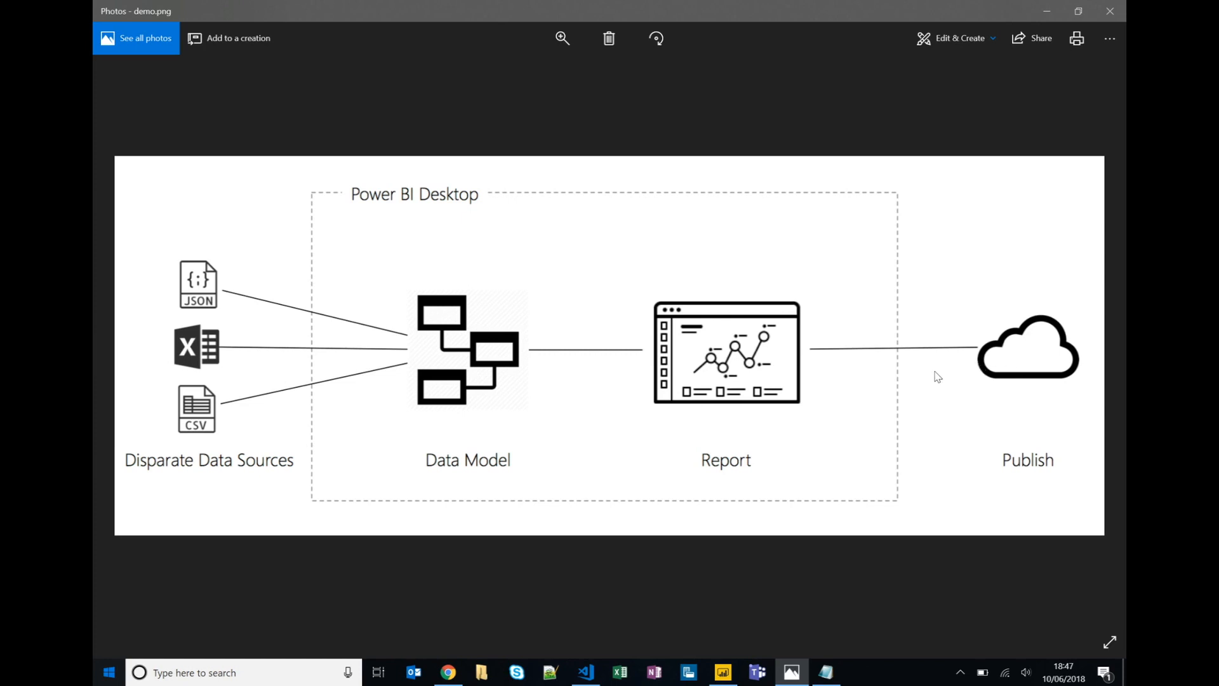
pyautogui.moveTo(936, 365)
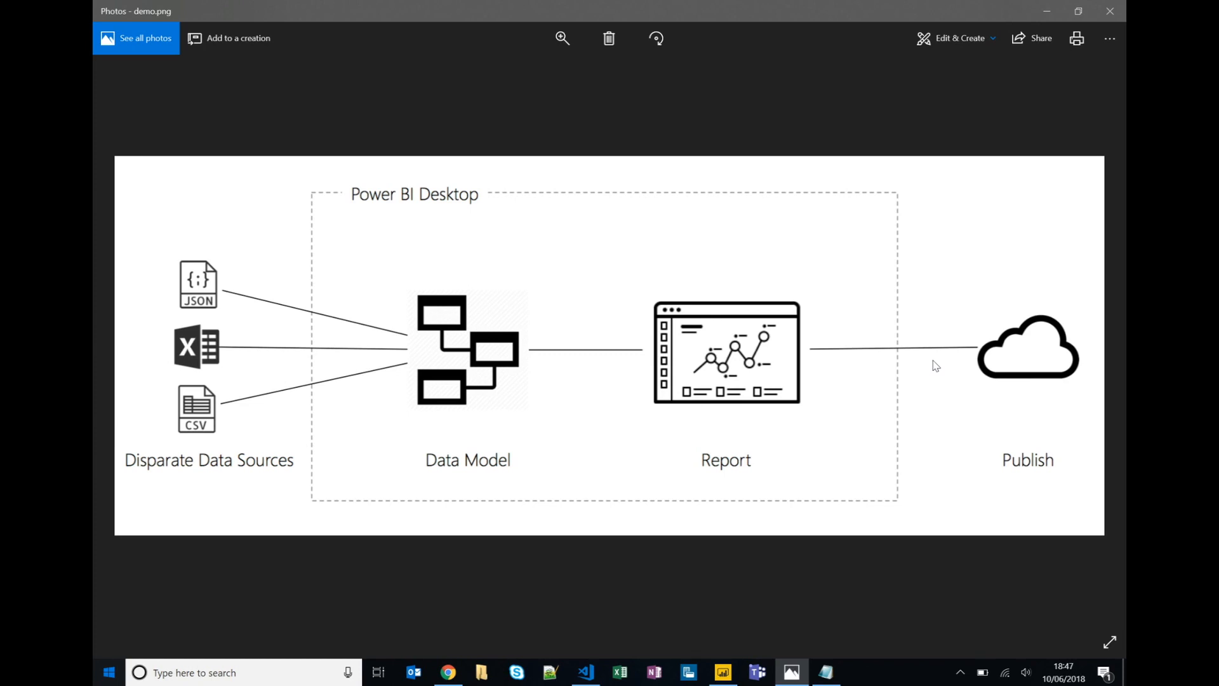